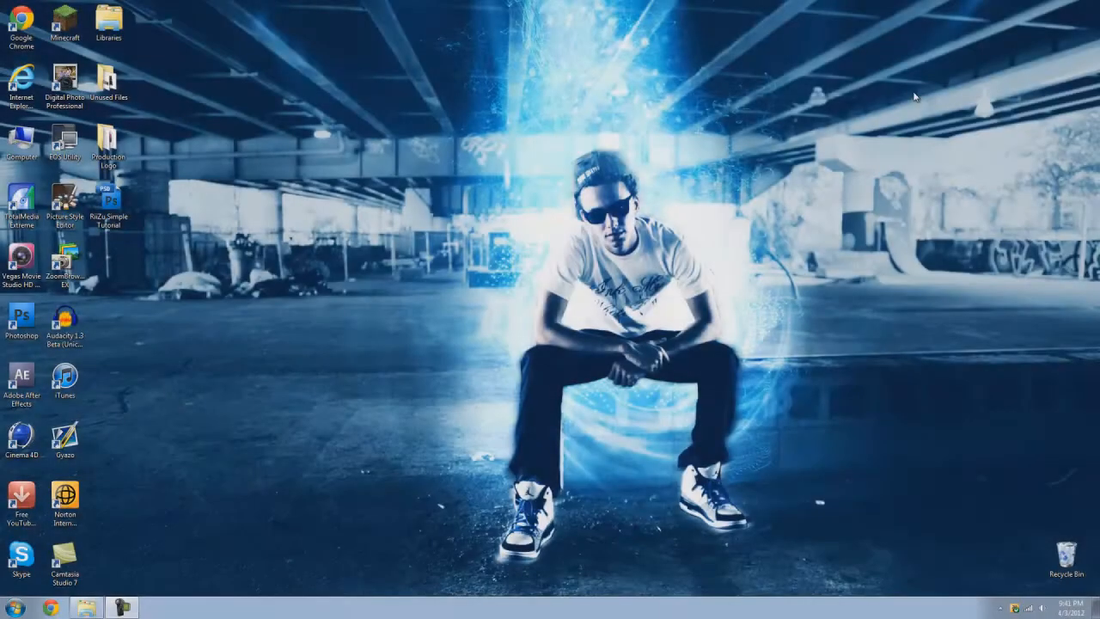
pyautogui.moveTo(887, 101)
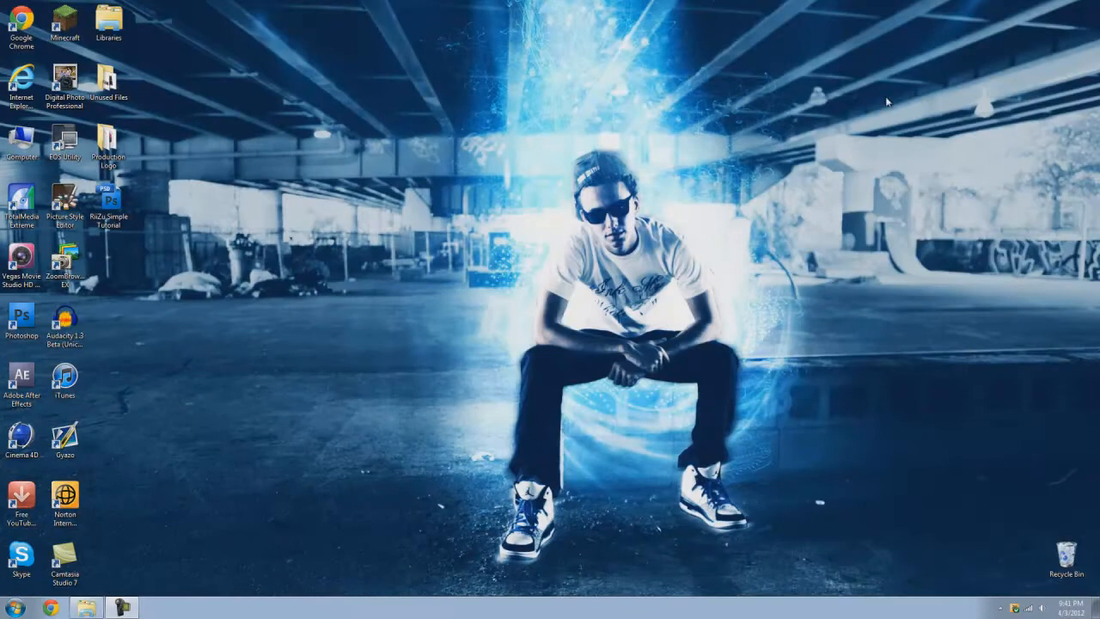
pyautogui.moveTo(346, 474)
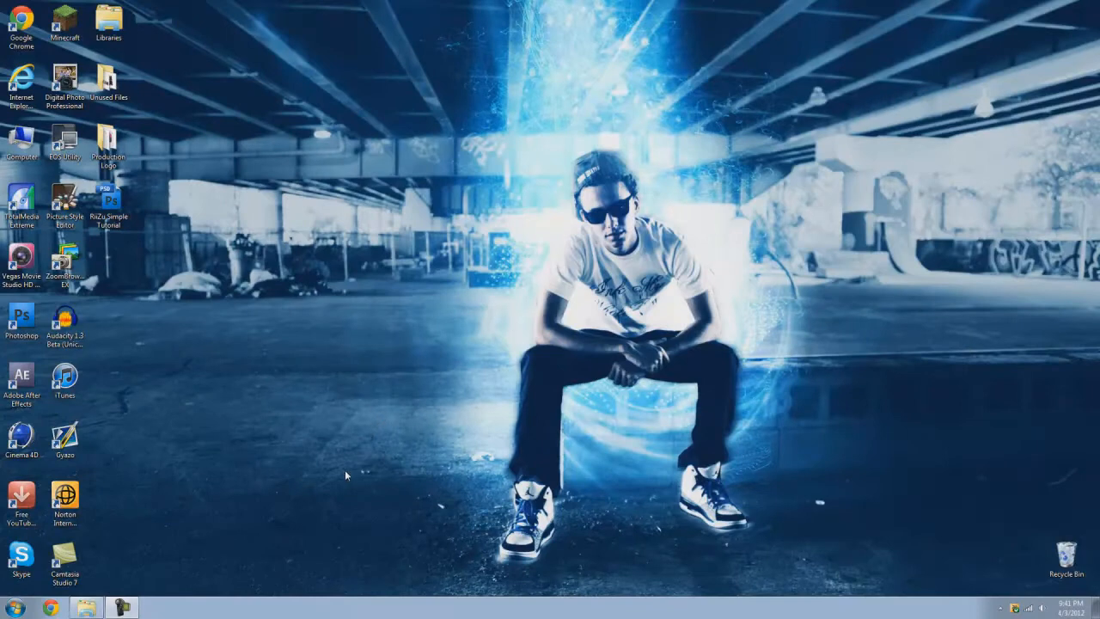
pyautogui.moveTo(224, 482)
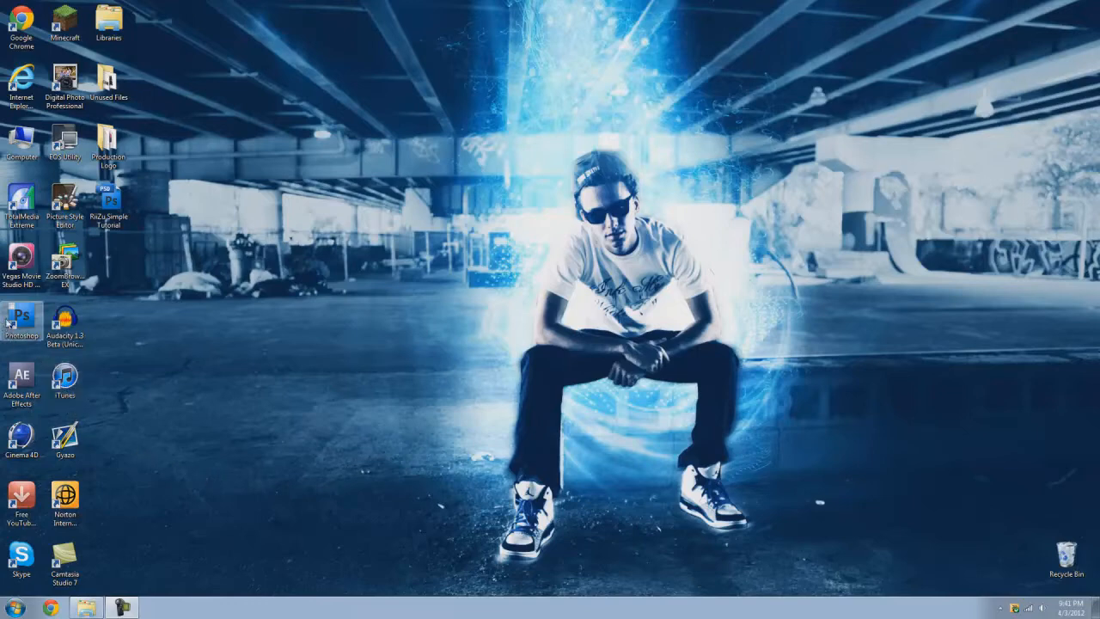
# Step: Open the recent Partner Template.psd and zoom its canvas to 100% on the top area
pyautogui.doubleClick(21, 318)
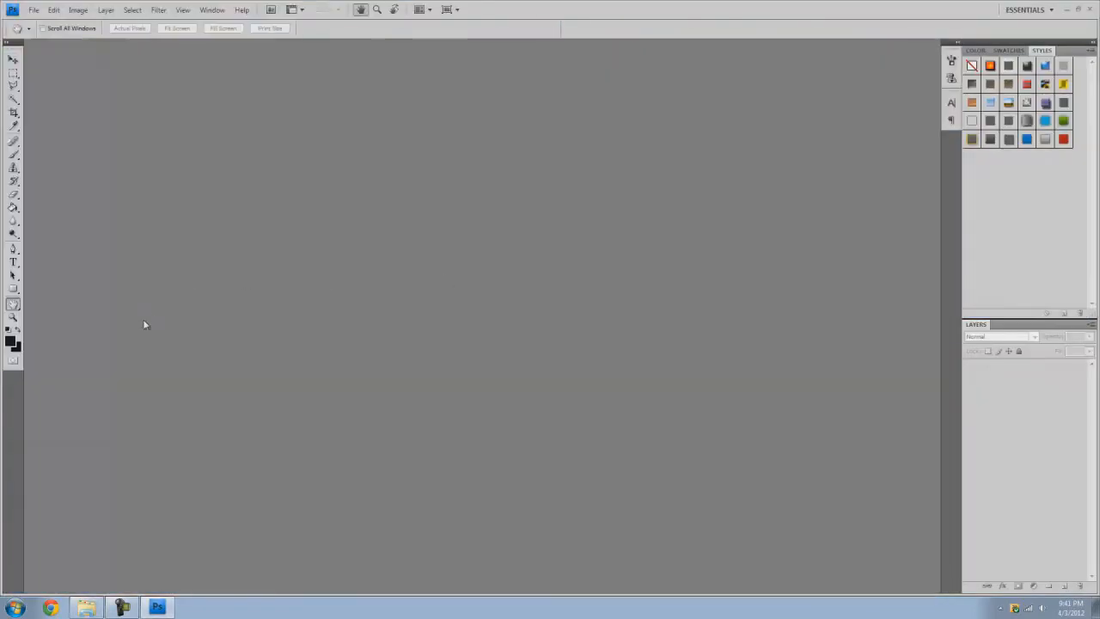
pyautogui.click(34, 11)
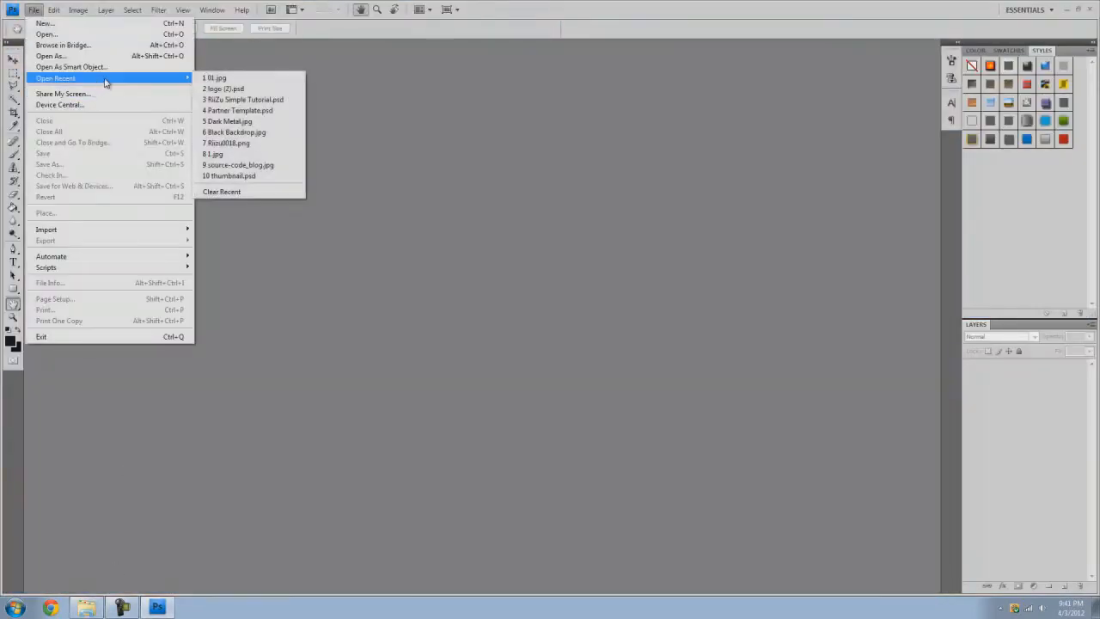
pyautogui.click(237, 110)
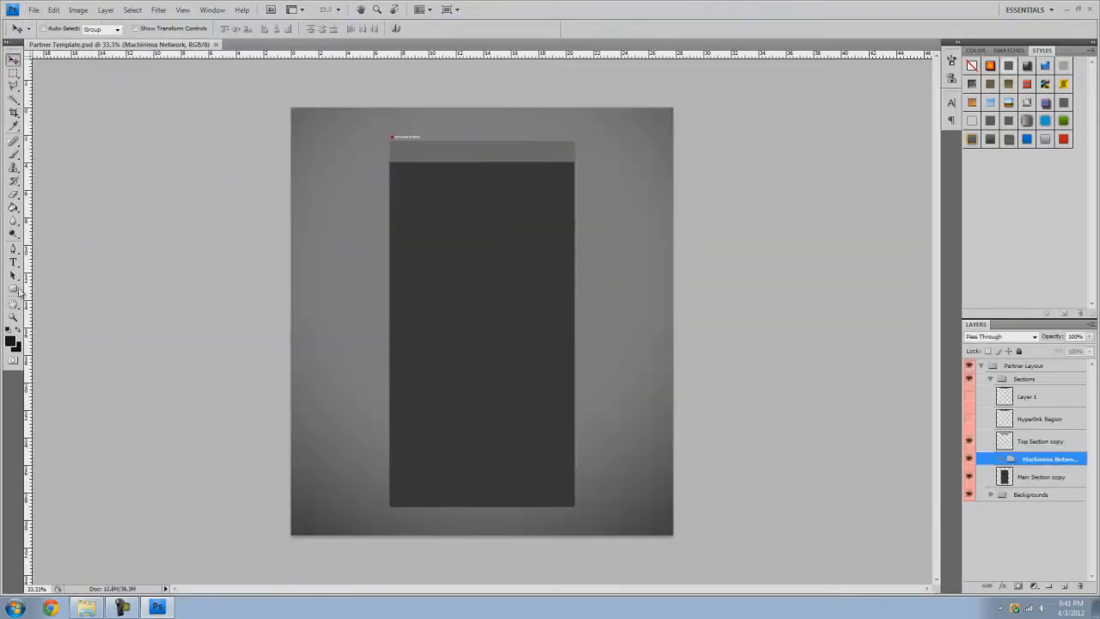
pyautogui.click(14, 303)
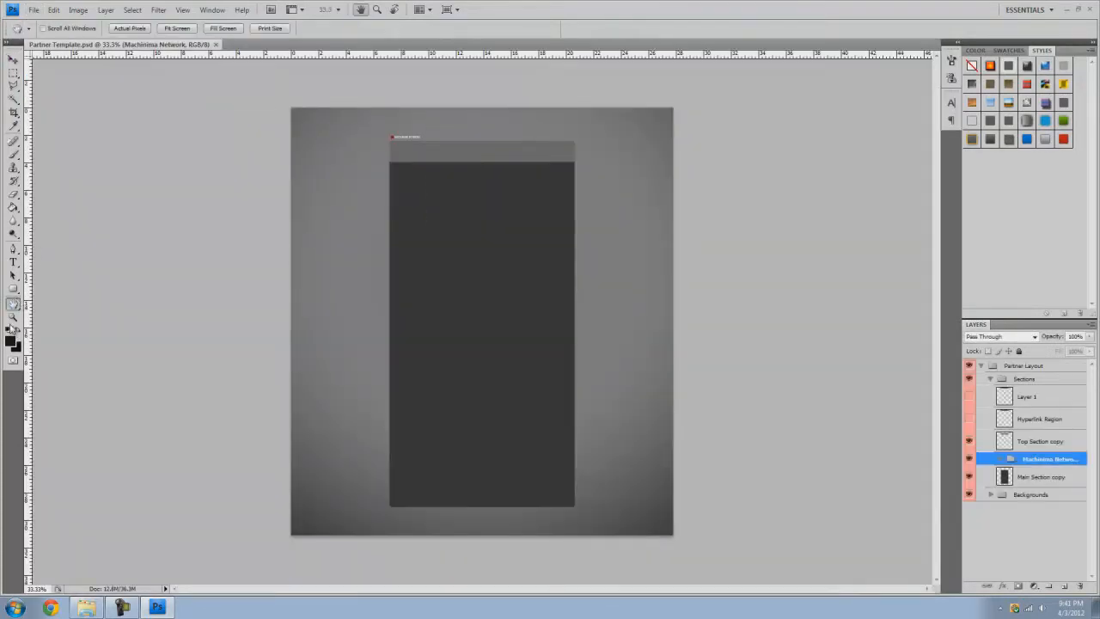
pyautogui.click(14, 318)
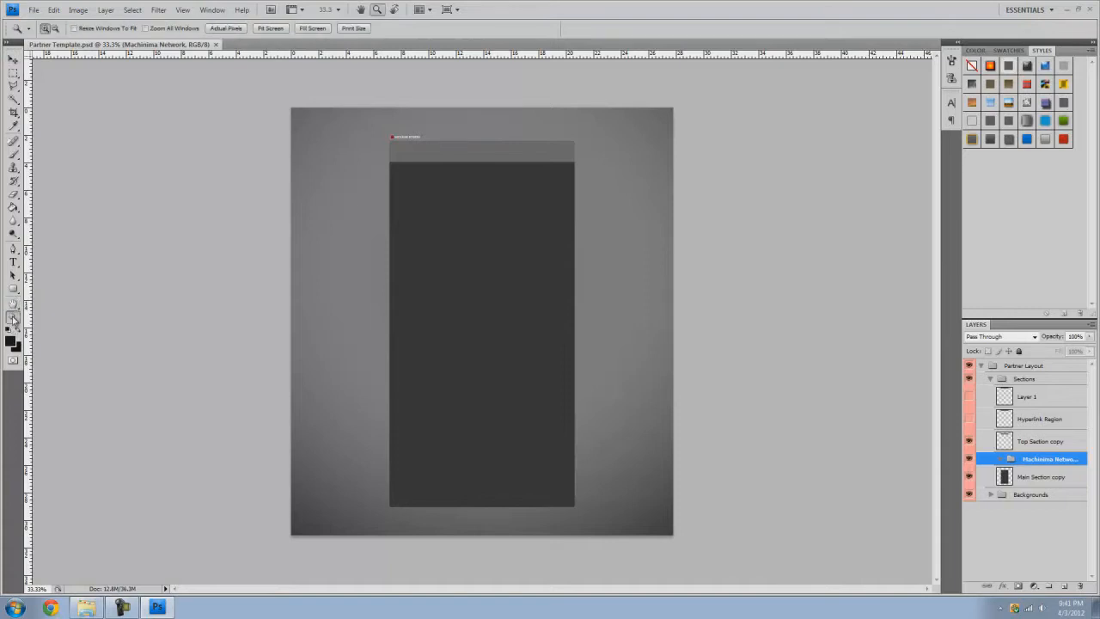
pyautogui.moveTo(14, 318)
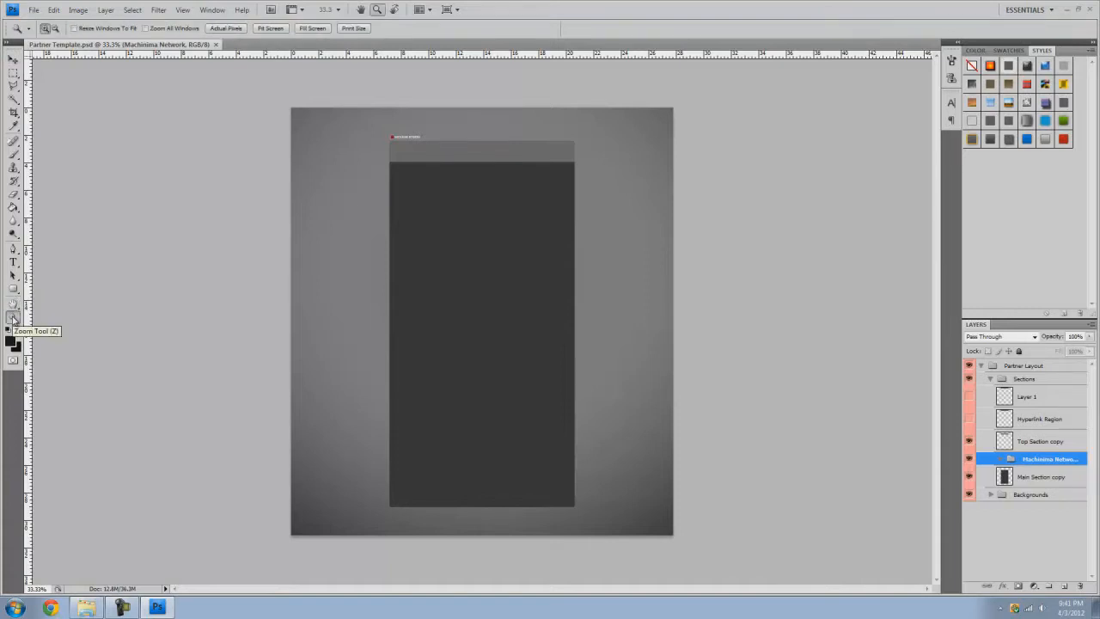
pyautogui.moveTo(14, 317)
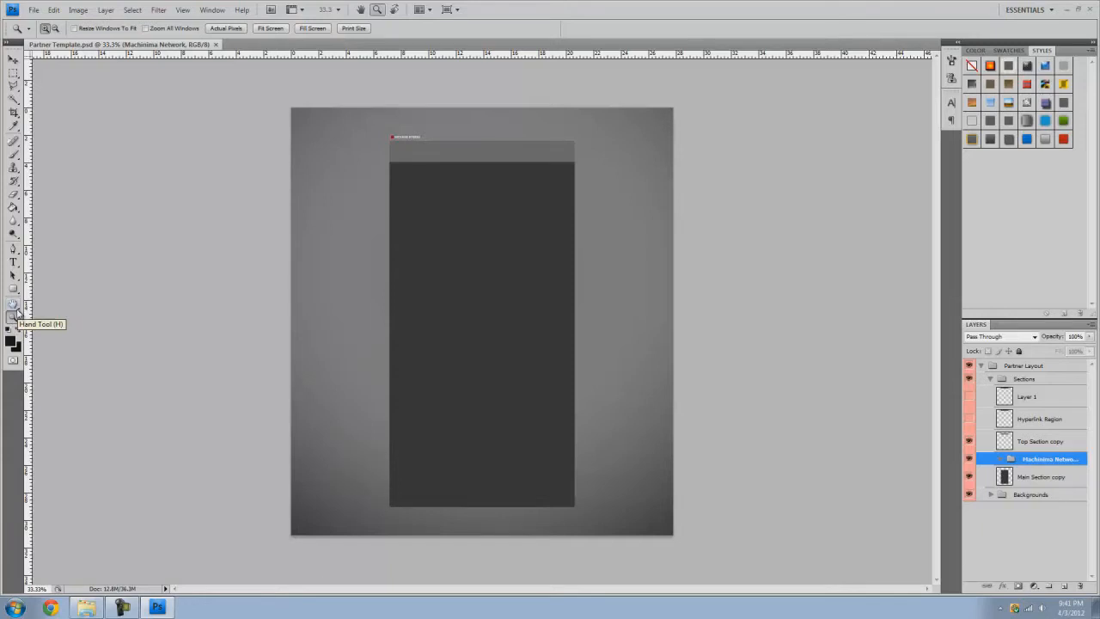
pyautogui.moveTo(488, 165)
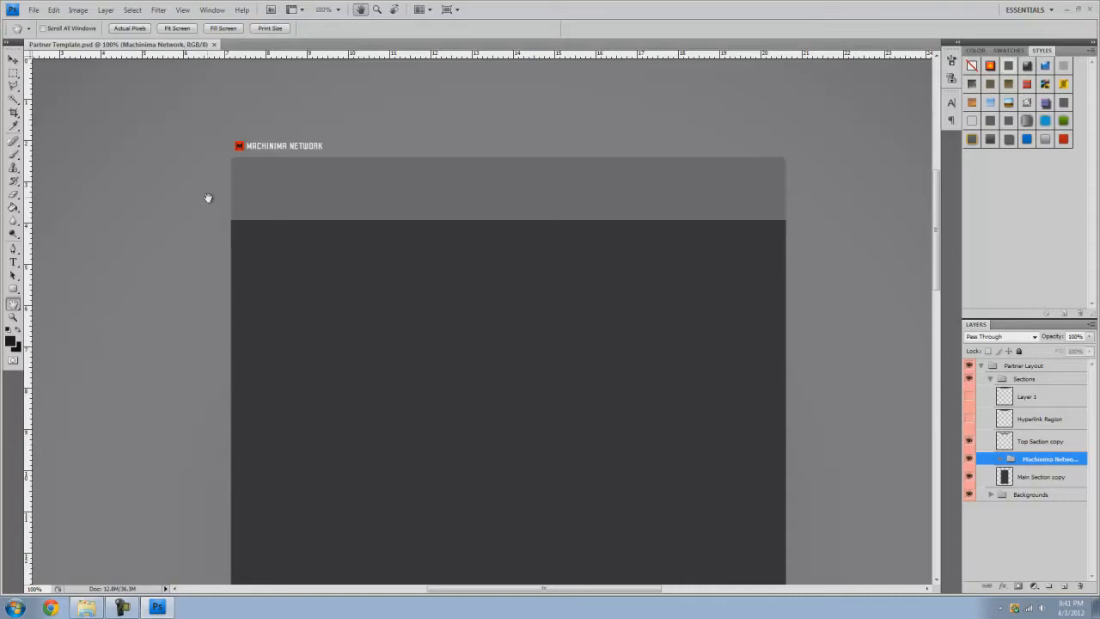
pyautogui.moveTo(728, 380)
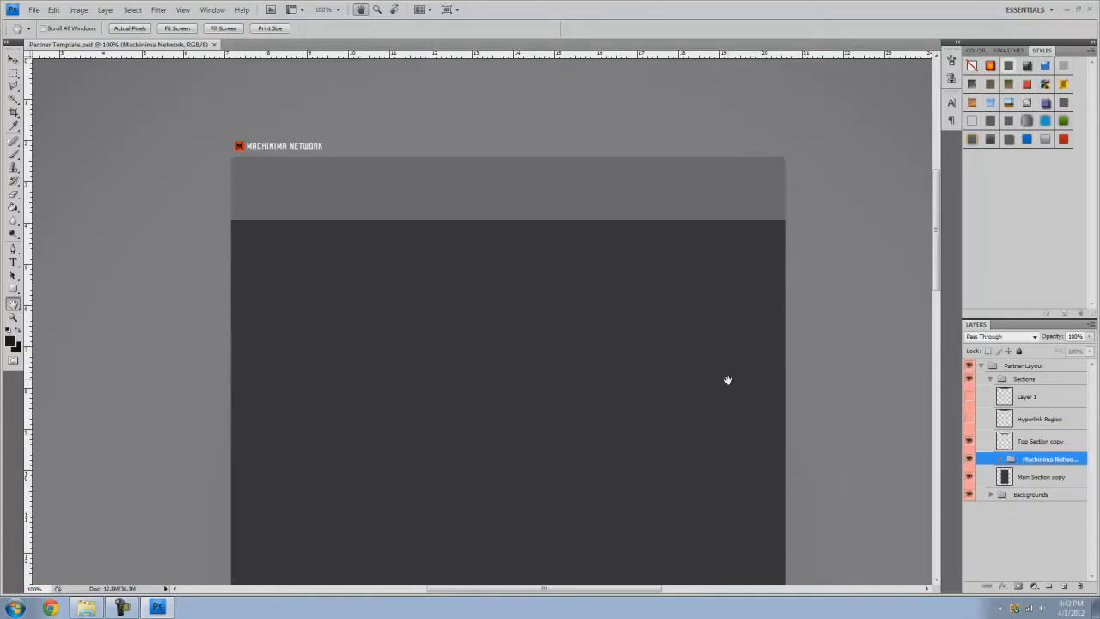
# Step: Lower the Background layer's lightness with Hue/Saturation so it reads near black
pyautogui.click(1042, 464)
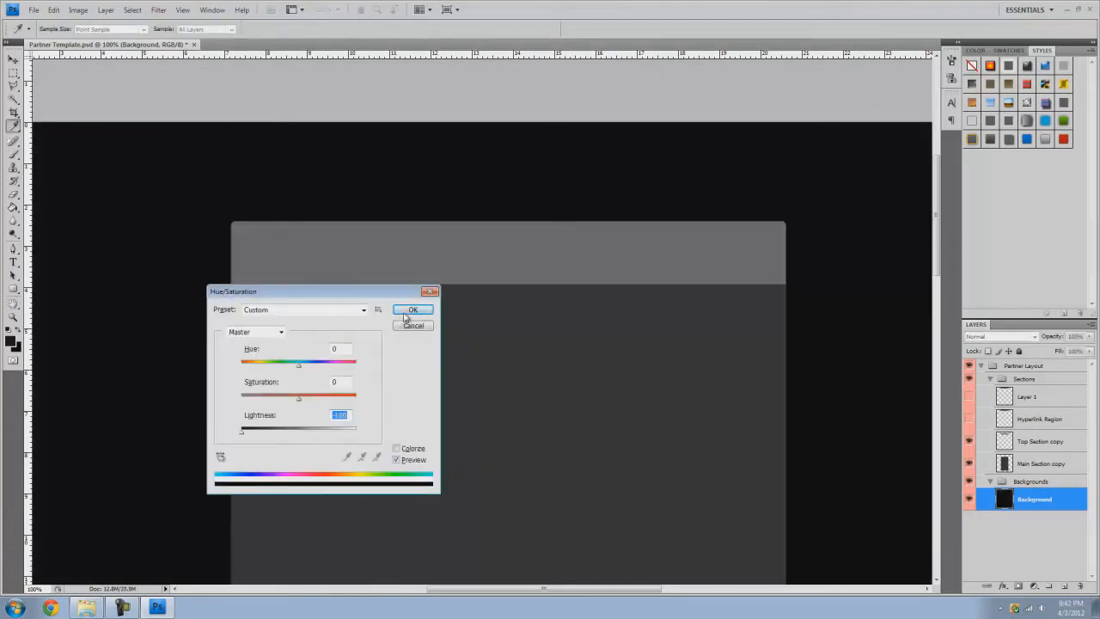
pyautogui.click(412, 310)
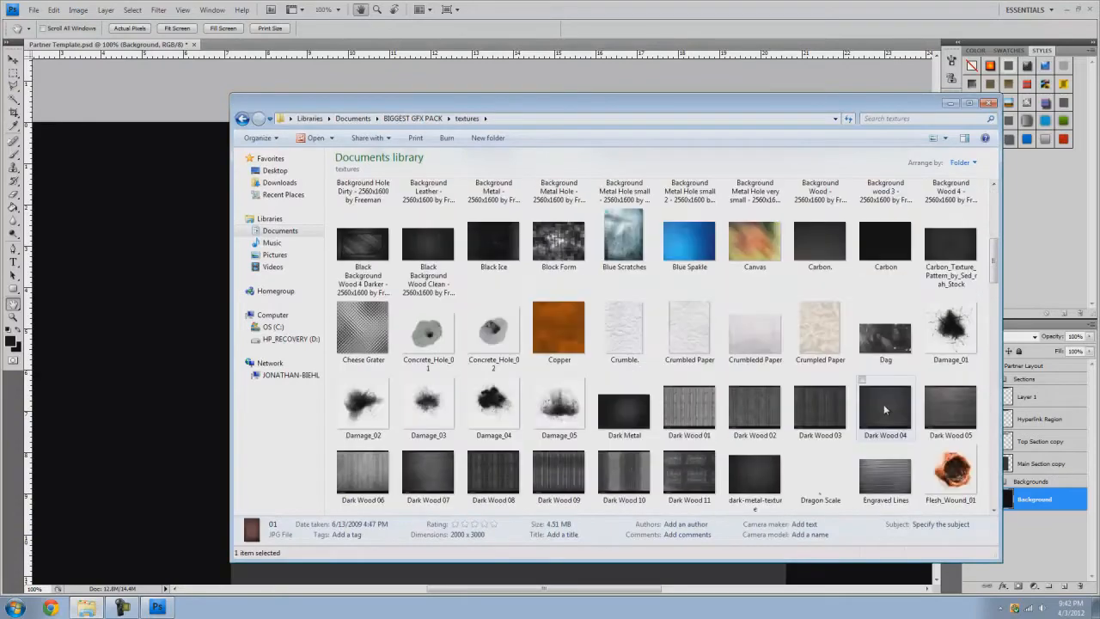
# Step: Browse the textures folder, inspect Grunge Plaid, and open the brown 01 texture image
pyautogui.scroll(-3)
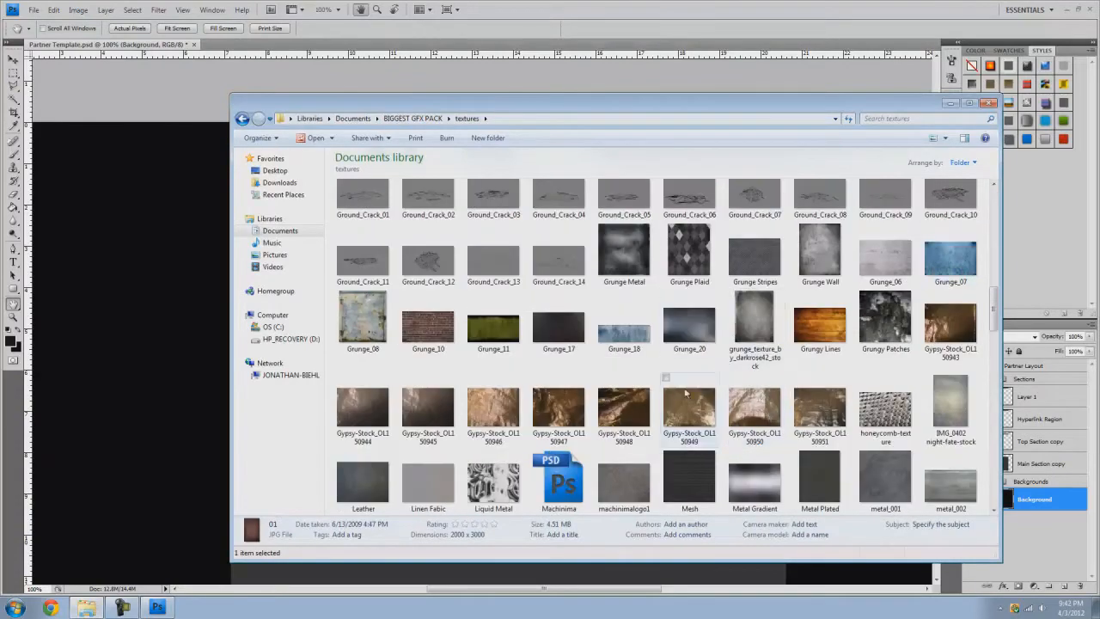
pyautogui.scroll(-3)
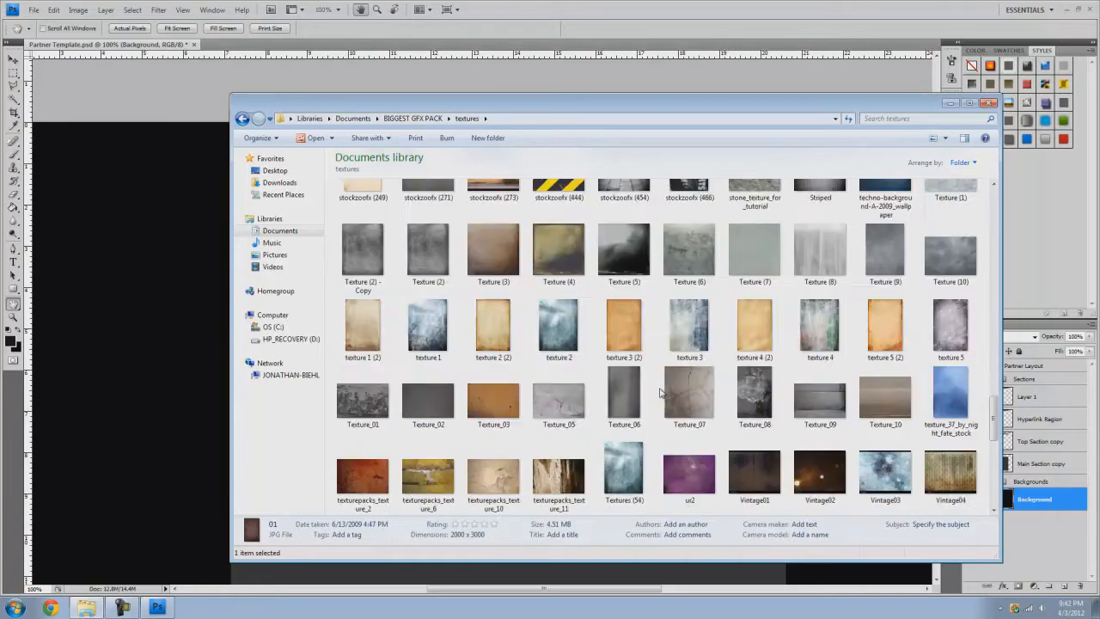
pyautogui.scroll(3)
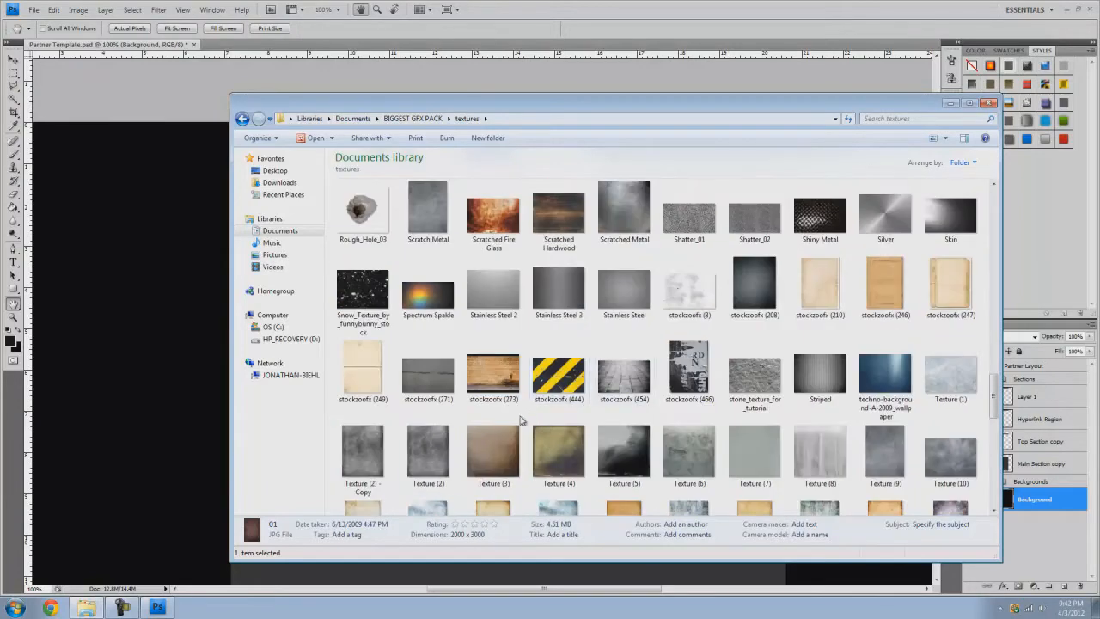
pyautogui.moveTo(799, 454)
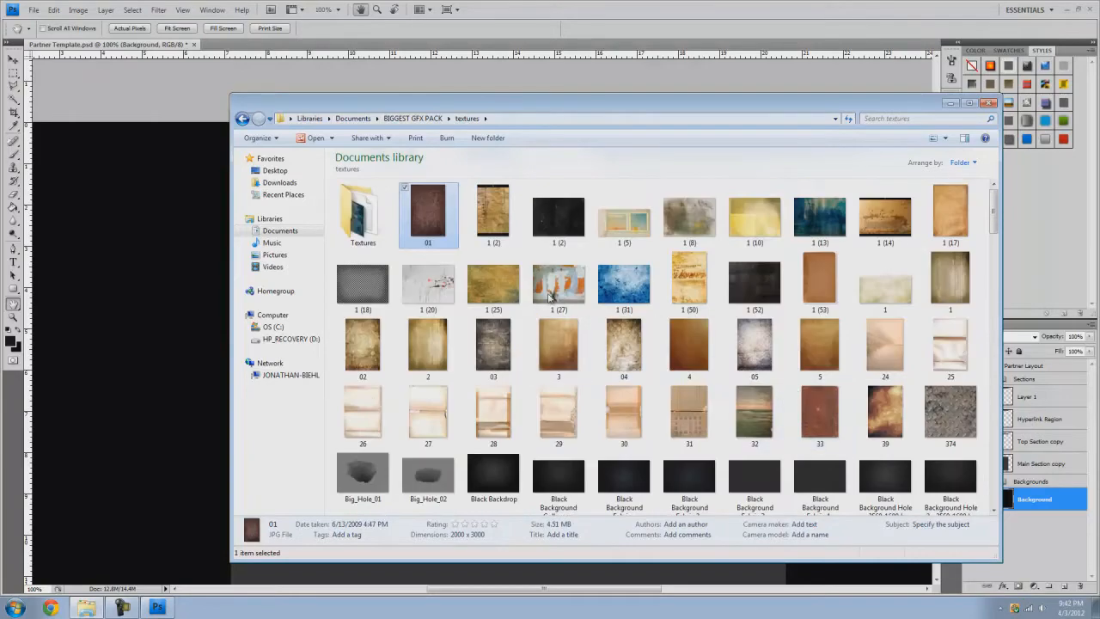
pyautogui.scroll(-3)
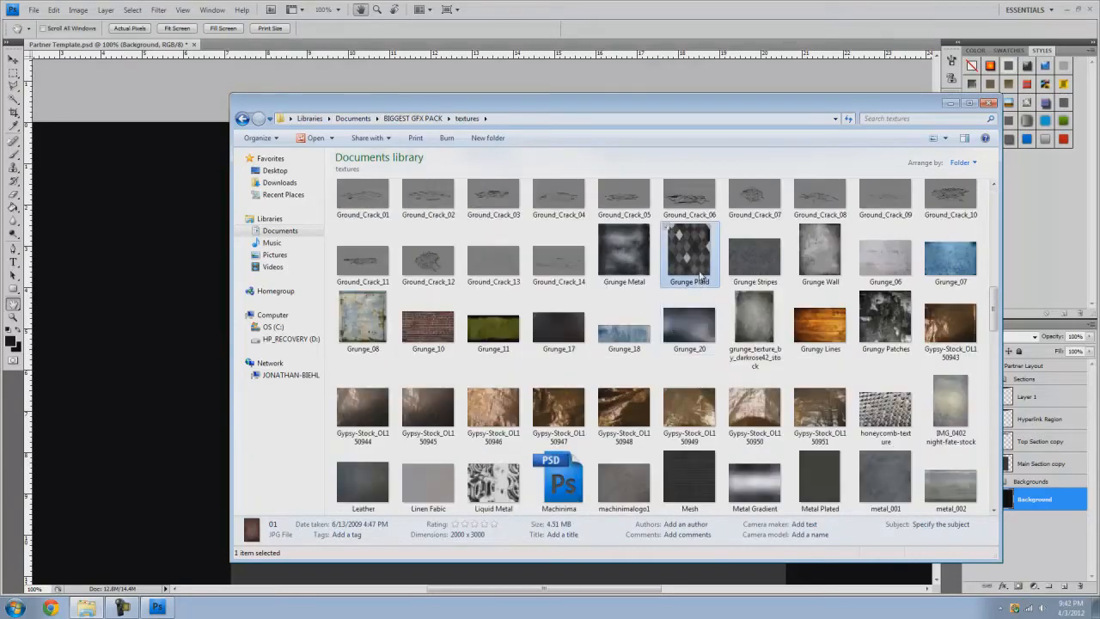
pyautogui.doubleClick(688, 251)
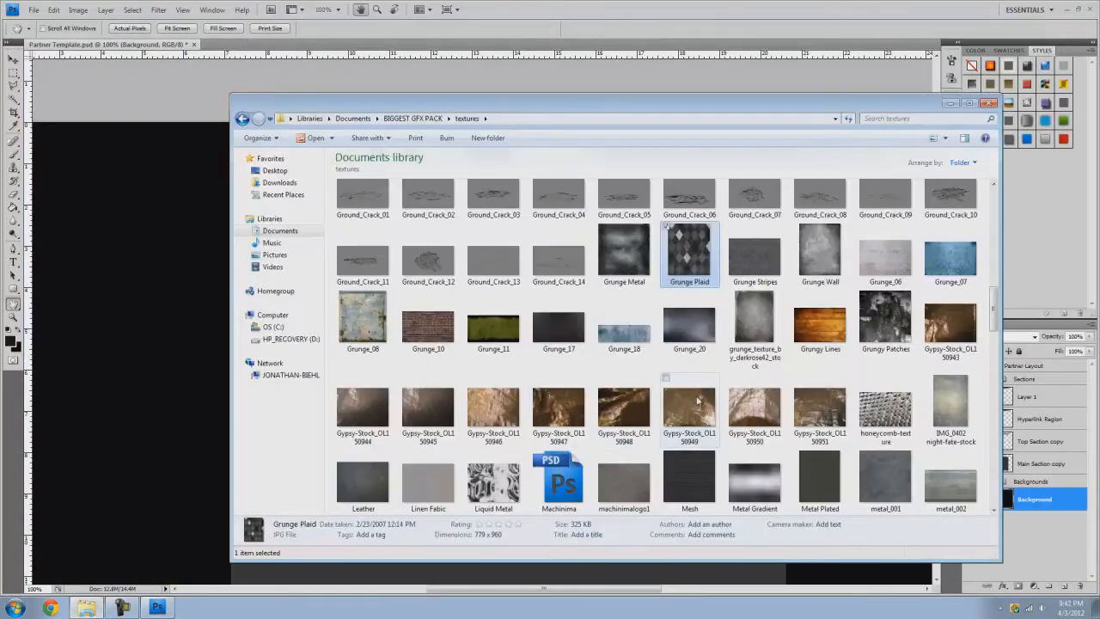
pyautogui.scroll(-3)
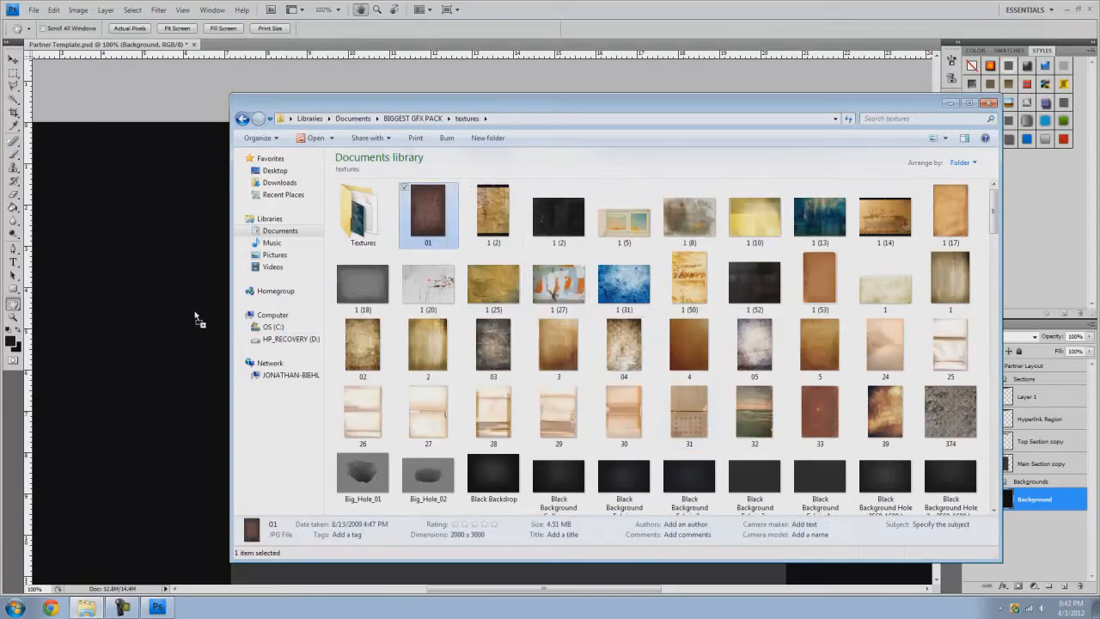
pyautogui.doubleClick(428, 210)
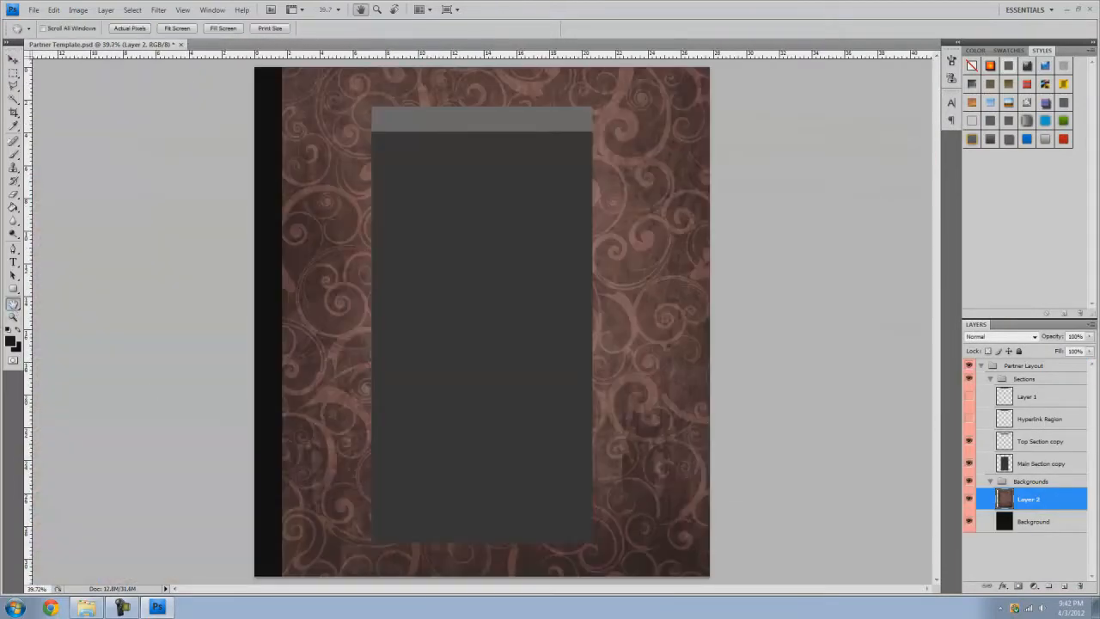
# Step: Convert the swirl texture layer to Black & White, then add a new empty layer above it
pyautogui.click(13, 58)
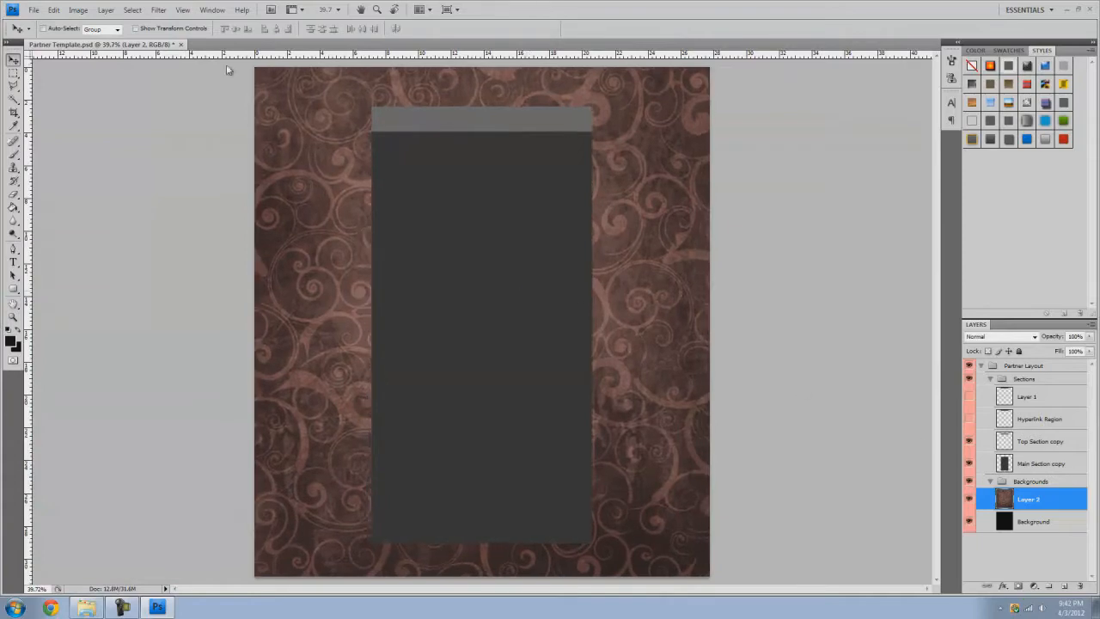
pyautogui.click(79, 10)
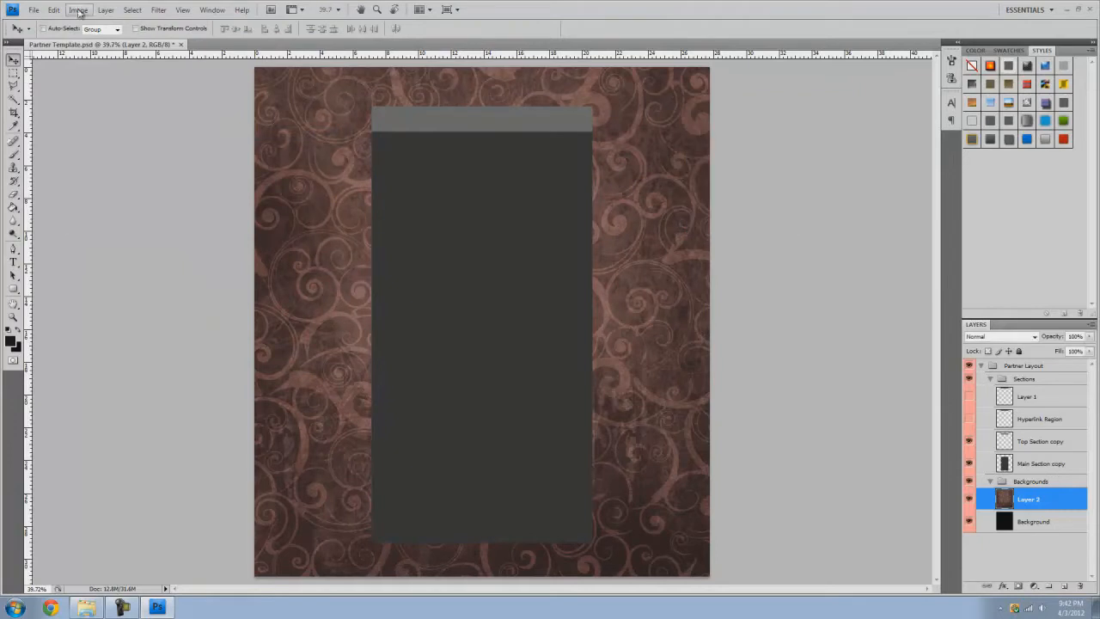
pyautogui.click(77, 11)
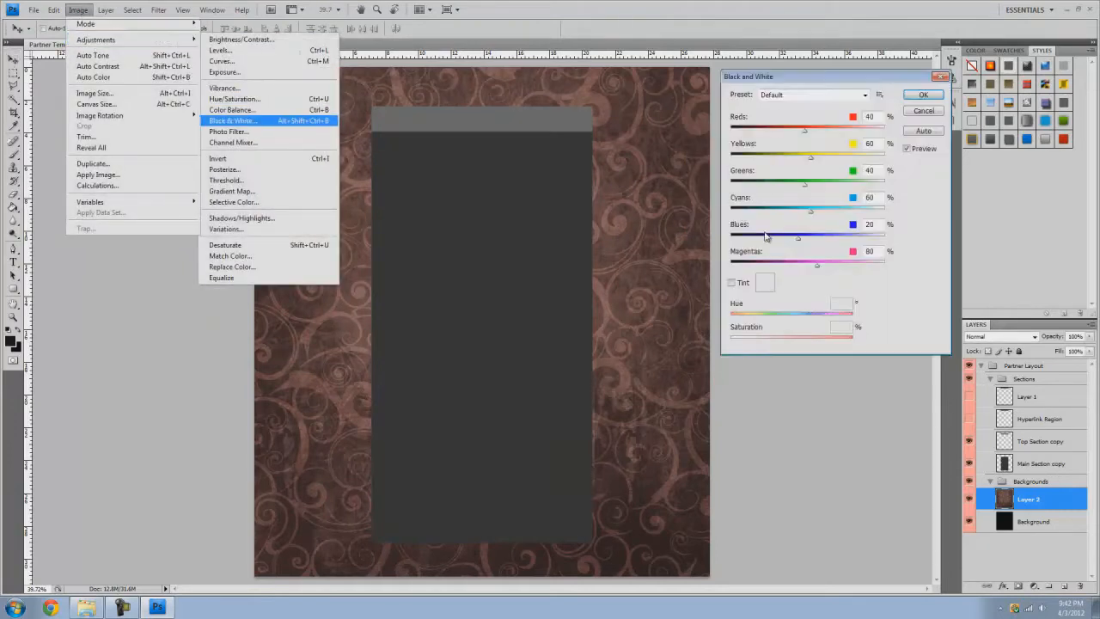
pyautogui.click(925, 95)
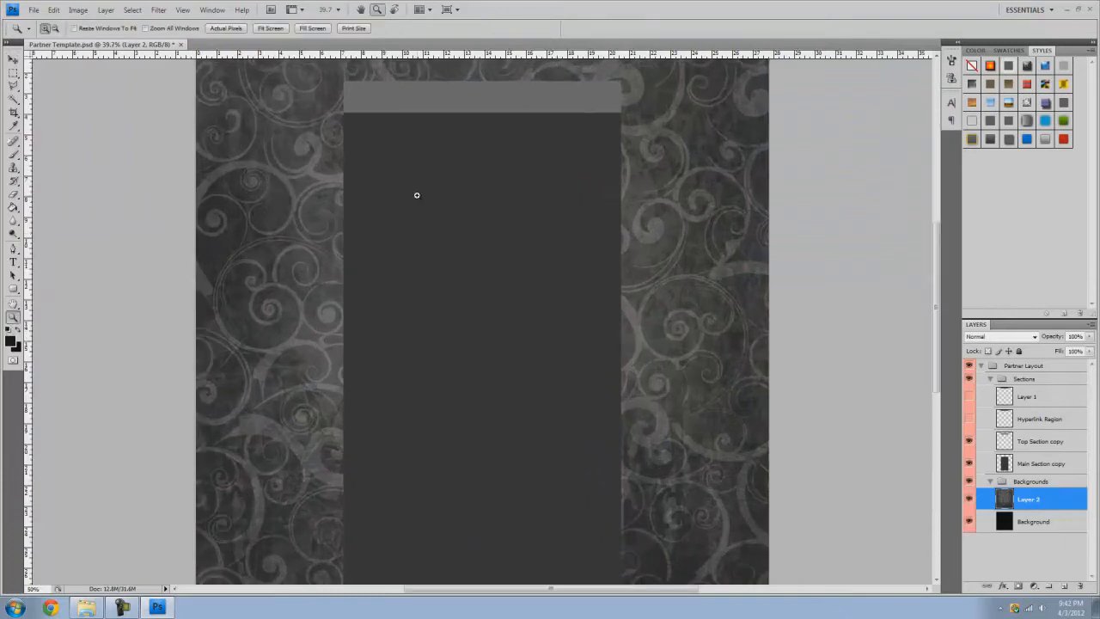
pyautogui.click(416, 196)
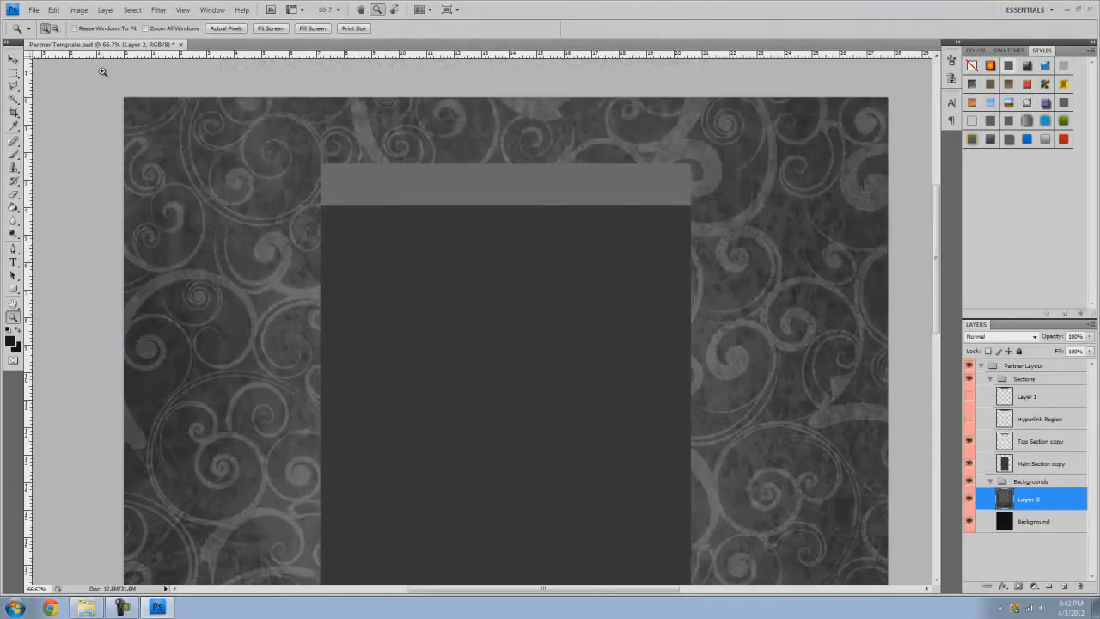
pyautogui.click(14, 58)
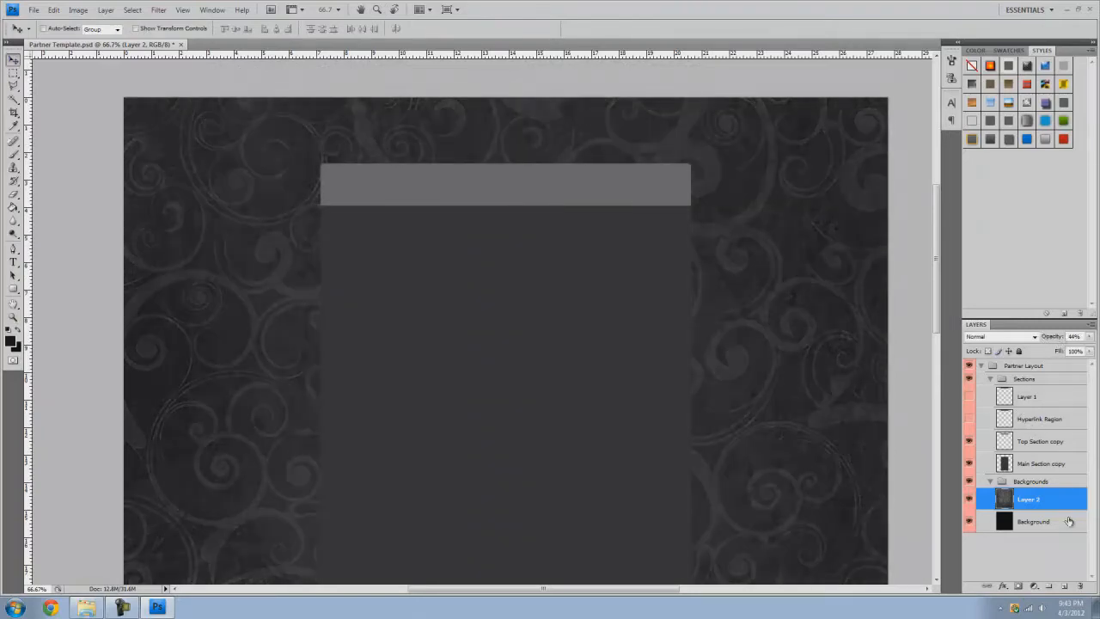
pyautogui.click(1019, 585)
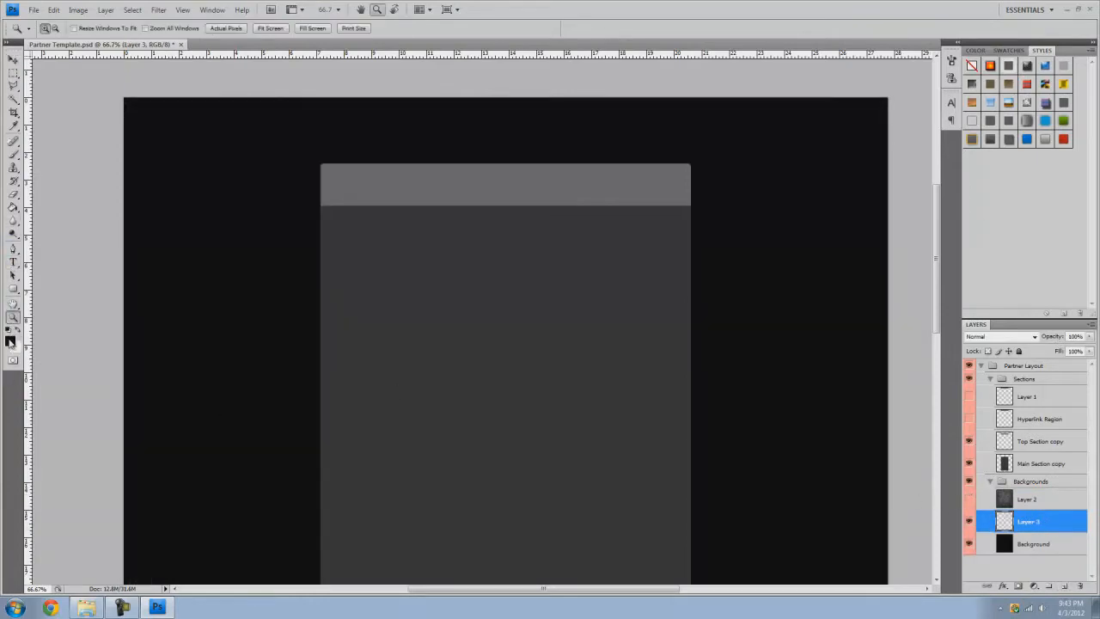
# Step: Fill the new layer with a gradient glow and lower Layer 3's opacity
pyautogui.click(14, 206)
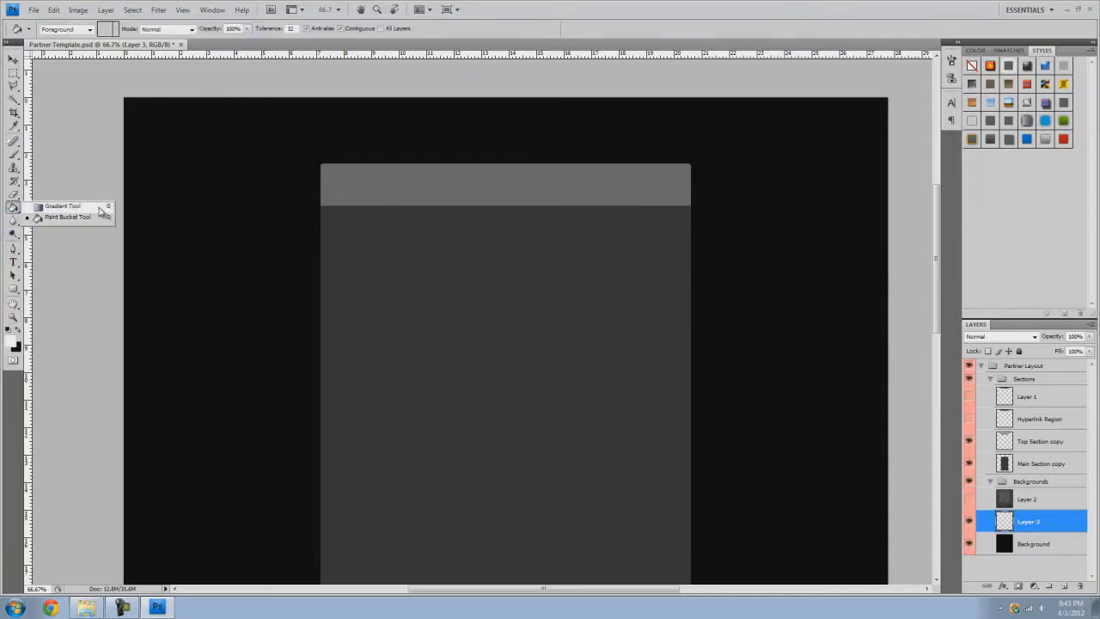
pyautogui.click(62, 206)
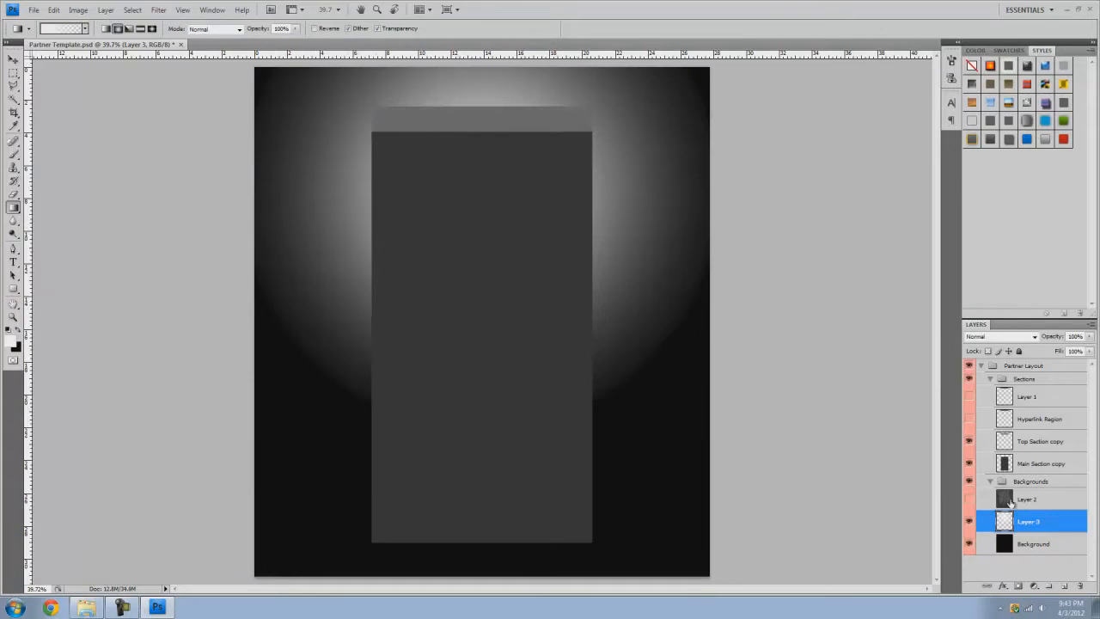
pyautogui.click(1028, 498)
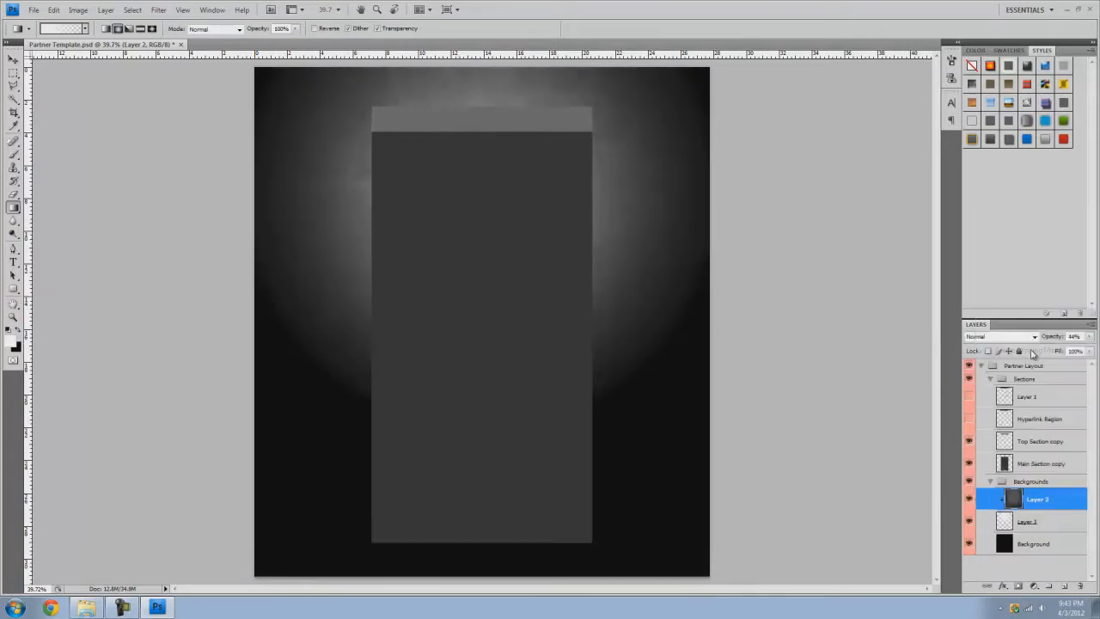
pyautogui.moveTo(1039, 421)
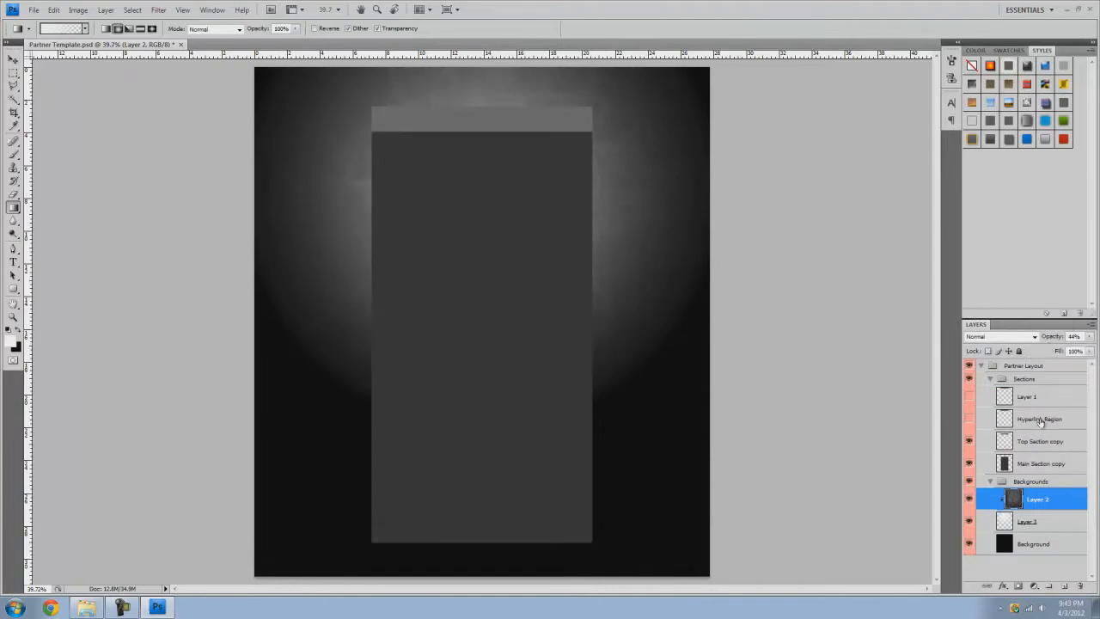
pyautogui.click(1028, 520)
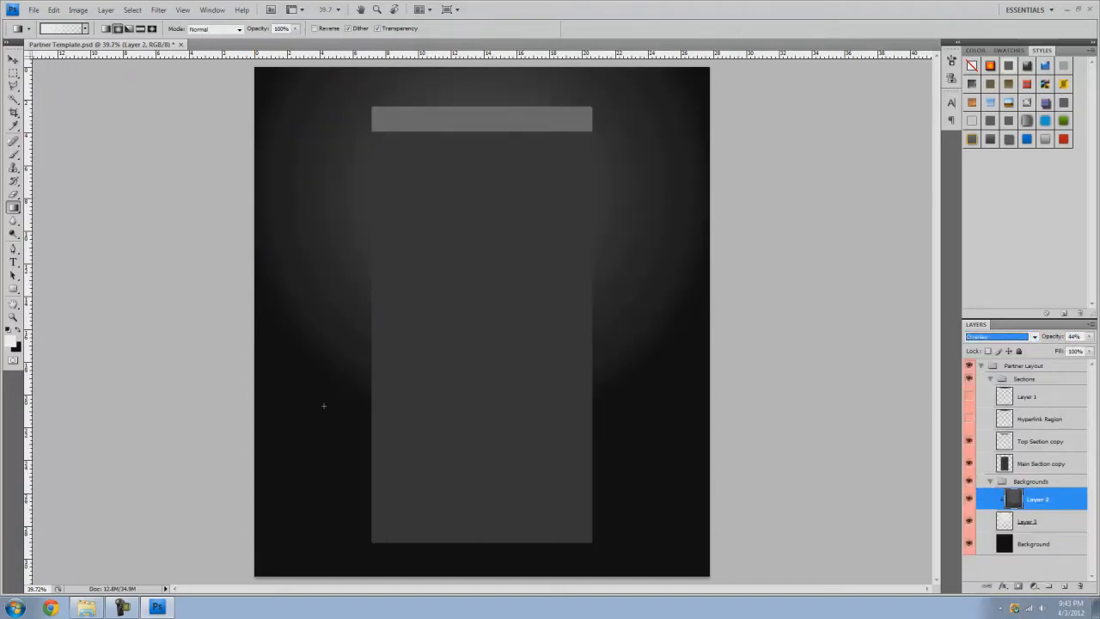
# Step: Change the glow's blend mode and set the duplicated Layer 2 copy to Overlay
pyautogui.click(1001, 335)
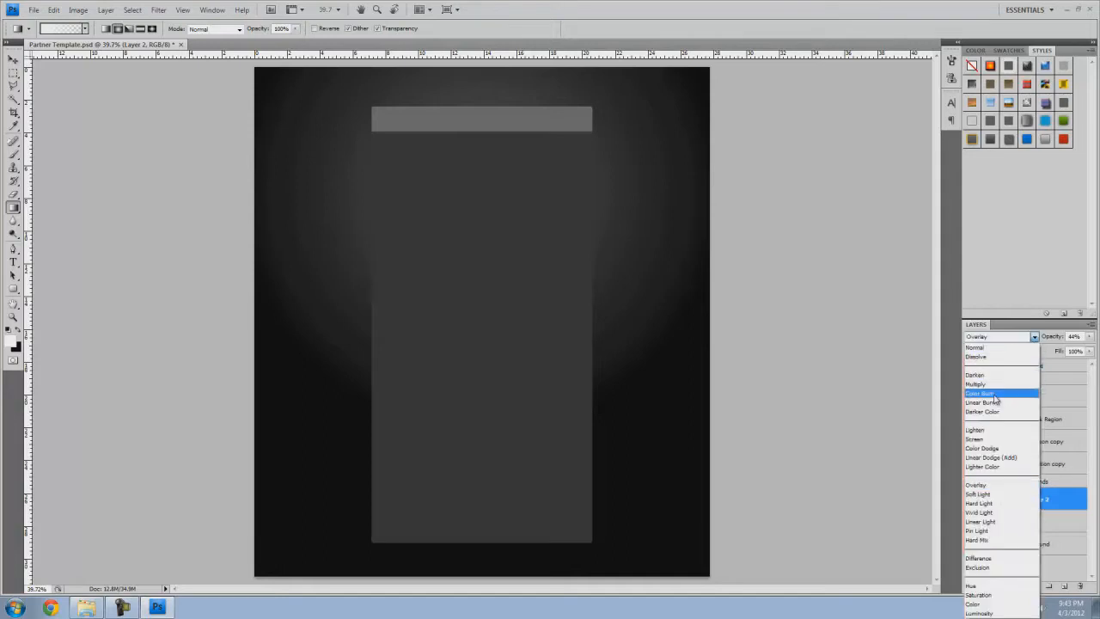
pyautogui.click(977, 383)
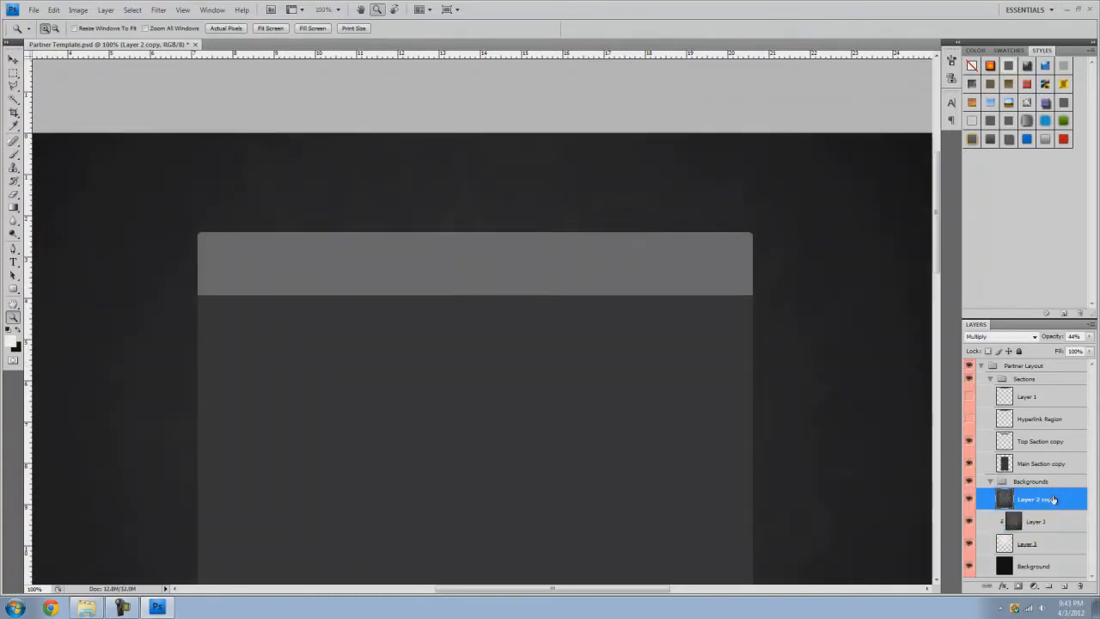
pyautogui.click(1000, 335)
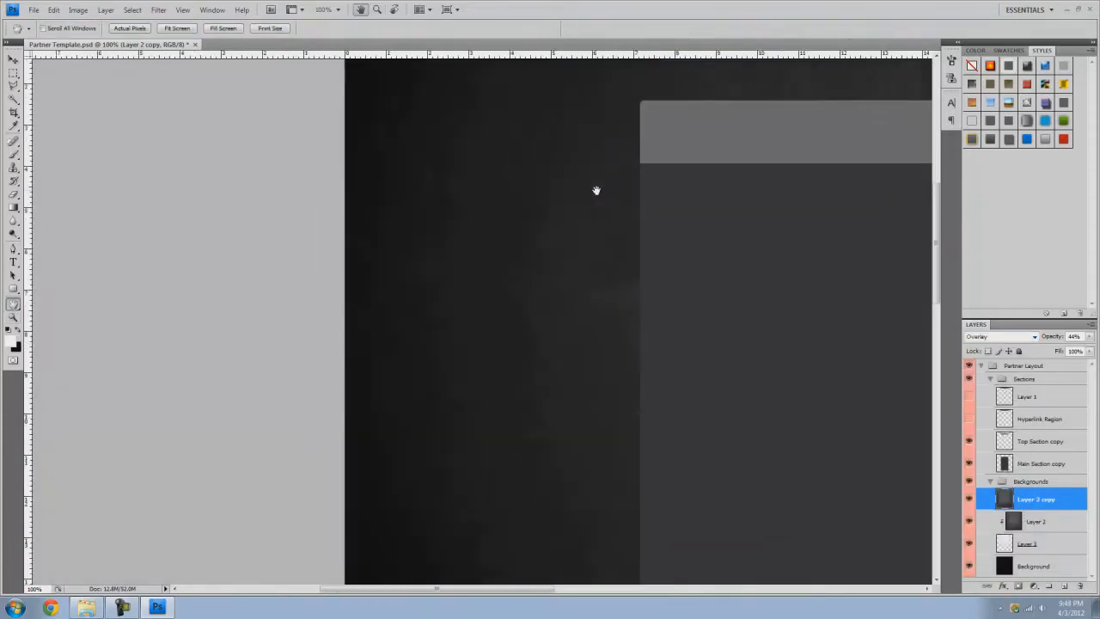
pyautogui.moveTo(596, 189); pyautogui.dragTo(352, 318)
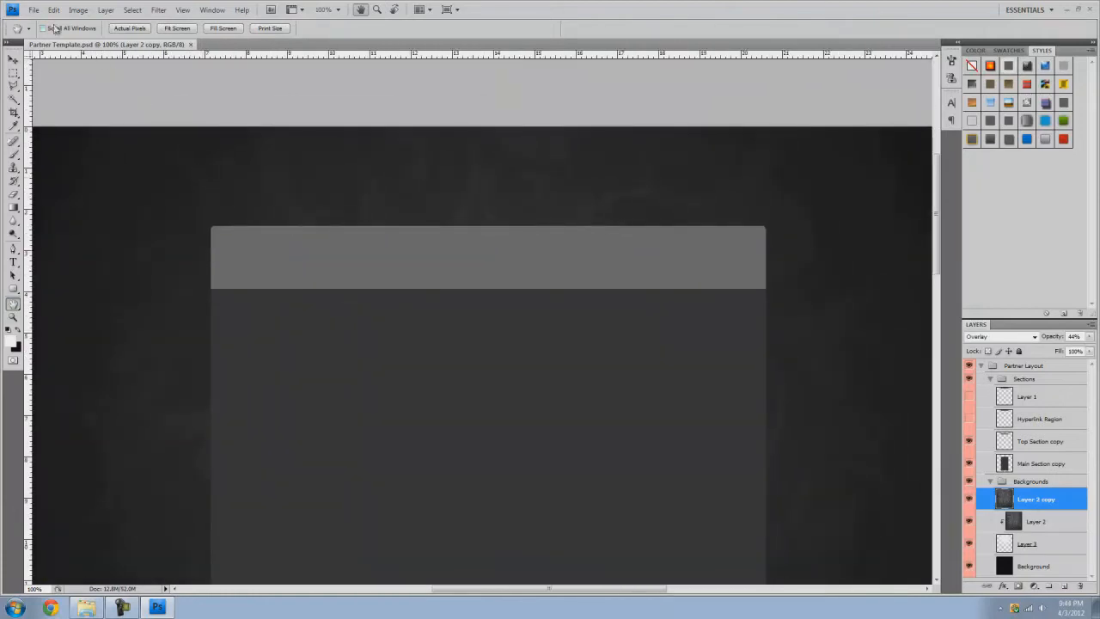
# Step: Save the template as a new PSD, collapse the Backgrounds group and add a new group
pyautogui.click(34, 10)
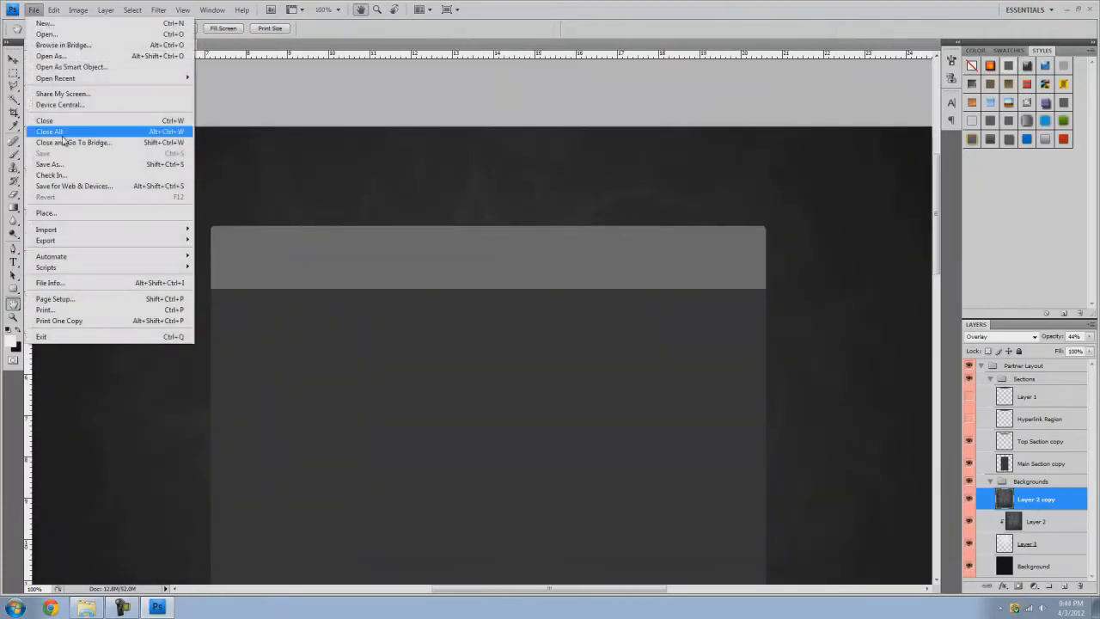
pyautogui.click(48, 164)
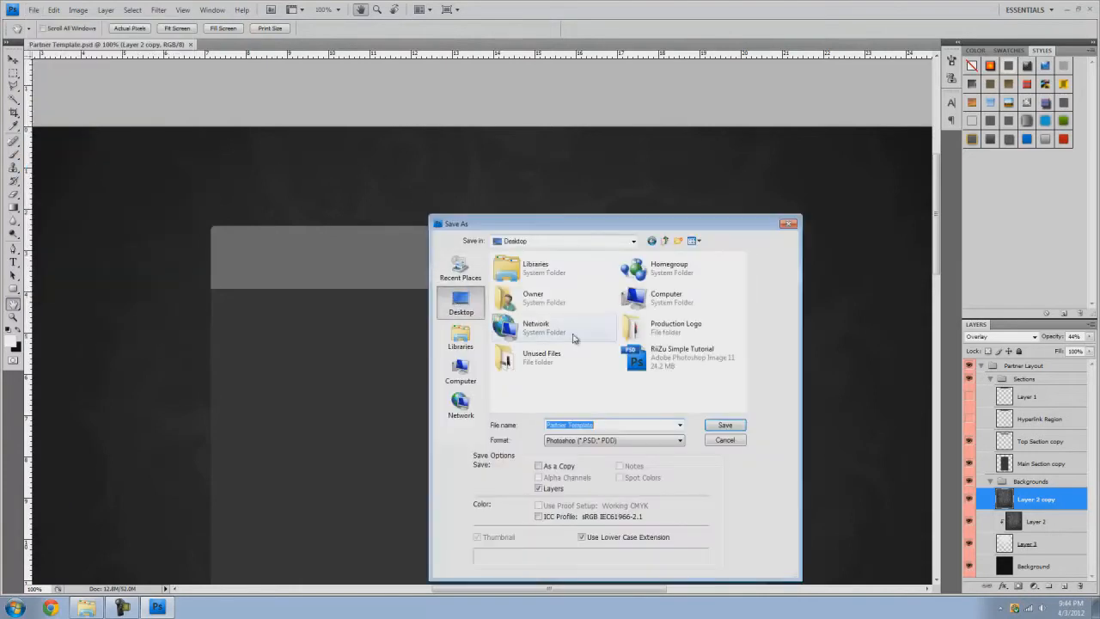
pyautogui.click(725, 424)
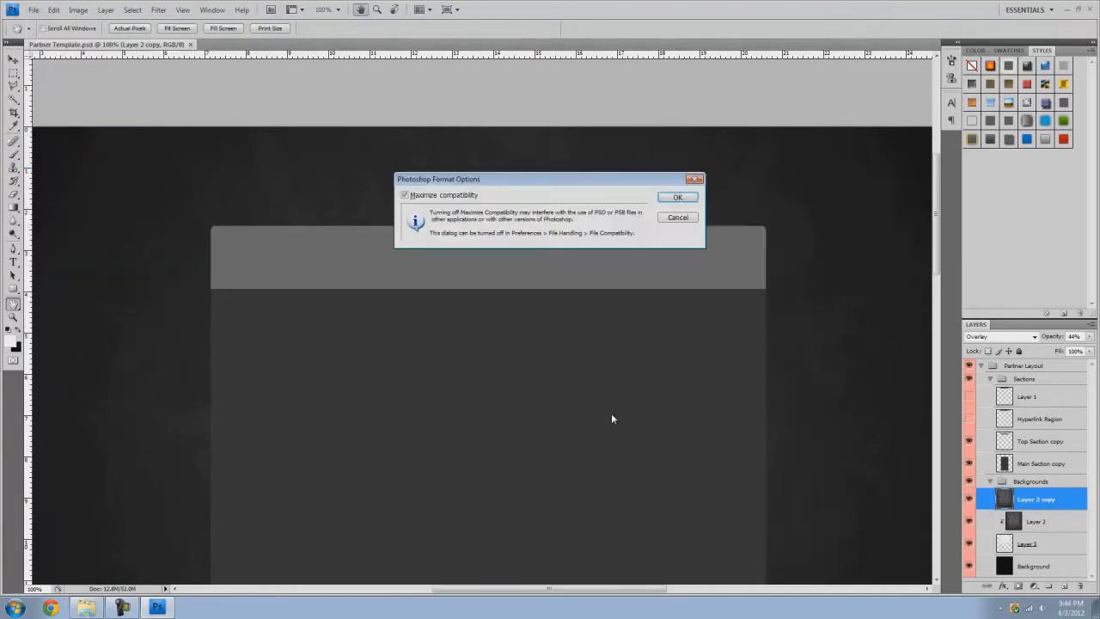
pyautogui.click(677, 196)
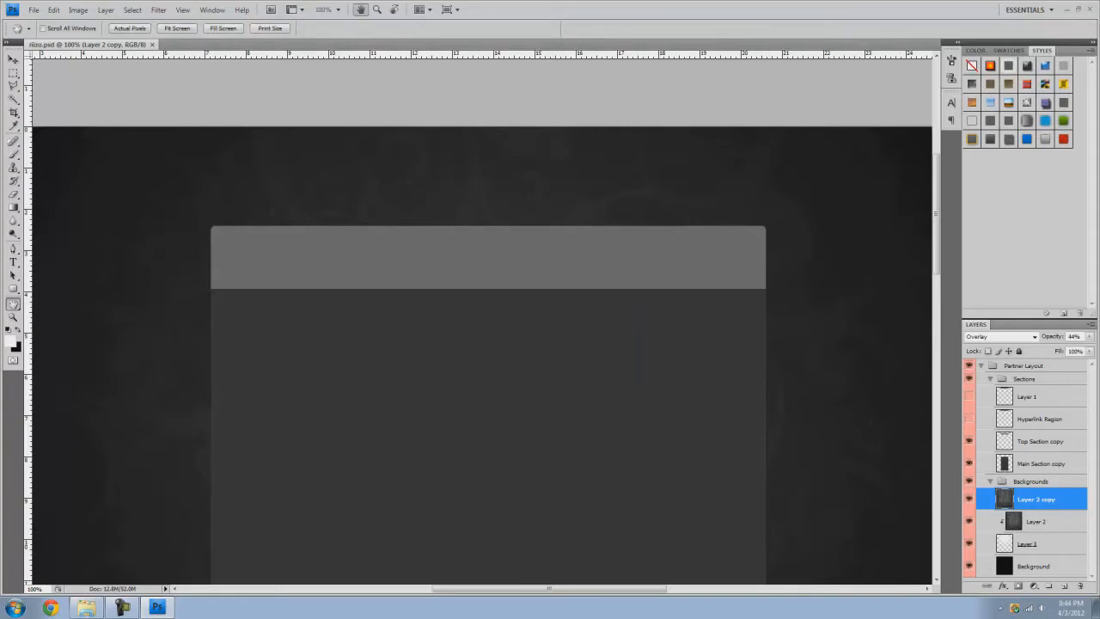
pyautogui.click(1031, 481)
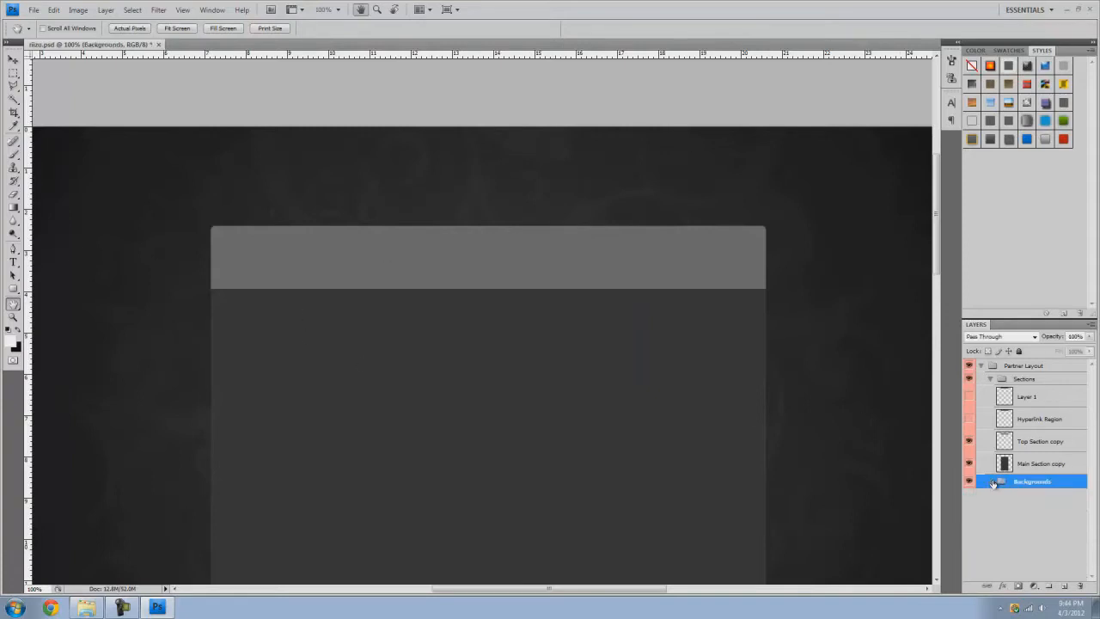
pyautogui.click(990, 380)
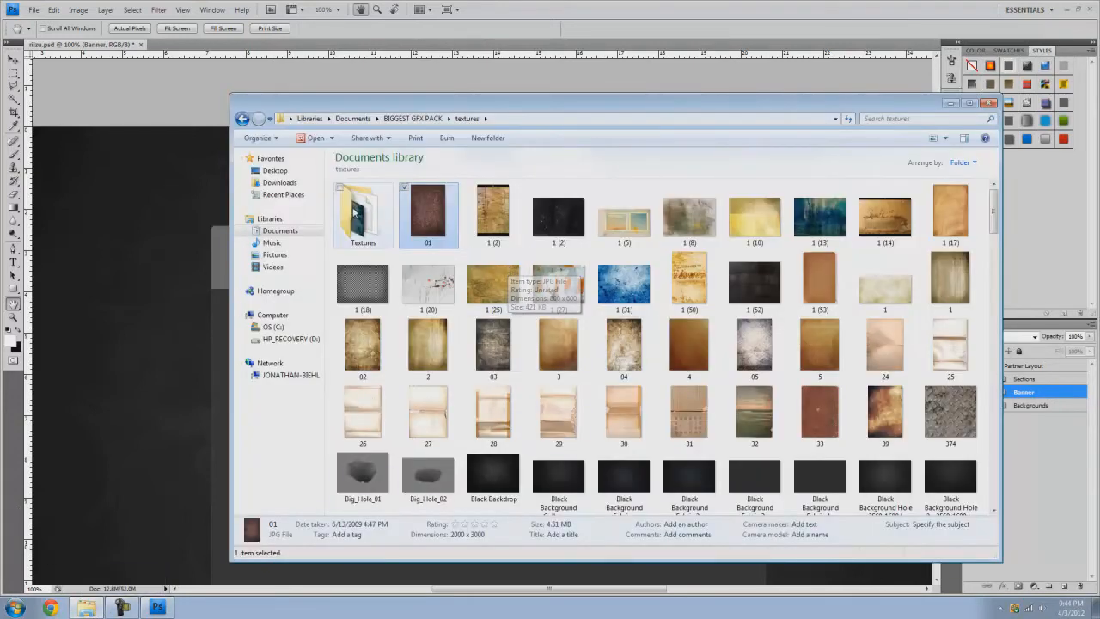
# Step: Navigate Documents > Graphics > logo folder and open logo (2).psd
pyautogui.click(353, 117)
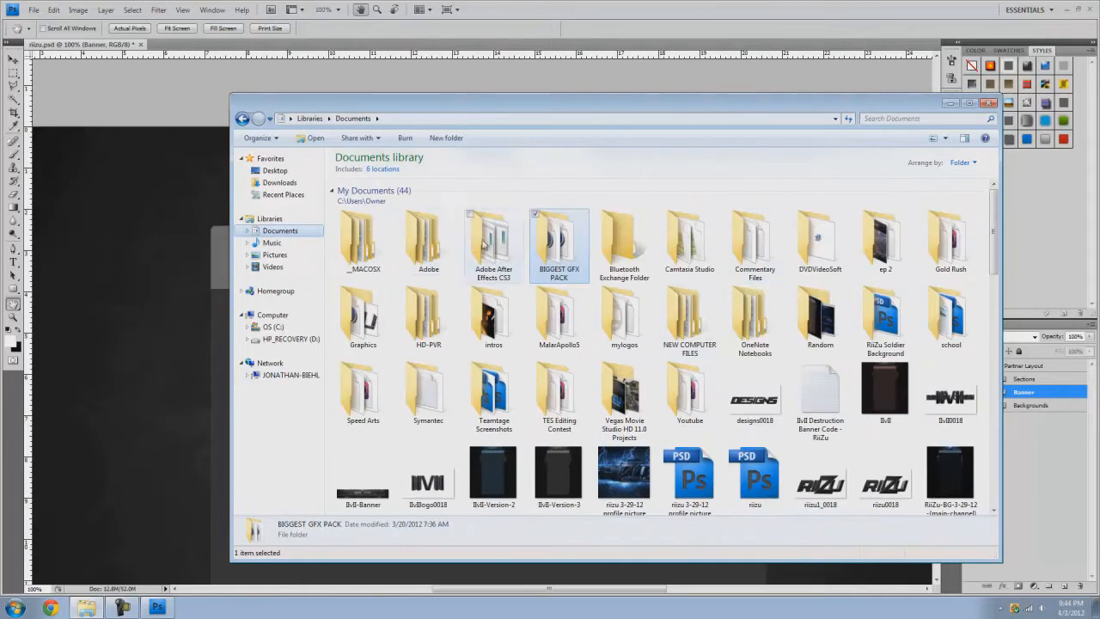
pyautogui.moveTo(588, 261)
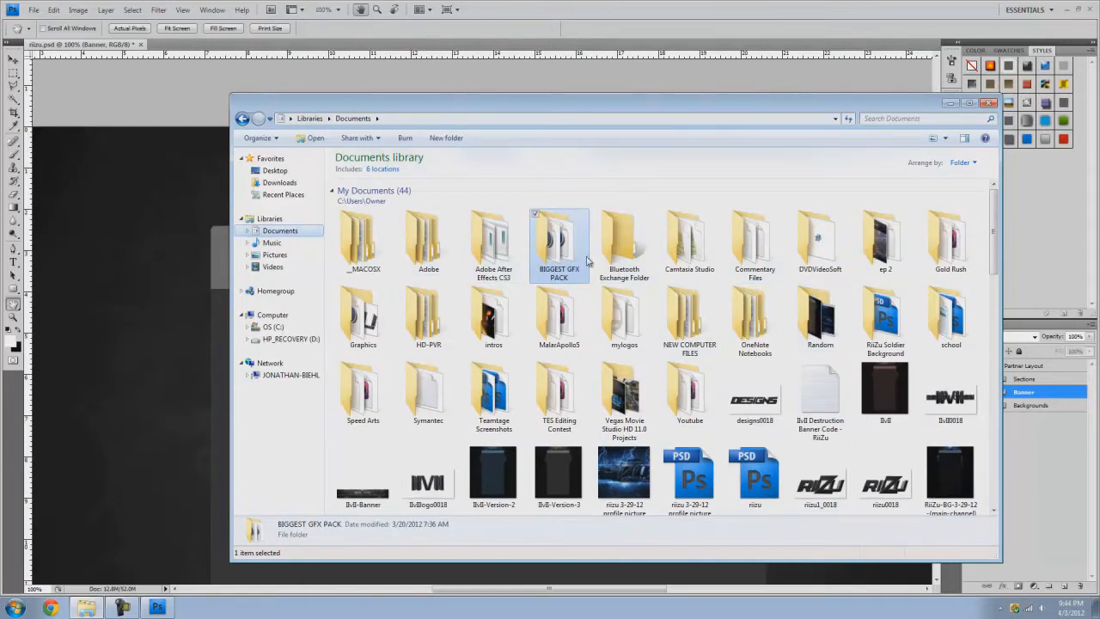
pyautogui.click(395, 332)
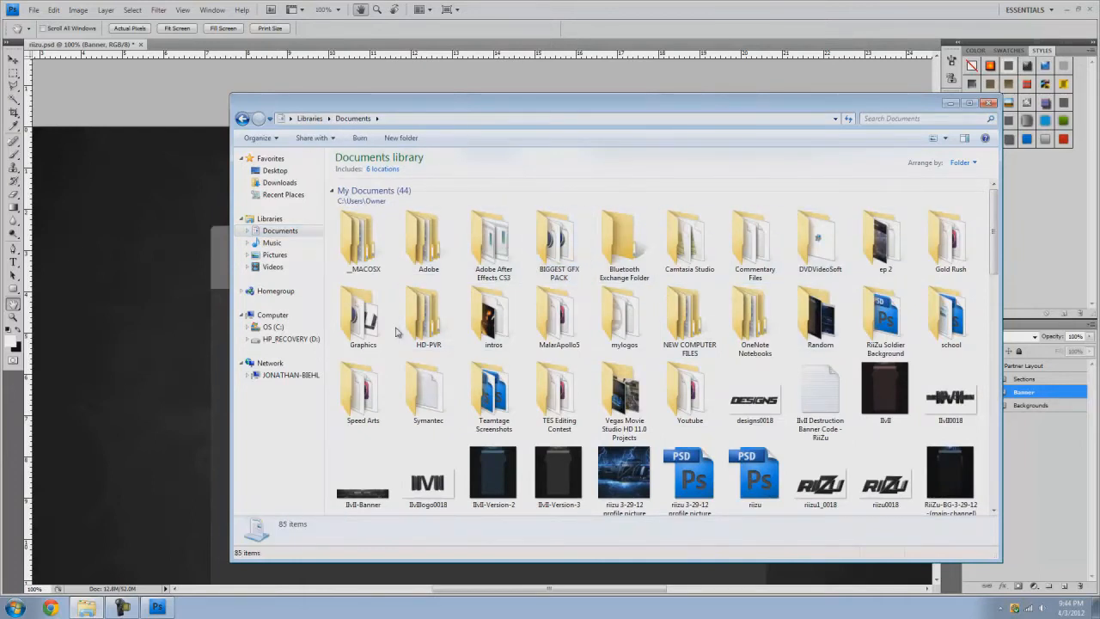
pyautogui.doubleClick(363, 313)
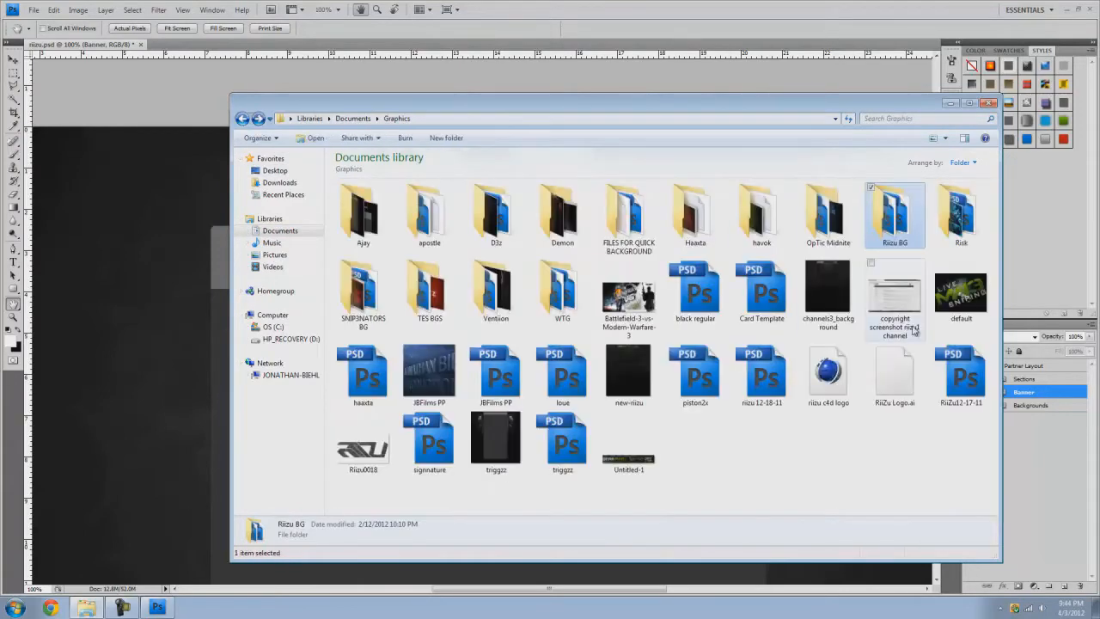
pyautogui.doubleClick(961, 210)
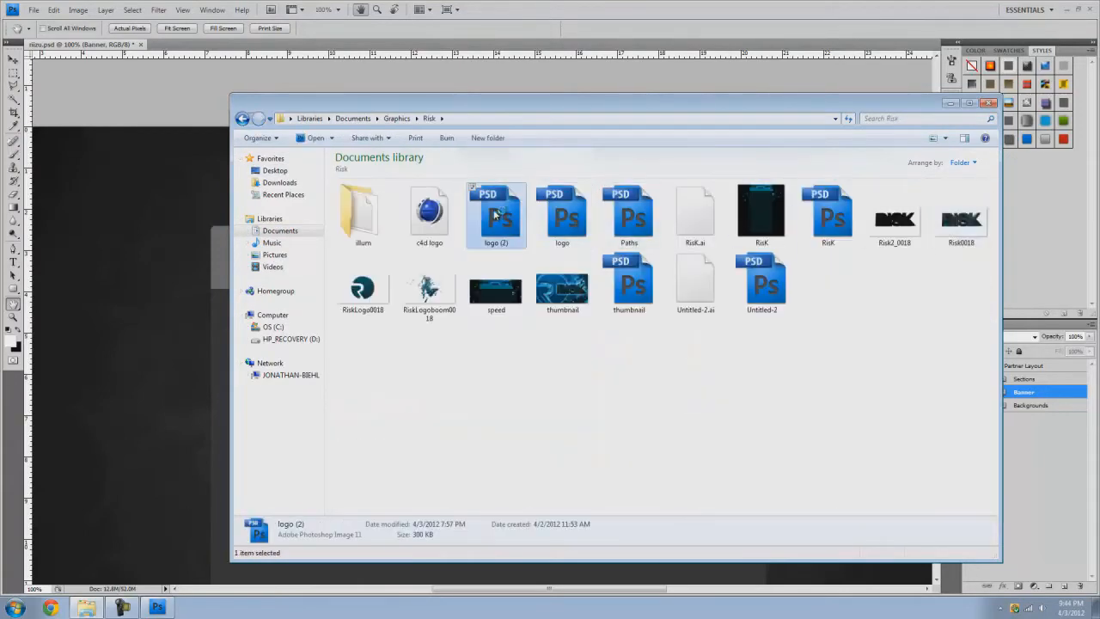
pyautogui.doubleClick(495, 213)
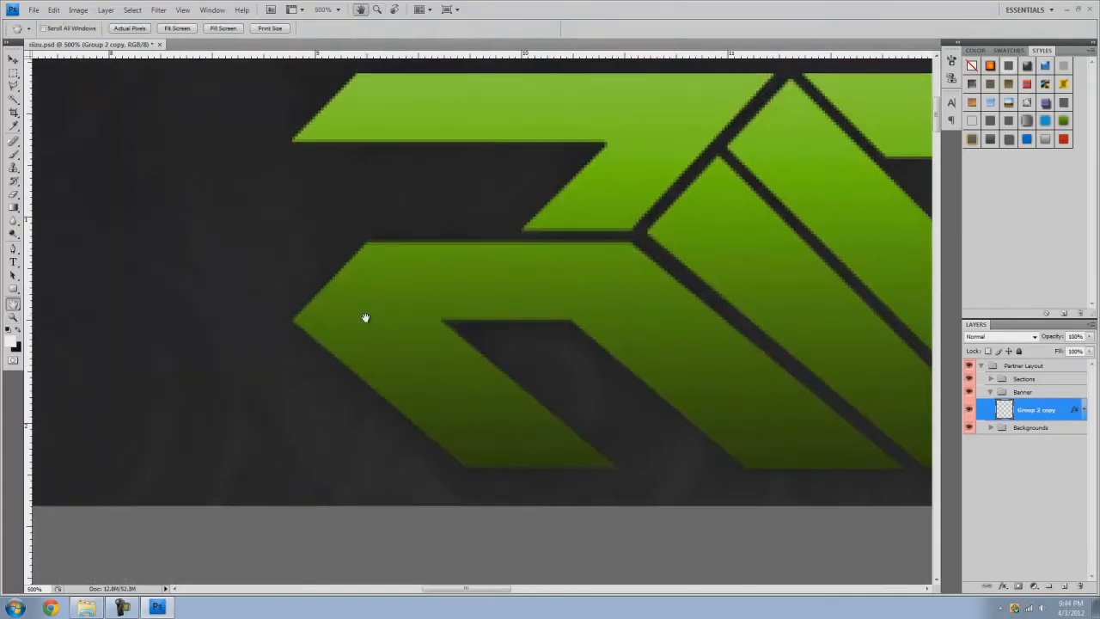
# Step: Trace a Pen path around the logo's left corner and apply it to the logo layer
pyautogui.click(14, 251)
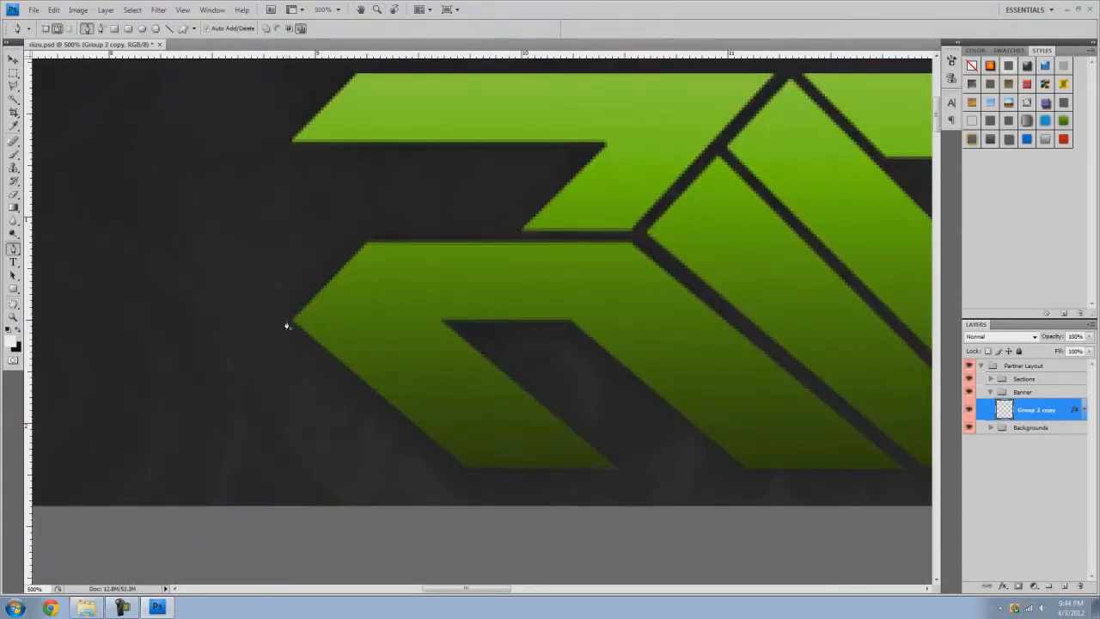
pyautogui.moveTo(398, 213)
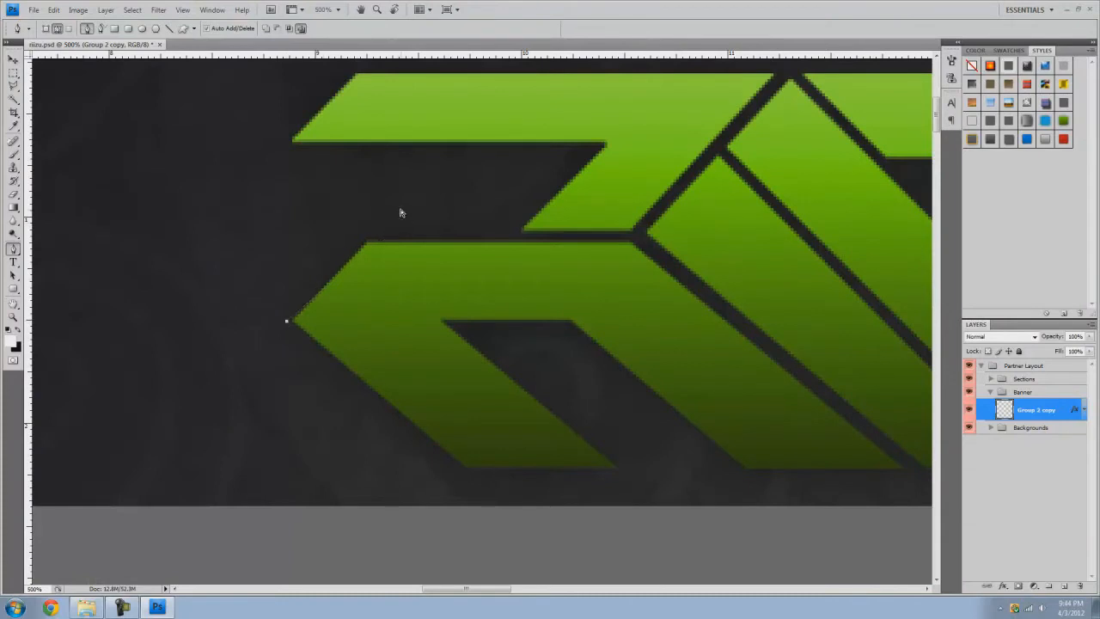
pyautogui.click(399, 209)
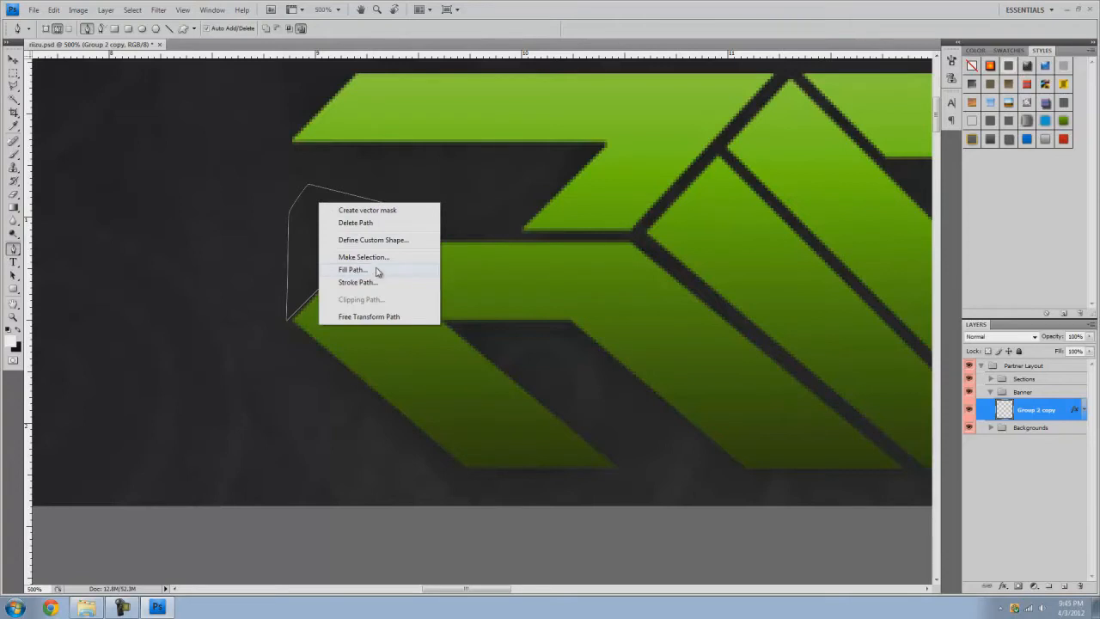
pyautogui.click(363, 258)
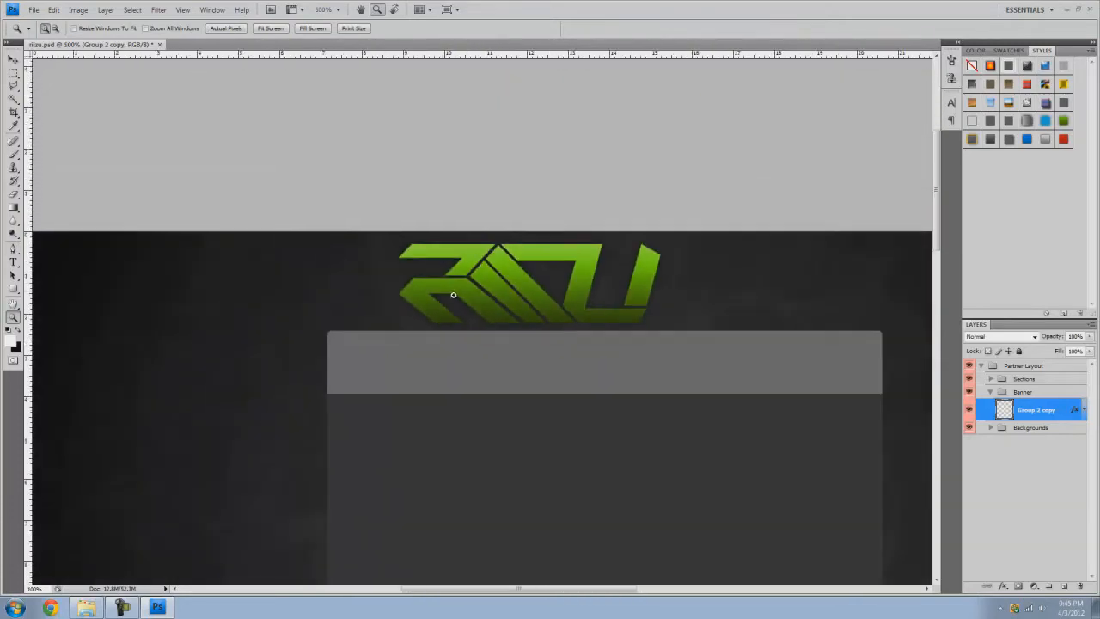
# Step: Clear the logo's green layer style, scale and skew it smaller at top left, and rename its layer
pyautogui.rightClick(1035, 409)
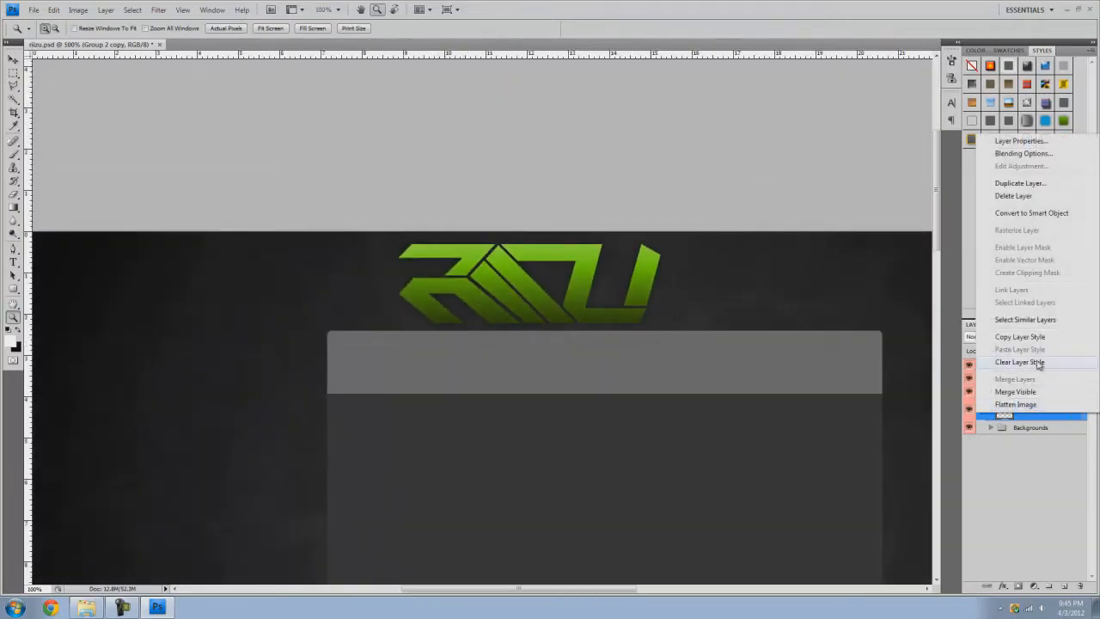
pyautogui.click(1021, 361)
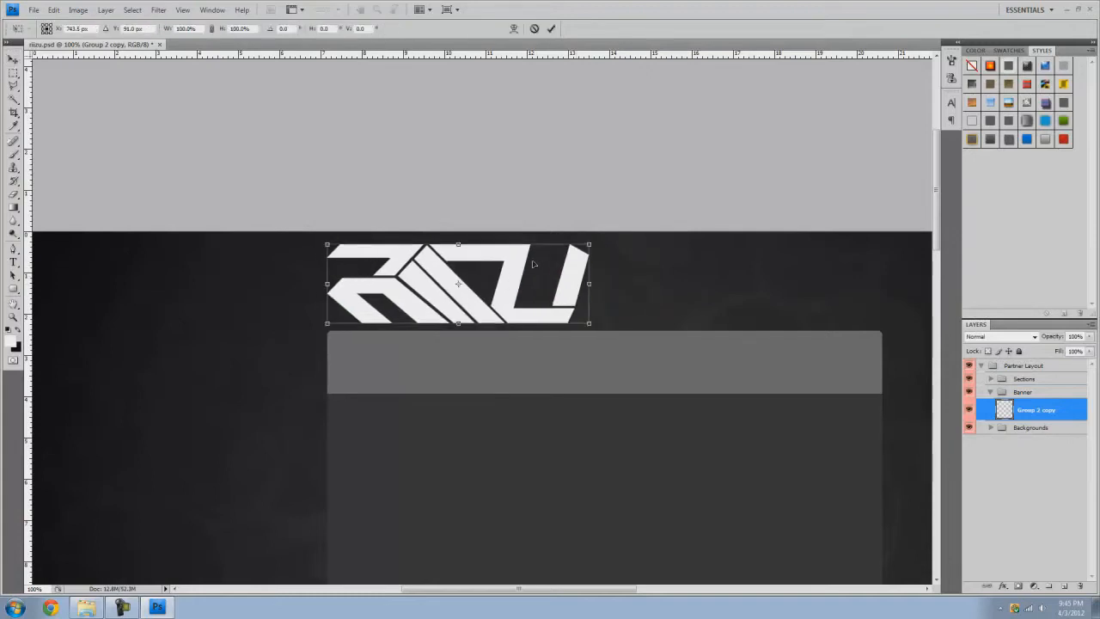
pyautogui.moveTo(588, 244); pyautogui.dragTo(502, 274)
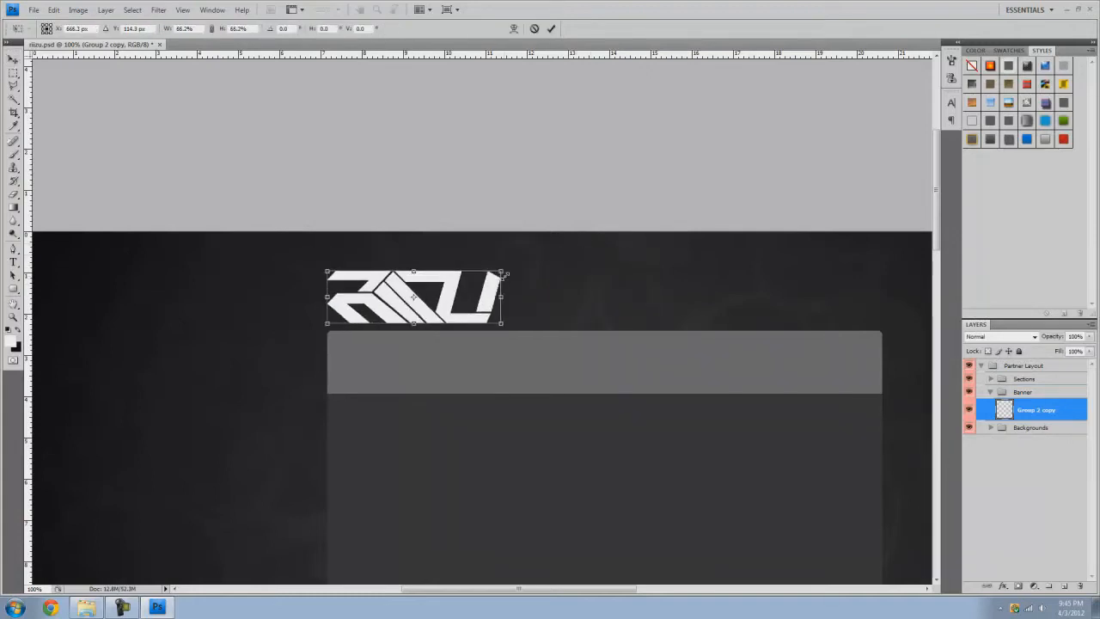
pyautogui.moveTo(412, 295); pyautogui.dragTo(426, 284)
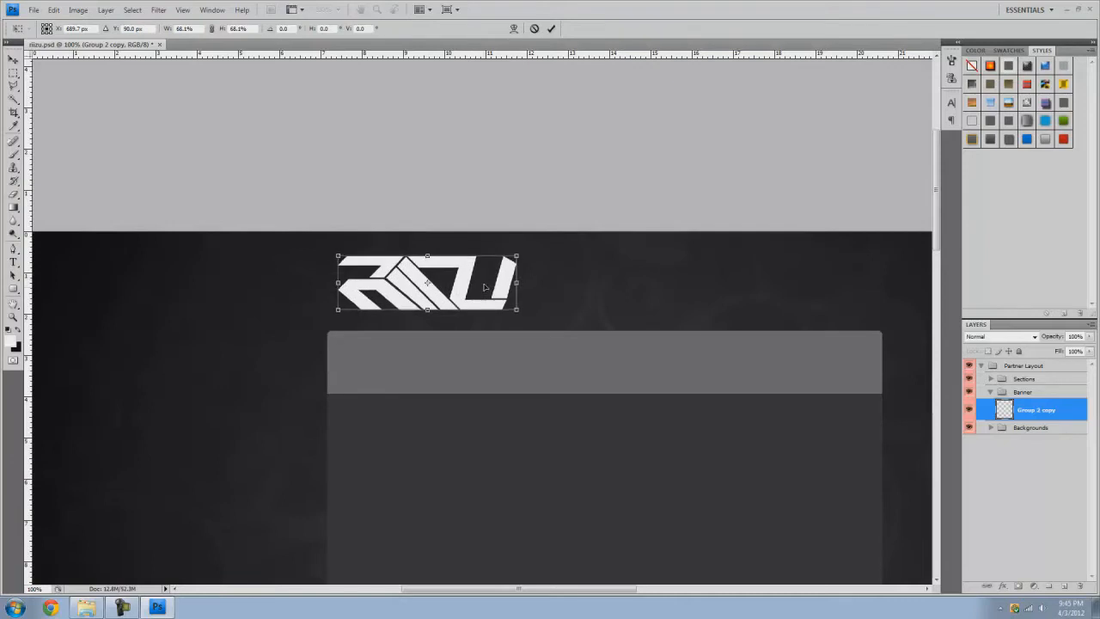
pyautogui.moveTo(426, 283); pyautogui.dragTo(426, 278)
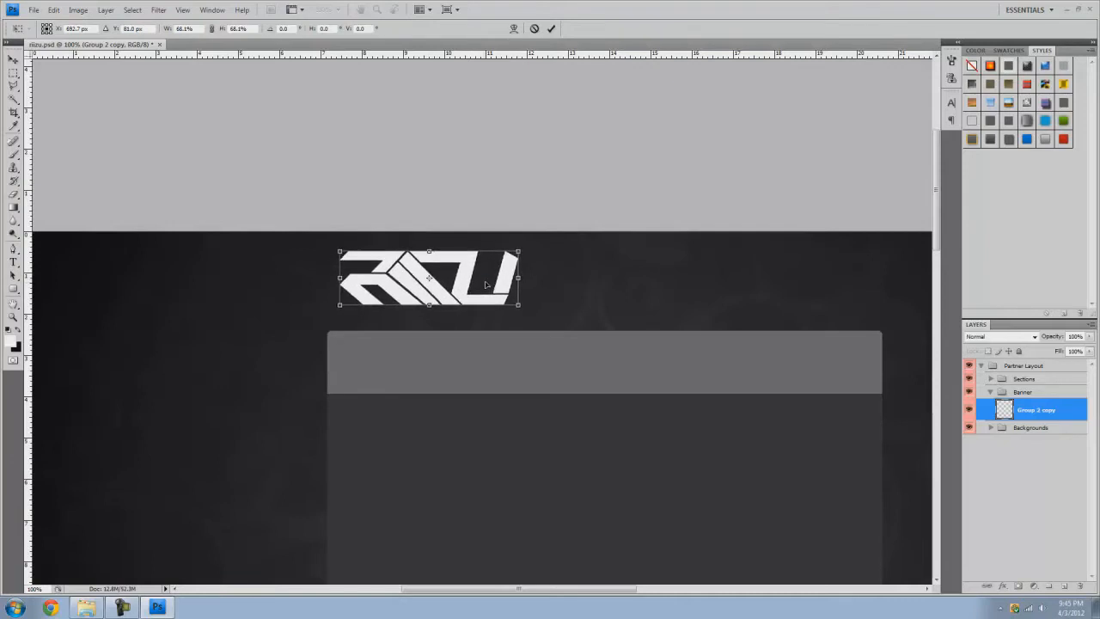
pyautogui.click(13, 304)
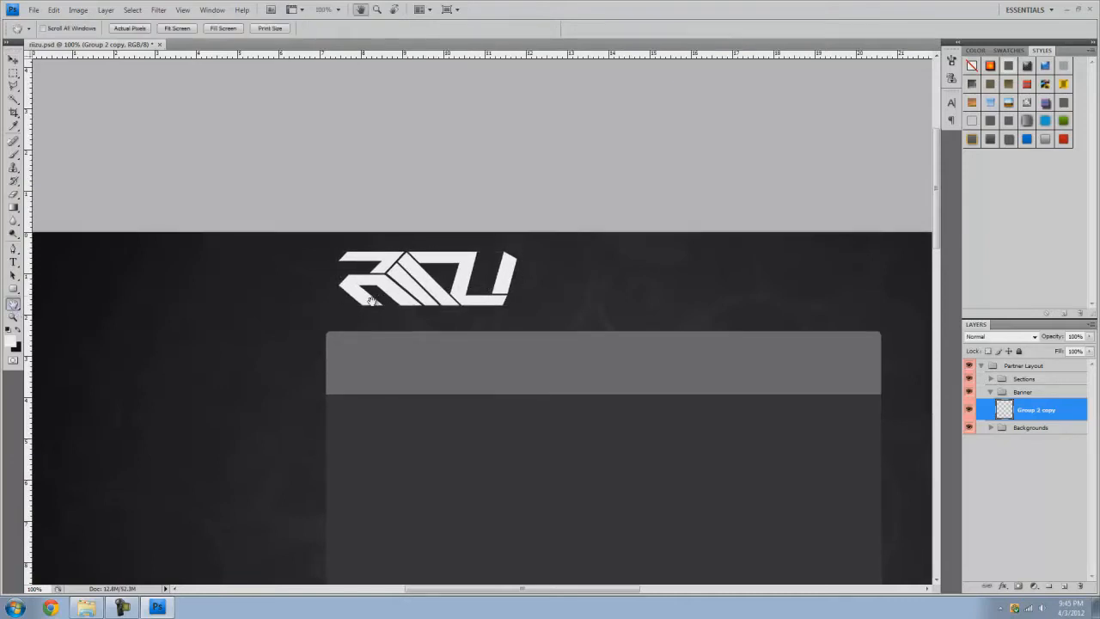
pyautogui.doubleClick(1035, 409)
pyautogui.write('RiizuLogo')
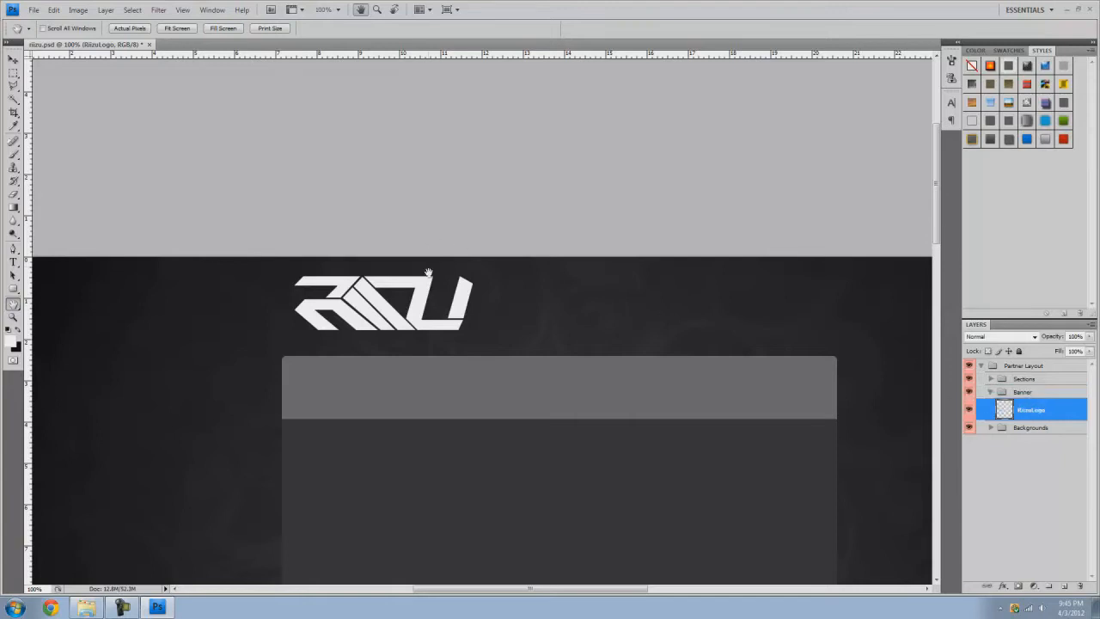
# Step: Add an Outer Glow with a pale colour to the logo layer
pyautogui.doubleClick(1032, 409)
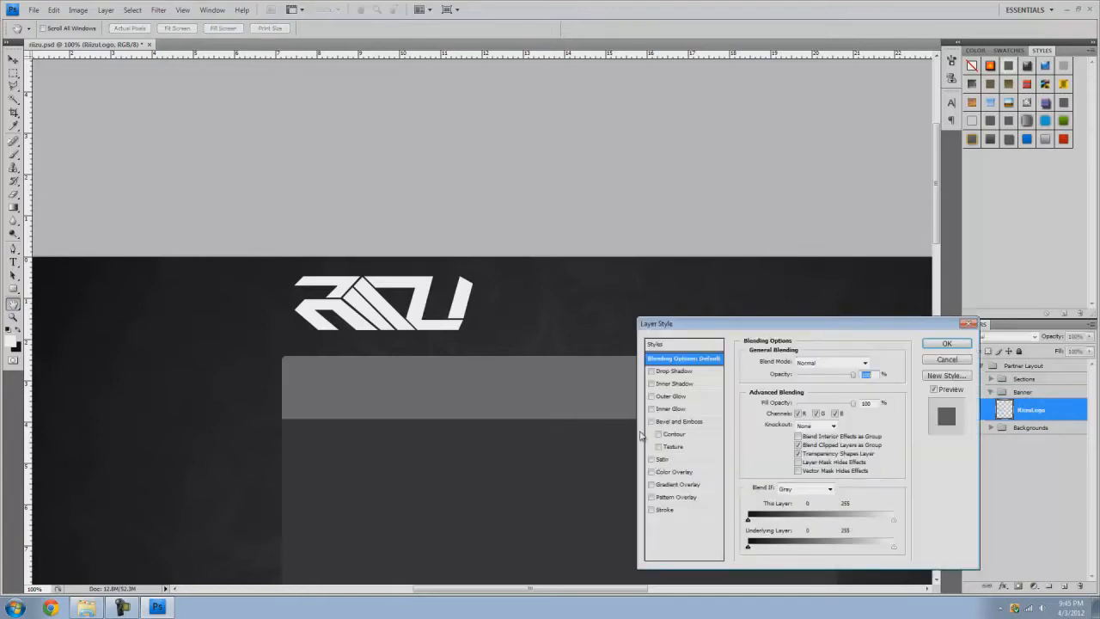
pyautogui.click(672, 396)
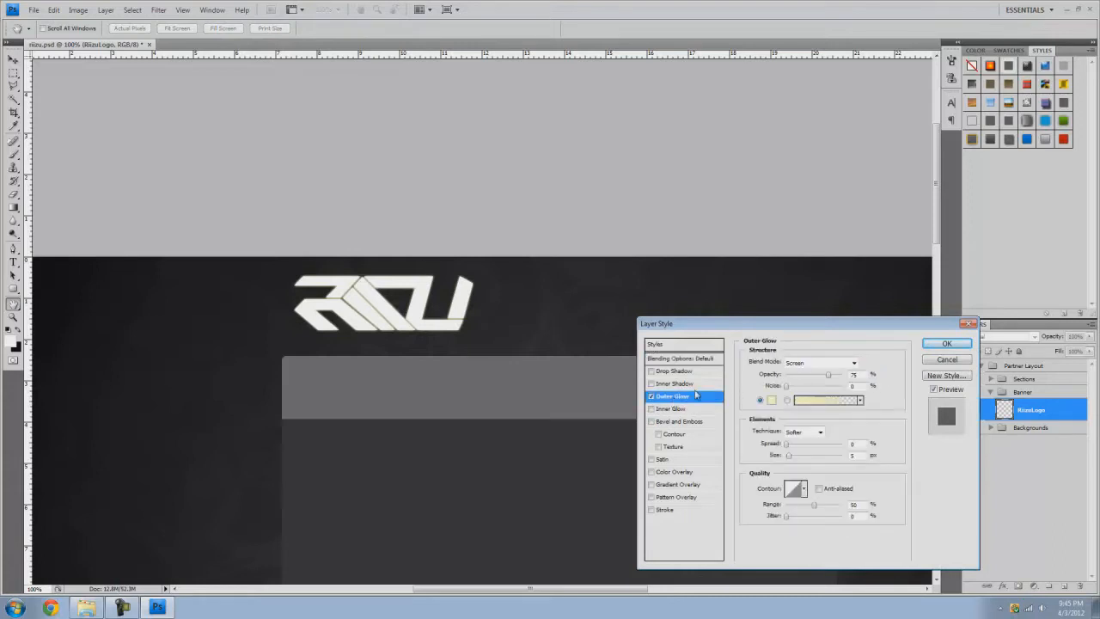
pyautogui.click(822, 361)
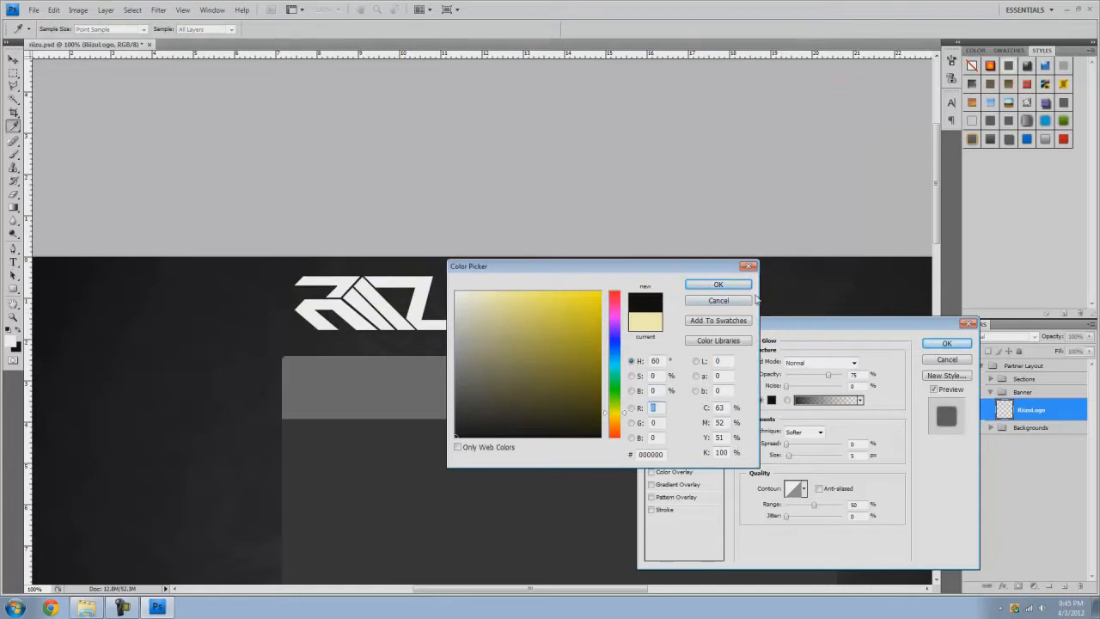
pyautogui.click(718, 284)
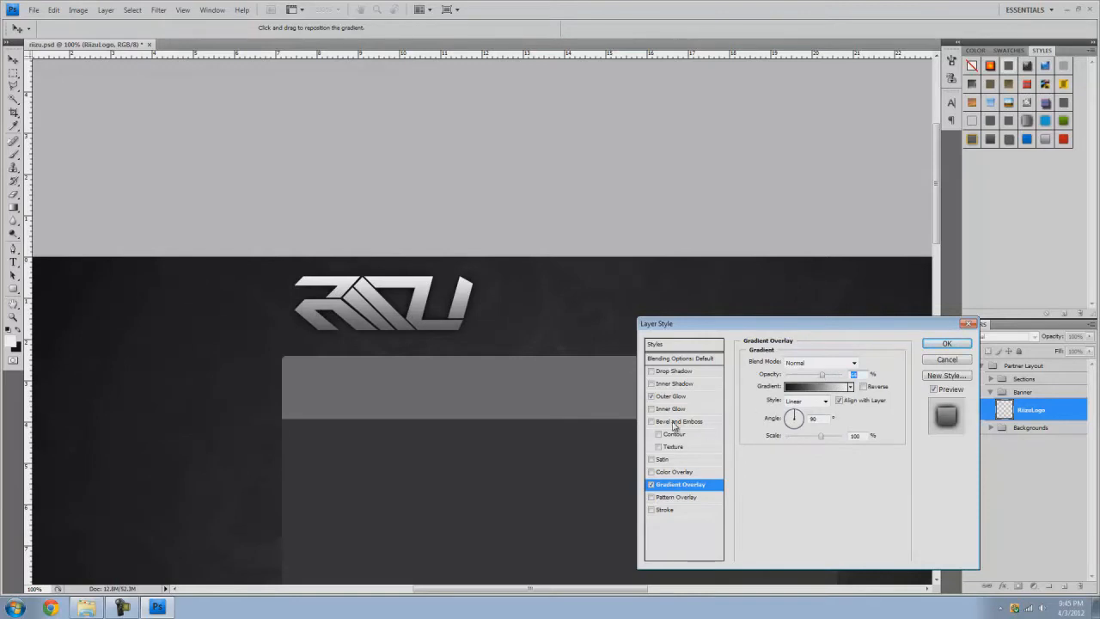
# Step: Add a pale Inner Glow and Gradient Overlay, apply the silver finish, and collapse the effects list
pyautogui.click(673, 409)
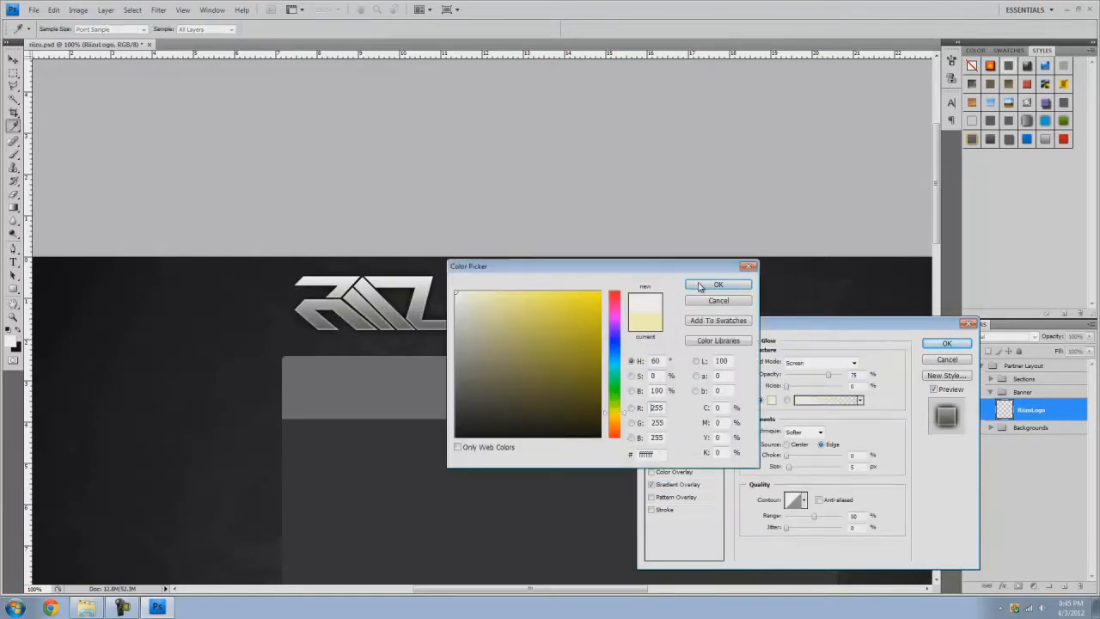
pyautogui.click(719, 285)
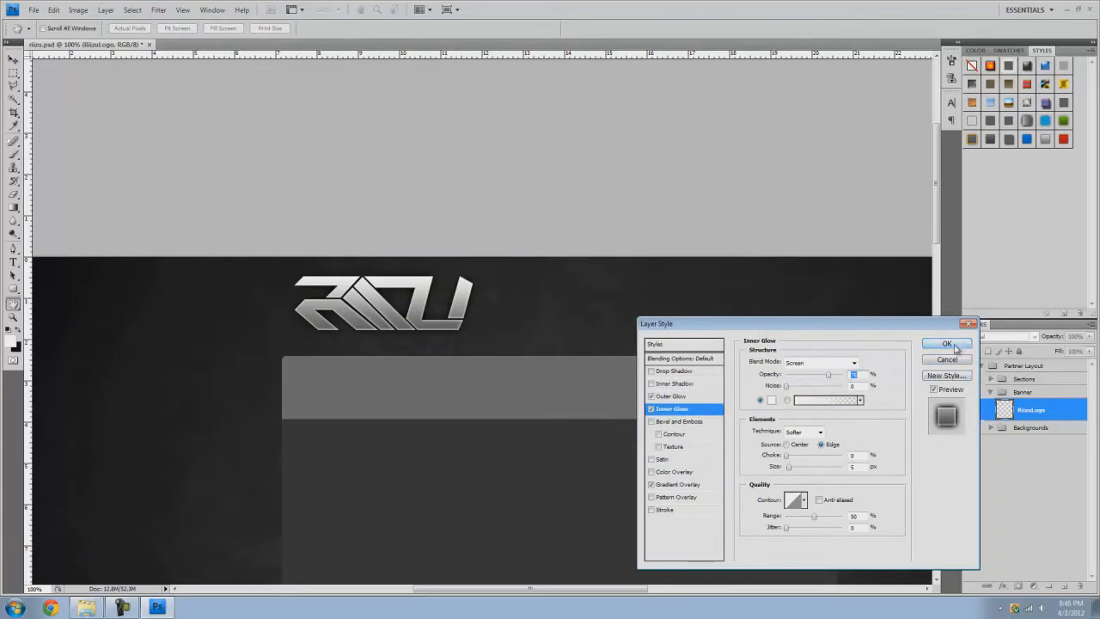
pyautogui.click(945, 343)
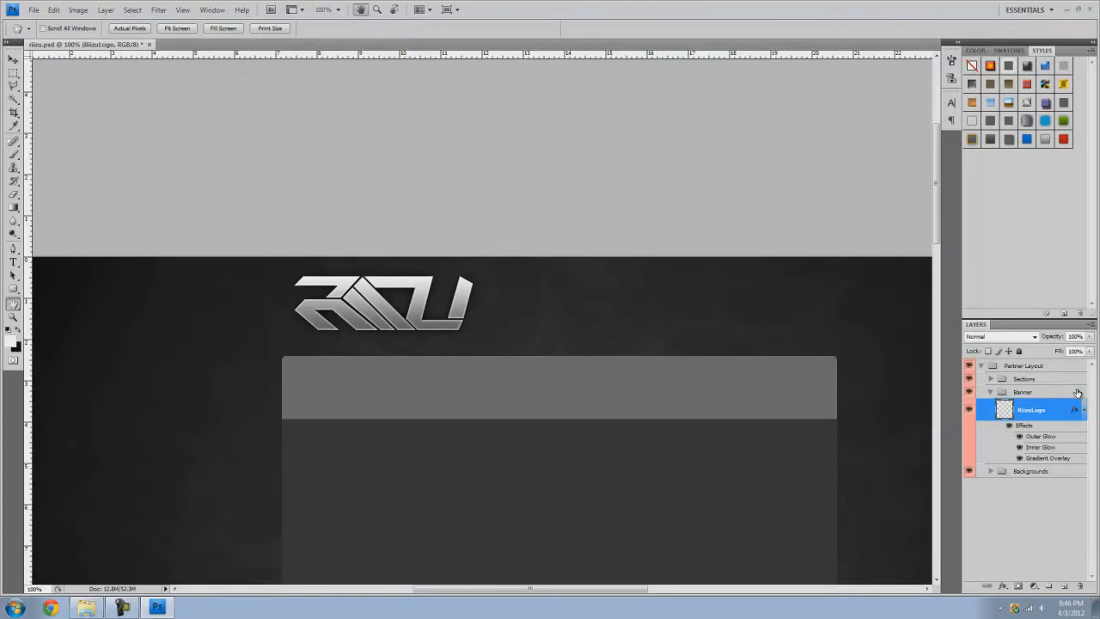
pyautogui.click(1009, 409)
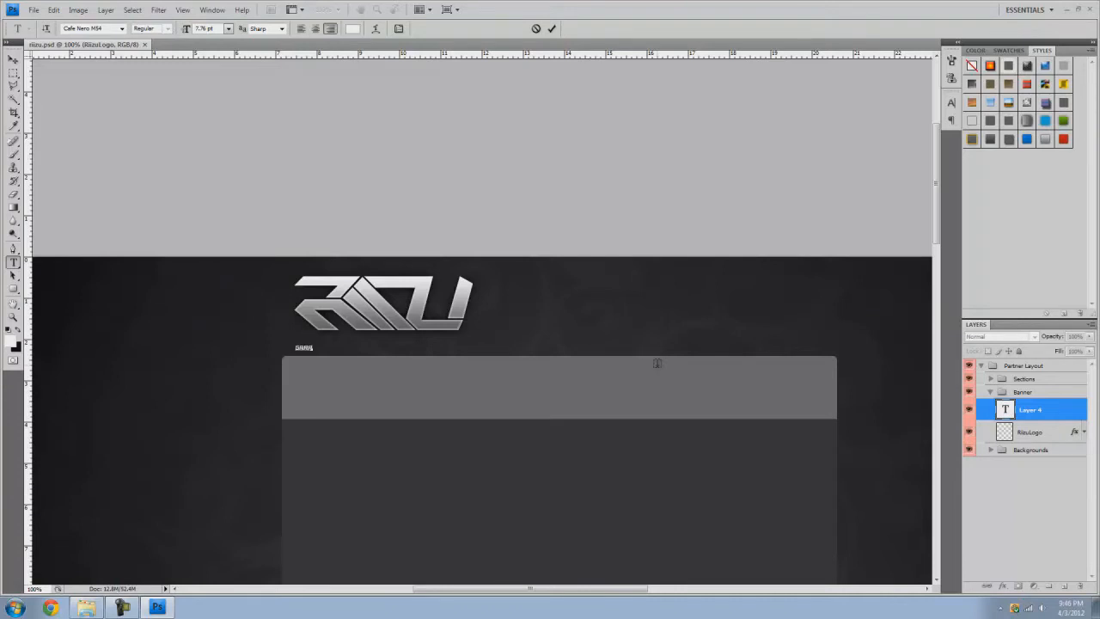
# Step: Type GRAPHIC DESIGN under the logo and Free Transform it to the logo's width
pyautogui.write('GRAPHIC DESIGN')
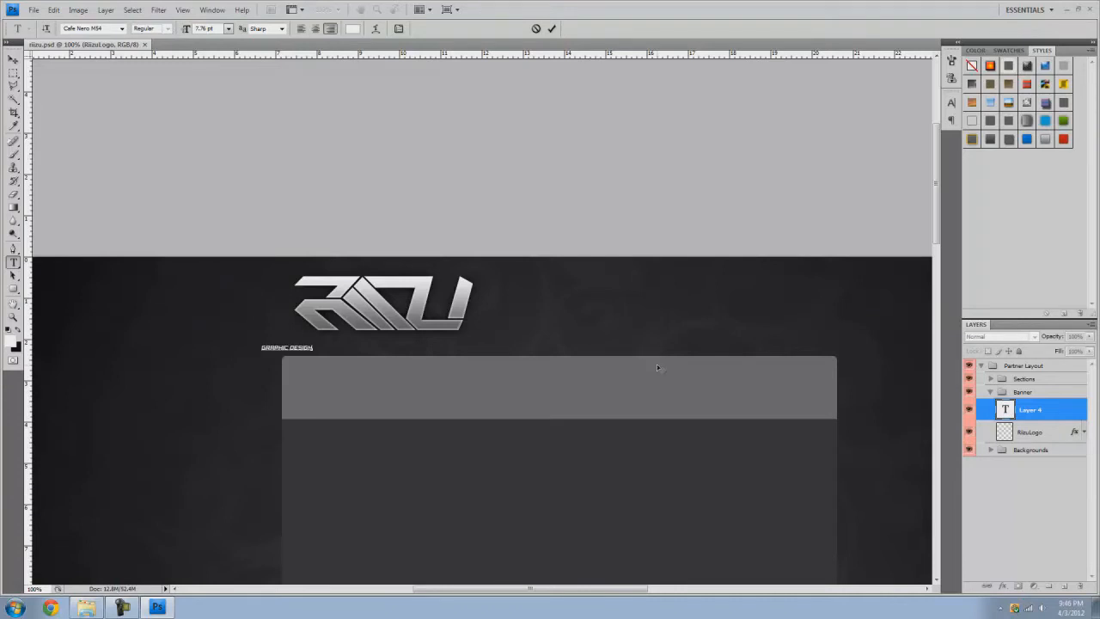
pyautogui.click(14, 58)
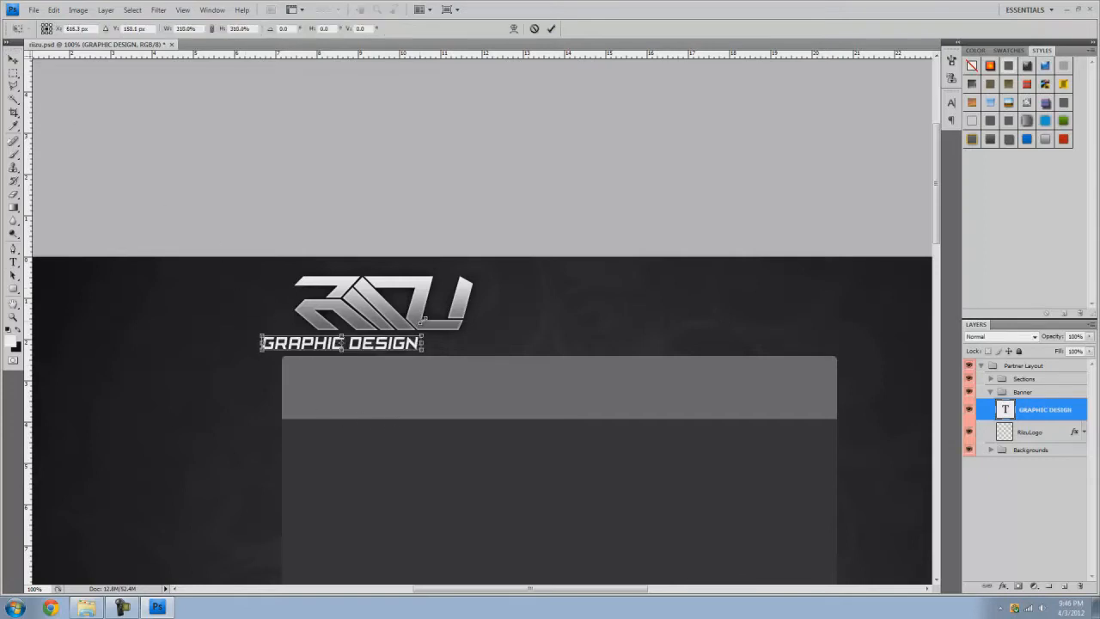
pyautogui.click(13, 58)
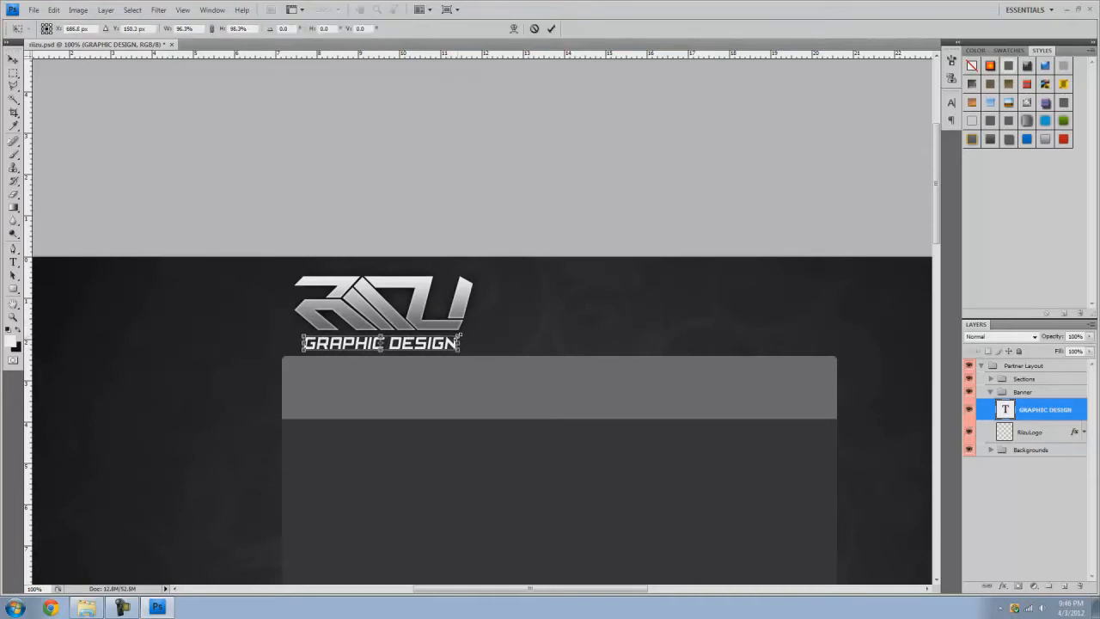
pyautogui.click(14, 58)
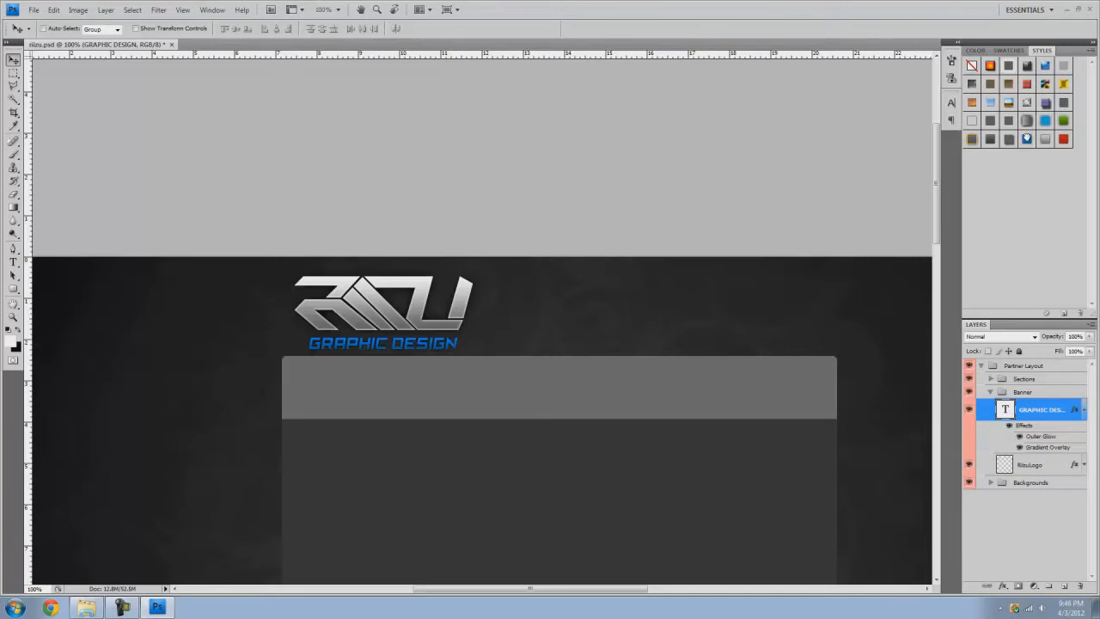
pyautogui.moveTo(1031, 388)
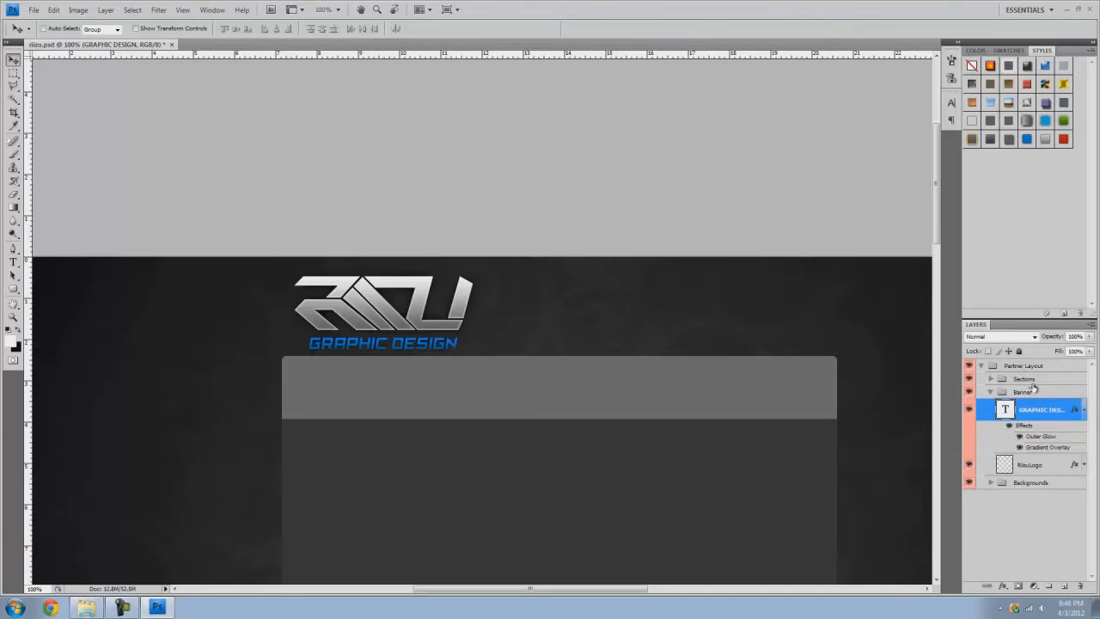
# Step: Clear the text layer's blue style, then paste the logo's silver gradient and glow style onto it
pyautogui.doubleClick(1025, 425)
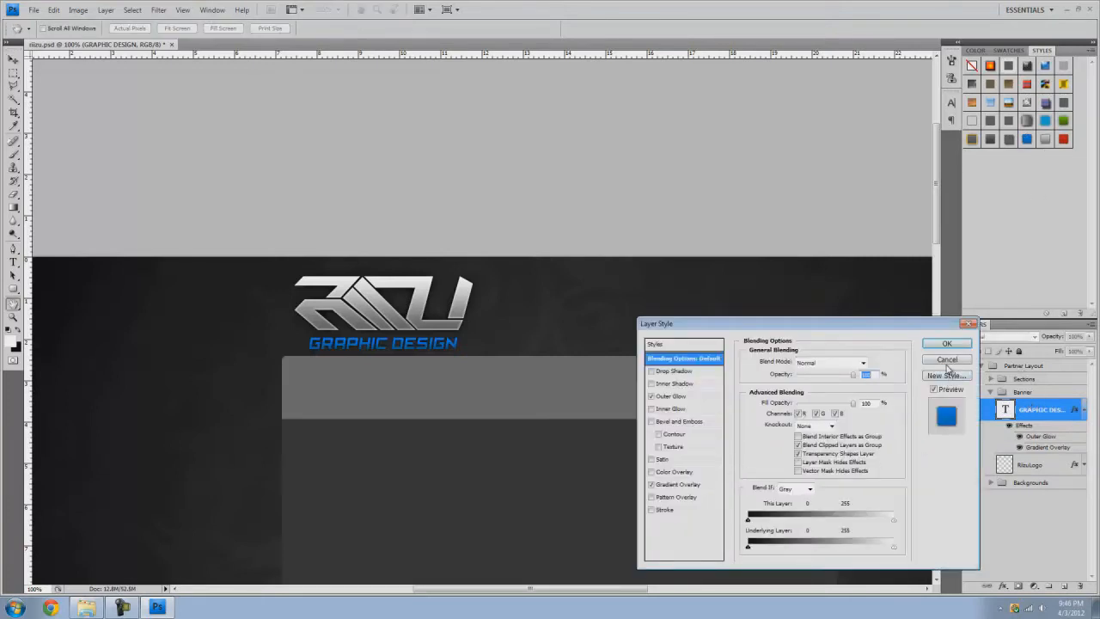
pyautogui.rightClick(1040, 409)
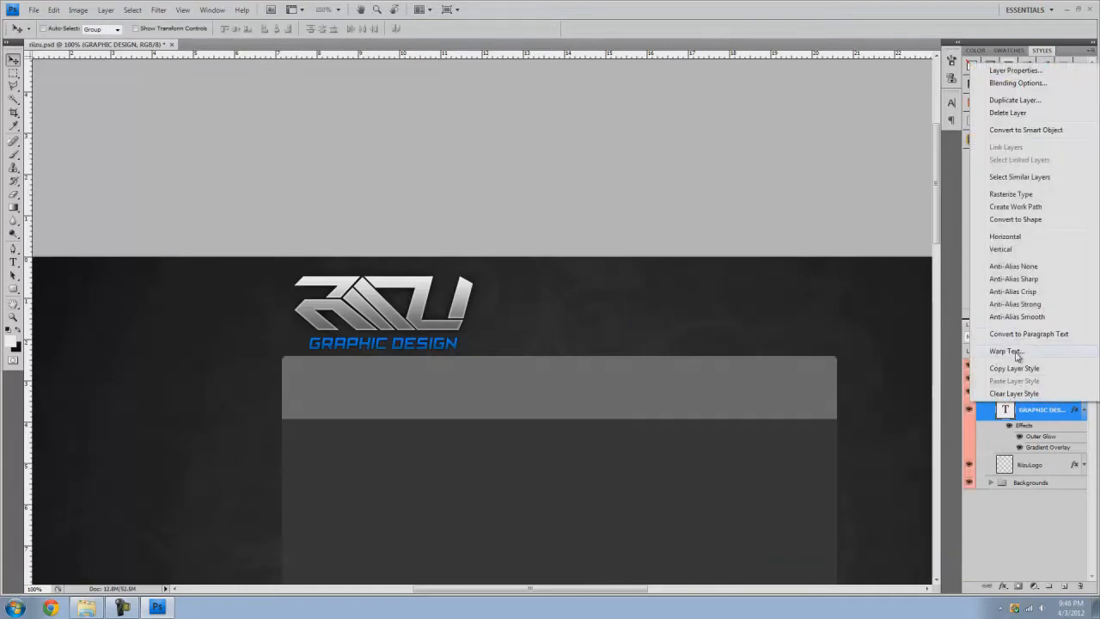
pyautogui.click(1018, 83)
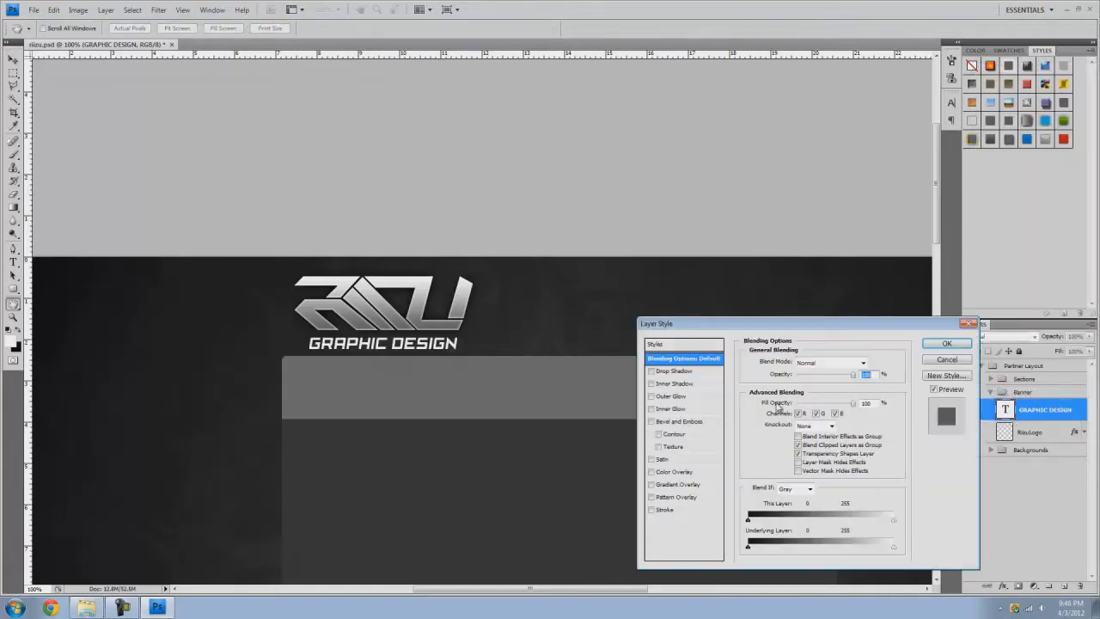
pyautogui.click(945, 344)
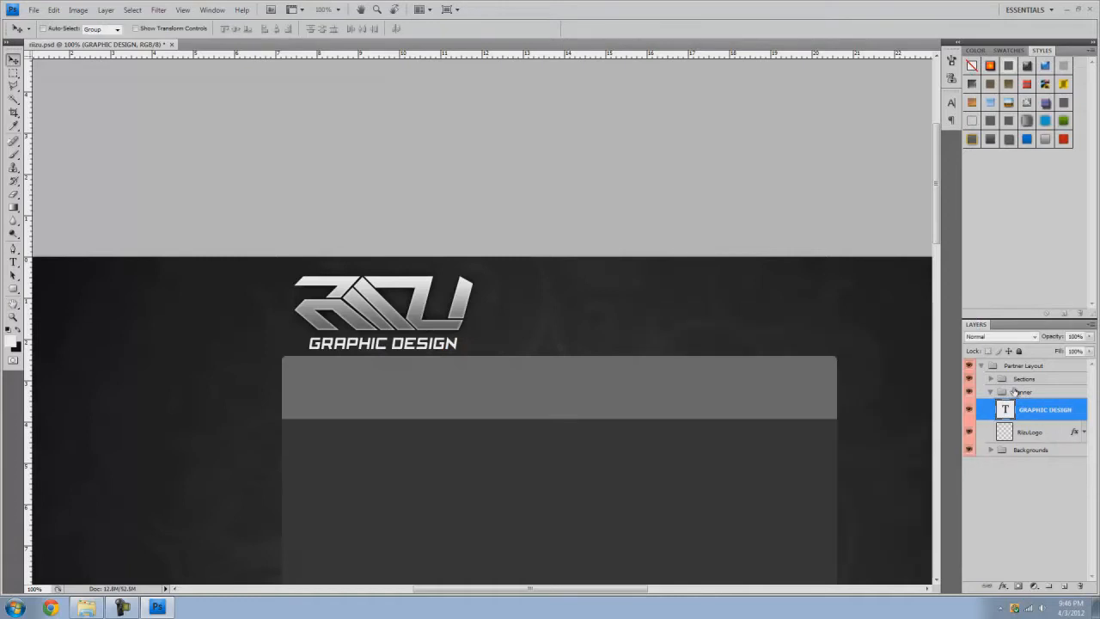
pyautogui.rightClick(1028, 431)
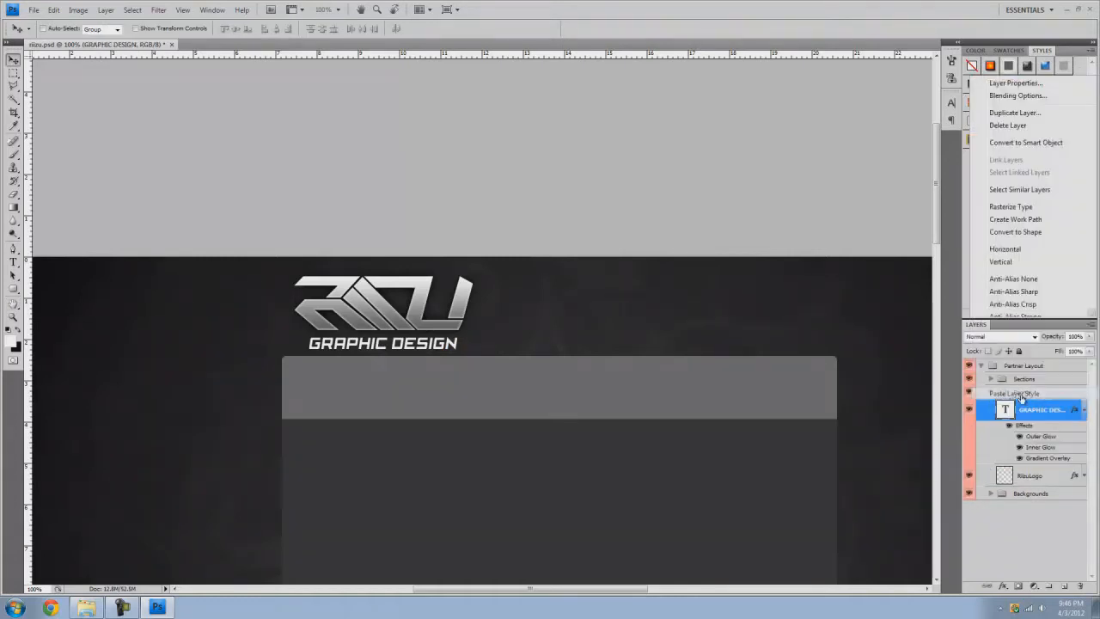
pyautogui.click(1017, 94)
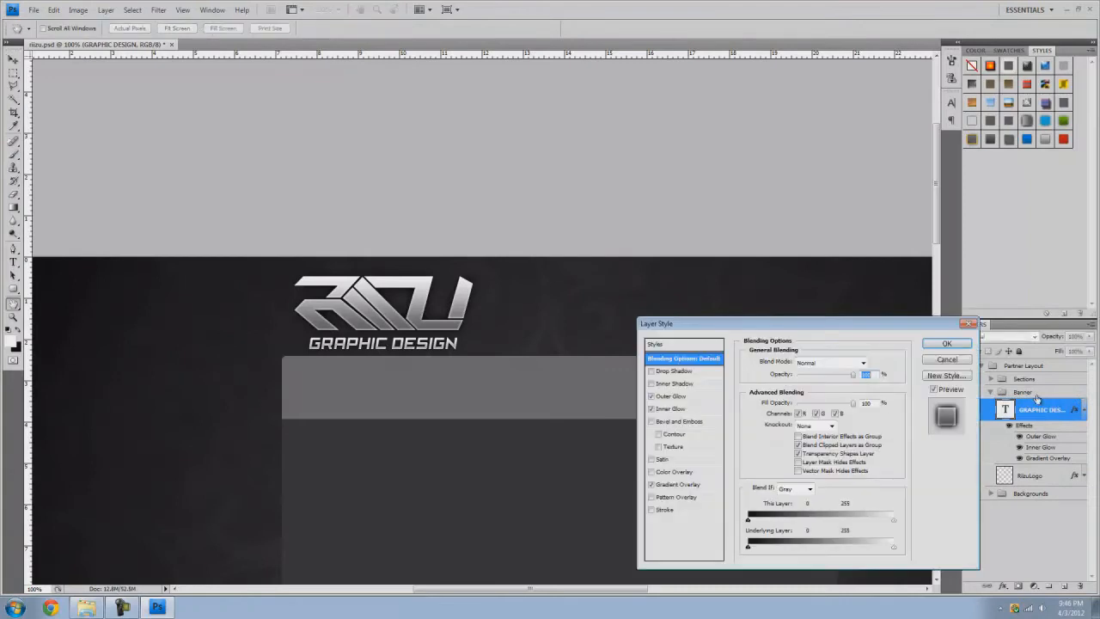
# Step: In Gradient Overlay's Gradient Editor, set the stops to dark blue and light blue
pyautogui.click(679, 484)
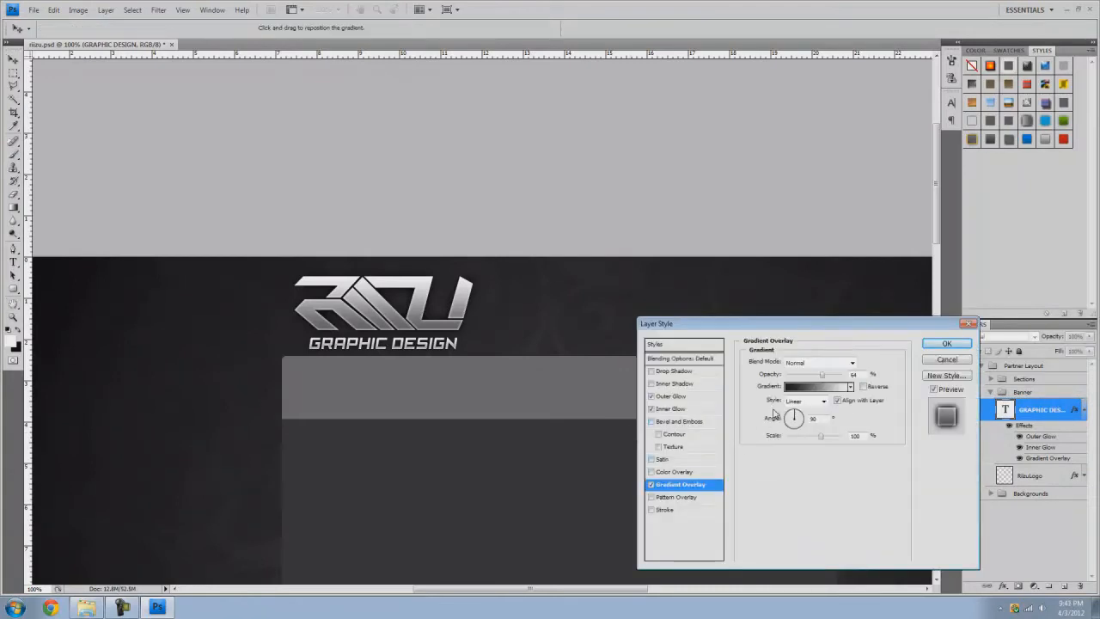
pyautogui.click(815, 385)
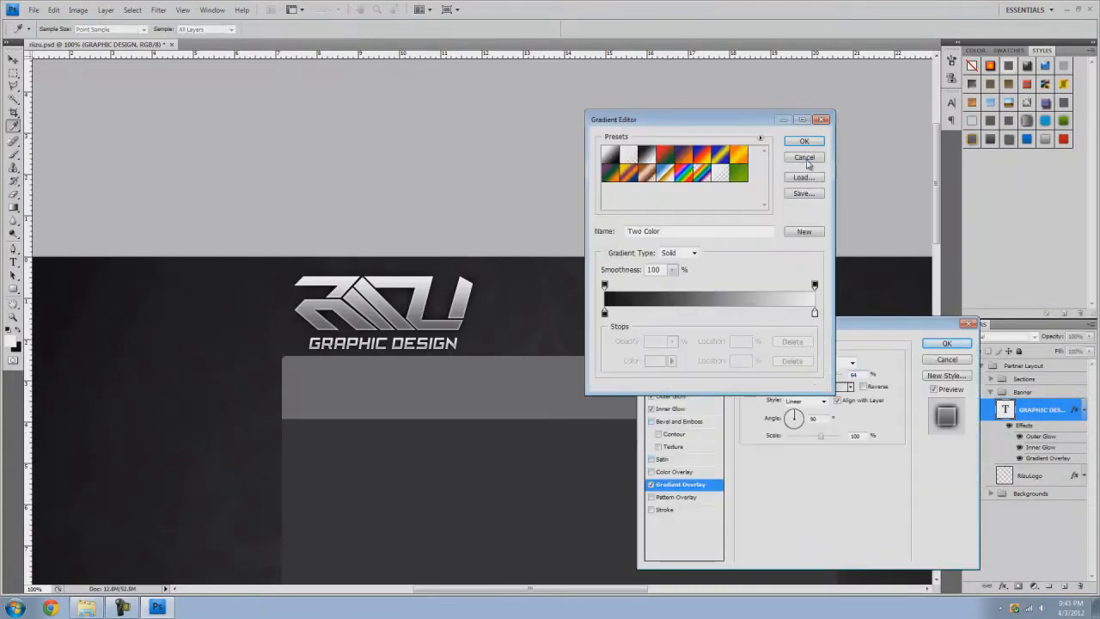
pyautogui.click(804, 141)
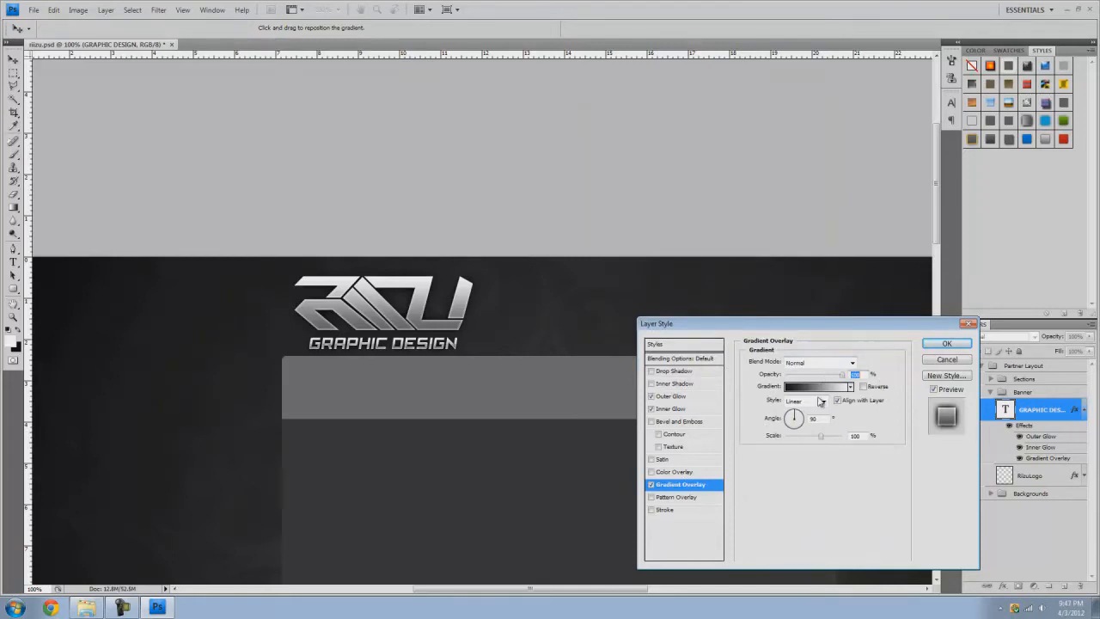
pyautogui.click(817, 385)
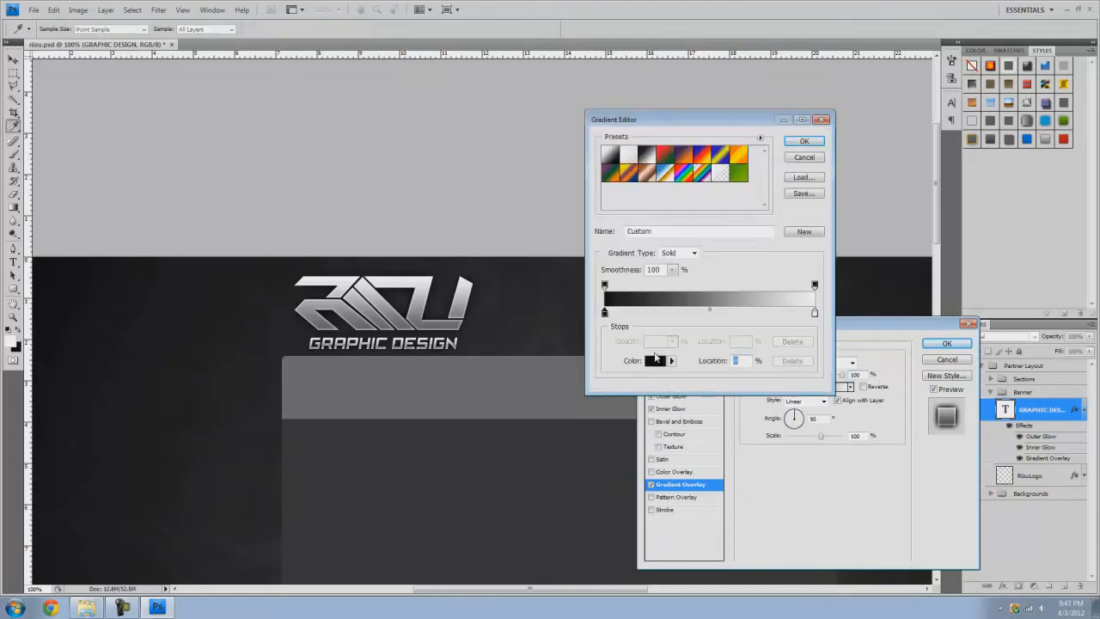
pyautogui.click(655, 361)
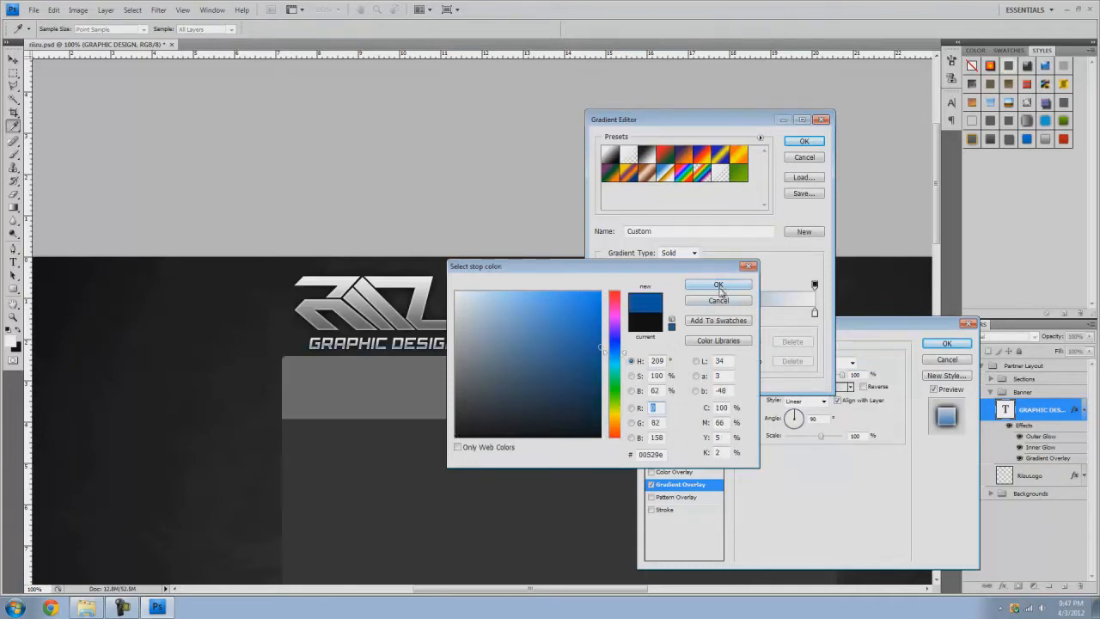
pyautogui.click(719, 285)
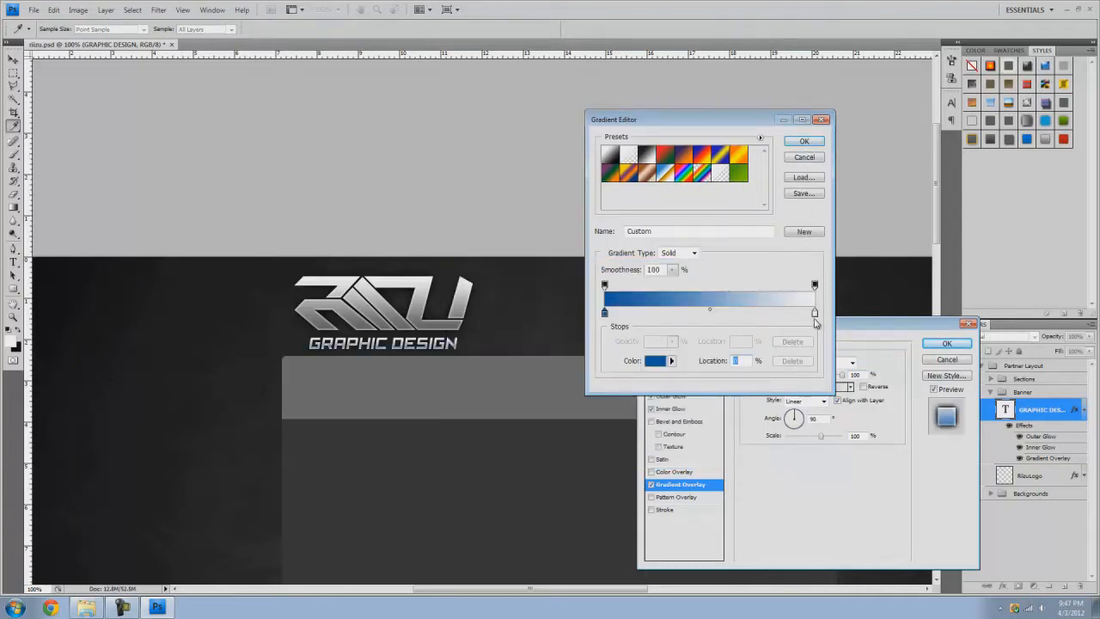
pyautogui.click(655, 361)
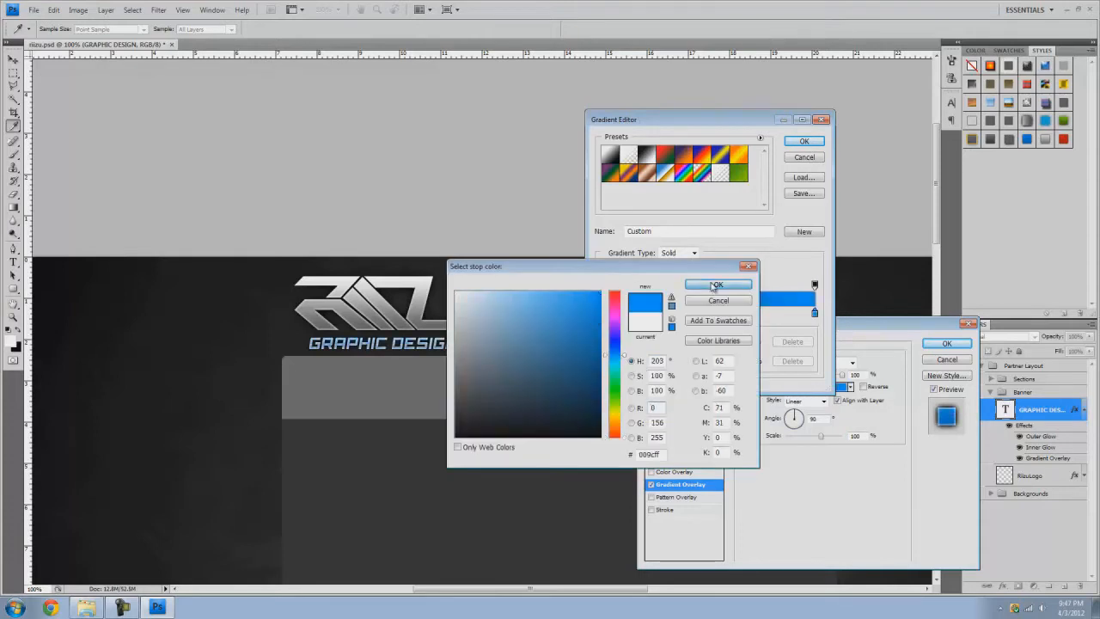
pyautogui.click(719, 285)
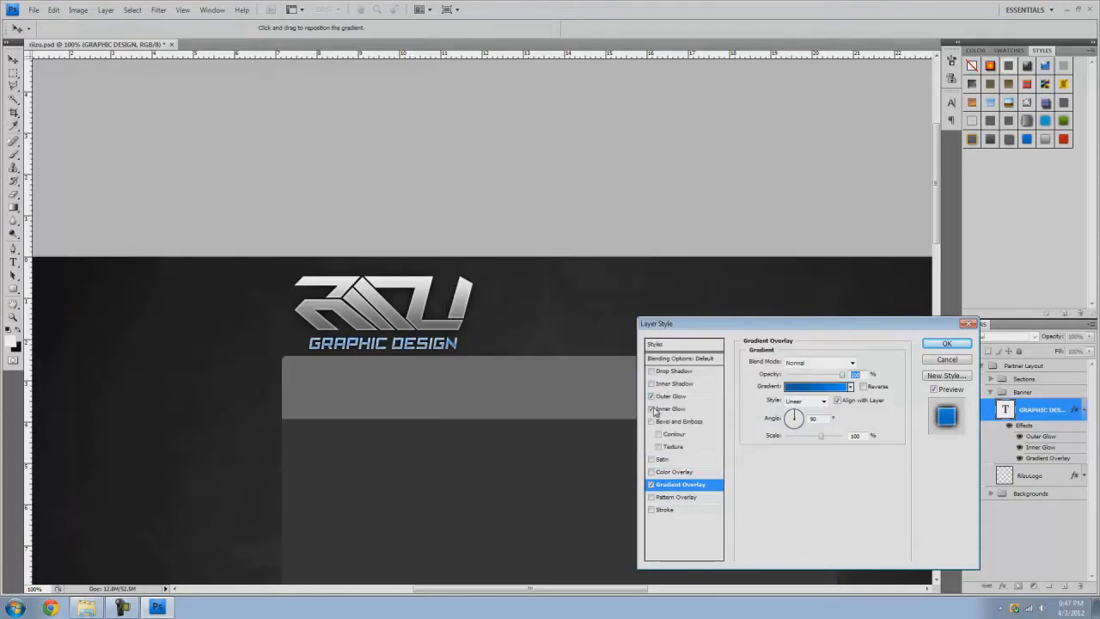
# Step: Tweak the Inner Glow and apply the blue gradient style to the text
pyautogui.click(672, 409)
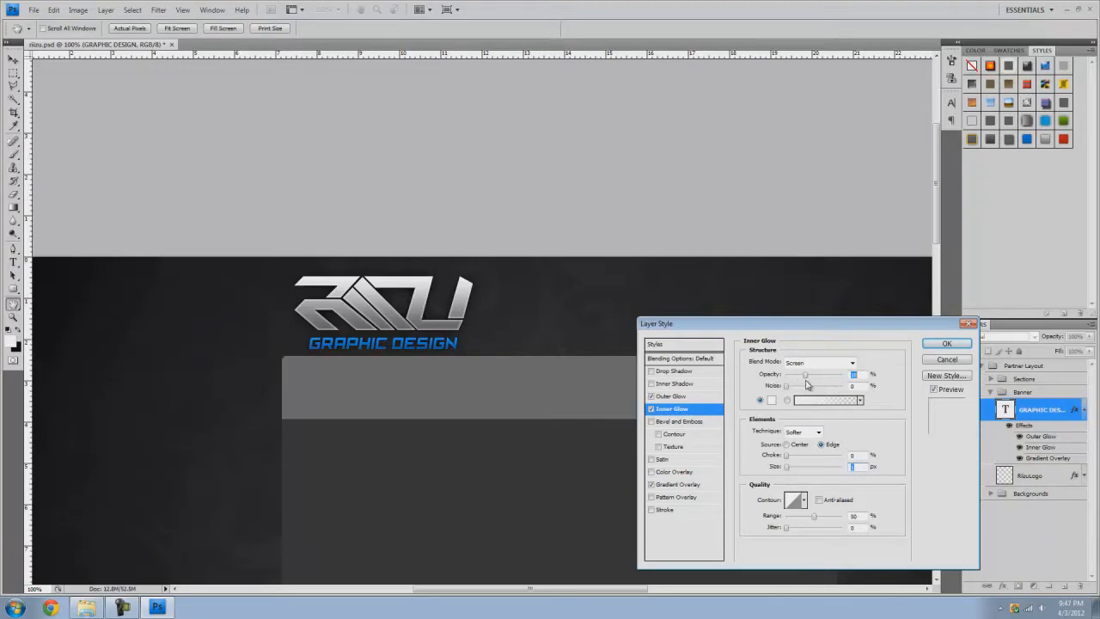
pyautogui.click(945, 344)
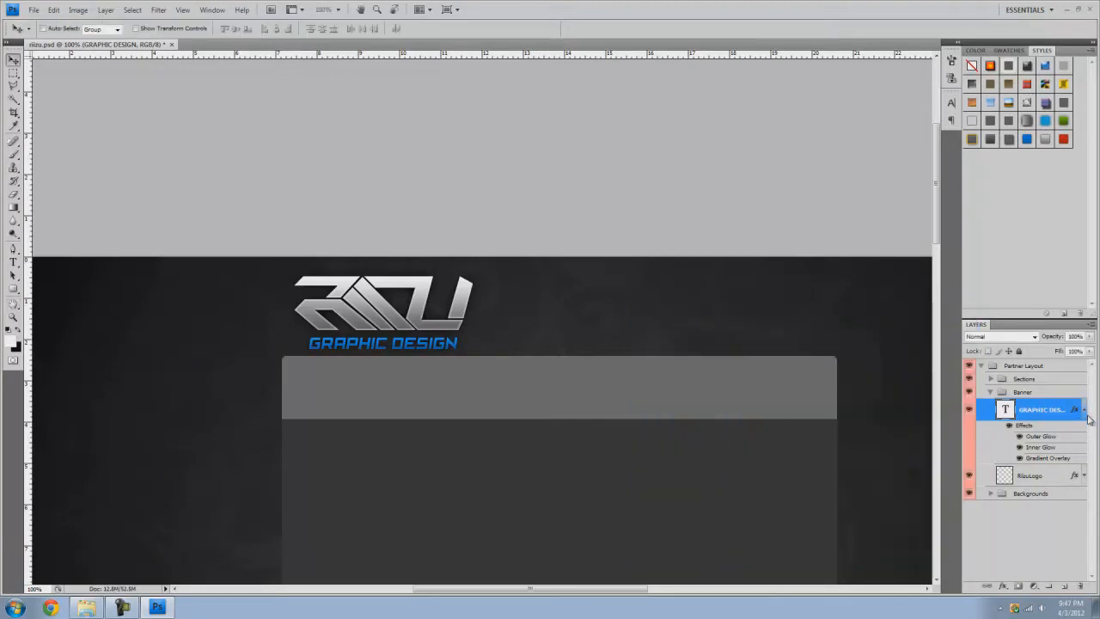
pyautogui.click(1010, 409)
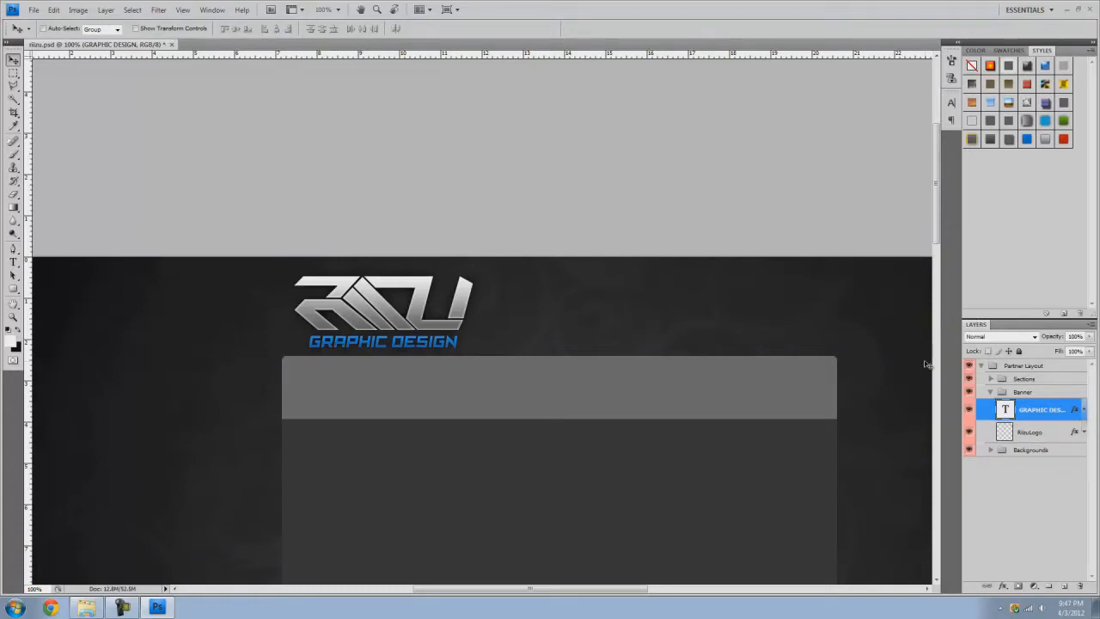
pyautogui.moveTo(1051, 435)
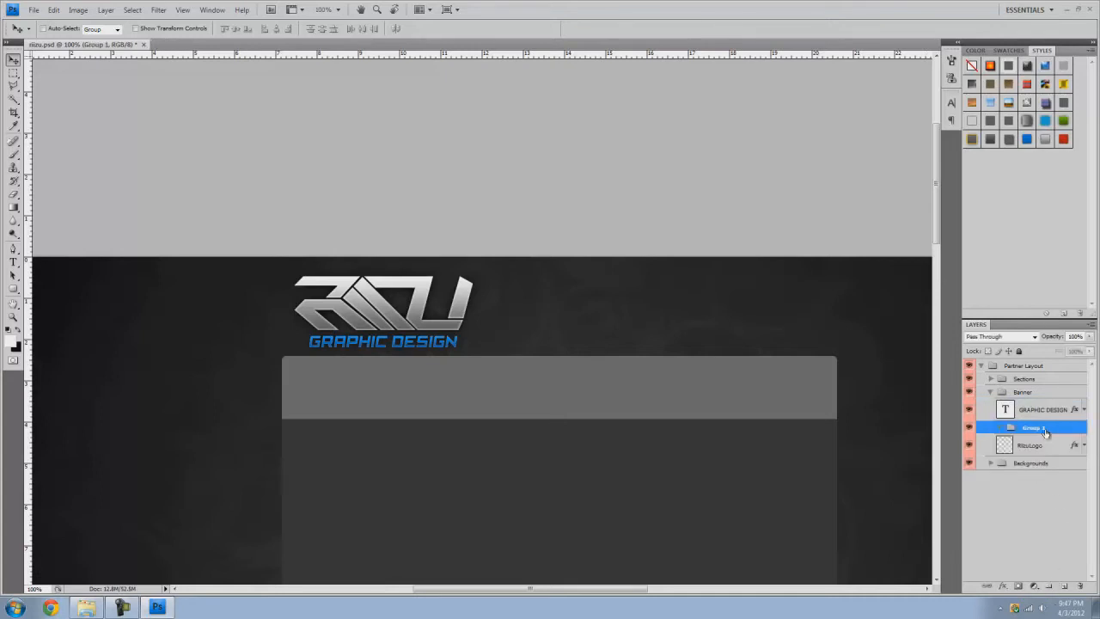
# Step: On a new layer in the Bar group, marquee a thin strip beside the logo and fill it near-black
pyautogui.moveTo(1031, 426); pyautogui.dragTo(1031, 450)
pyautogui.write('bar')
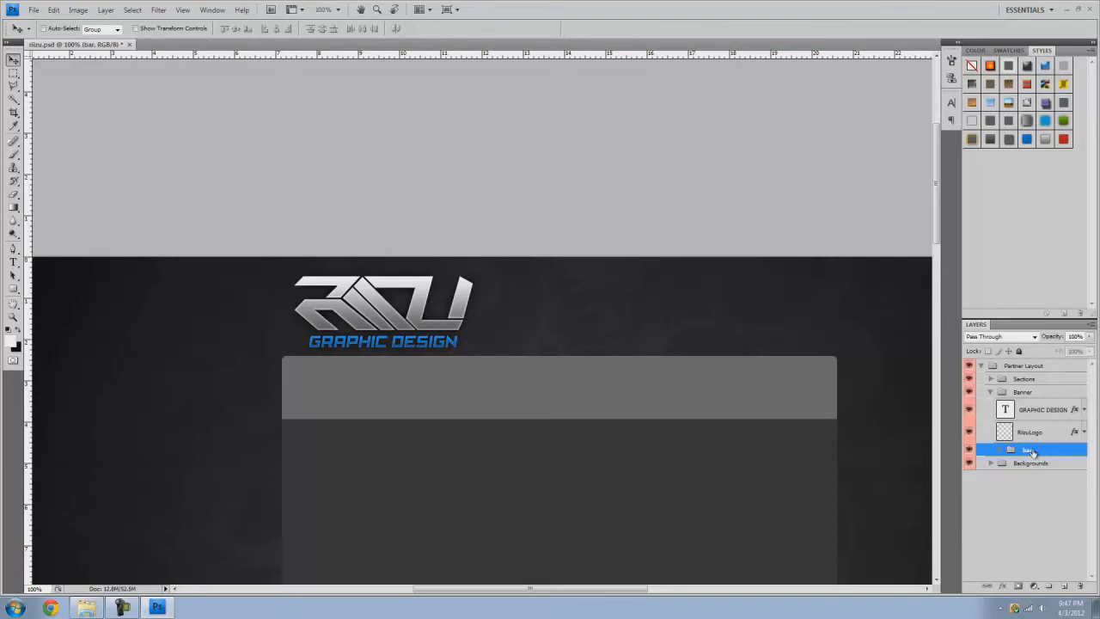
pyautogui.click(1000, 450)
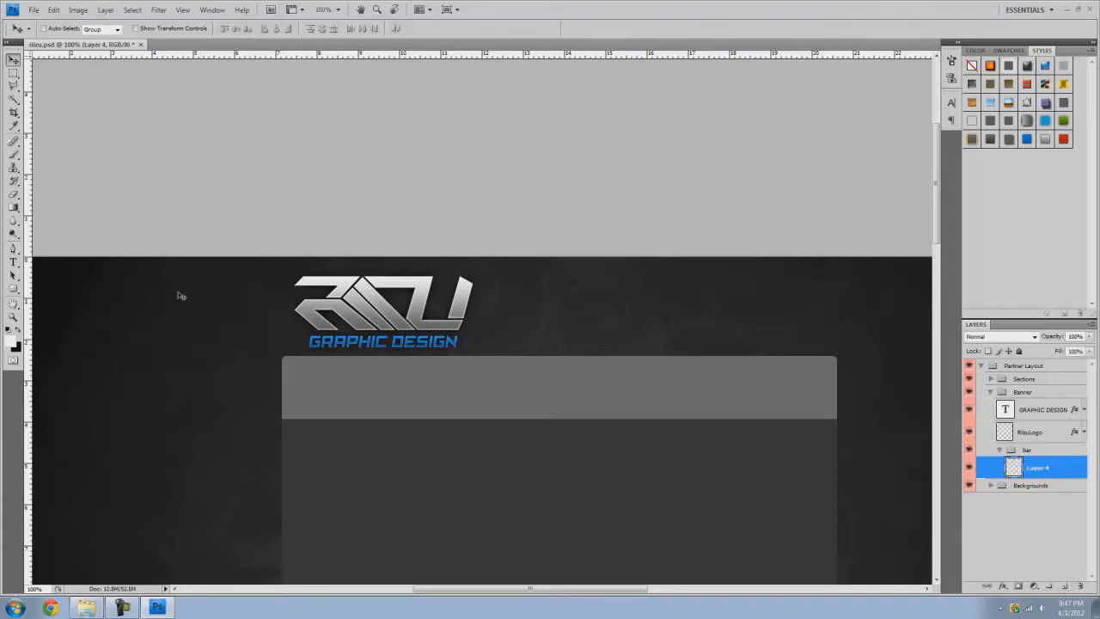
pyautogui.click(14, 72)
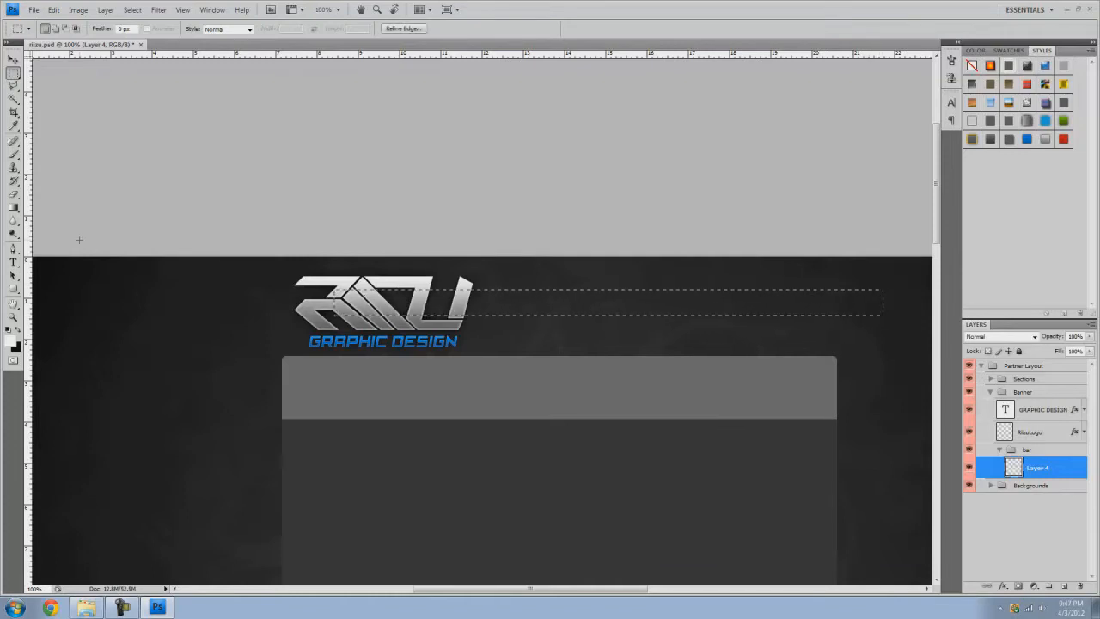
pyautogui.click(14, 207)
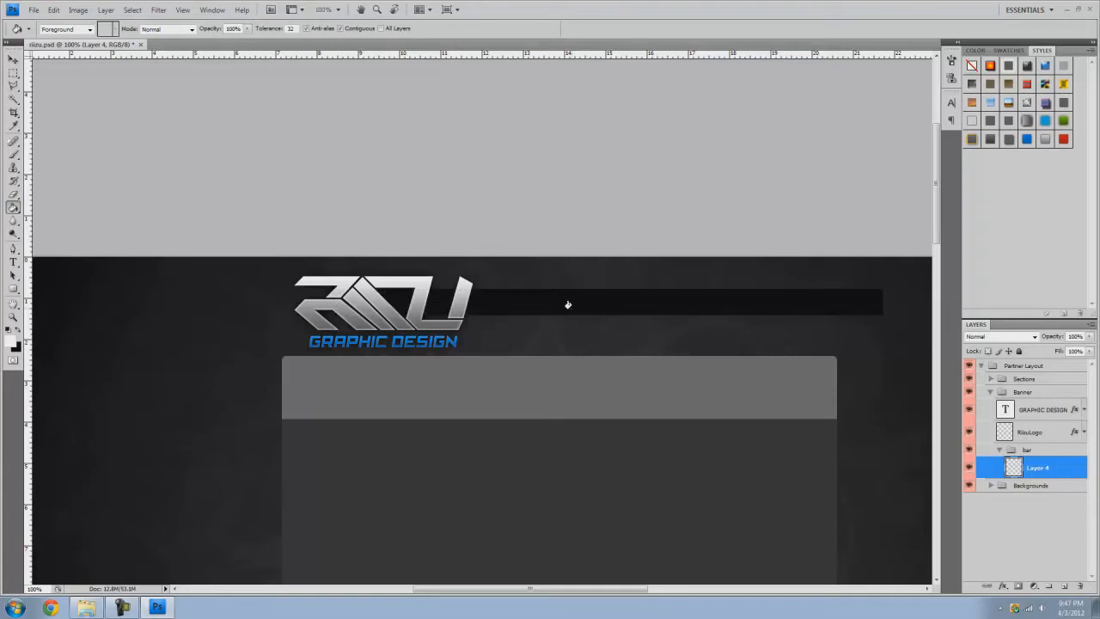
pyautogui.click(14, 59)
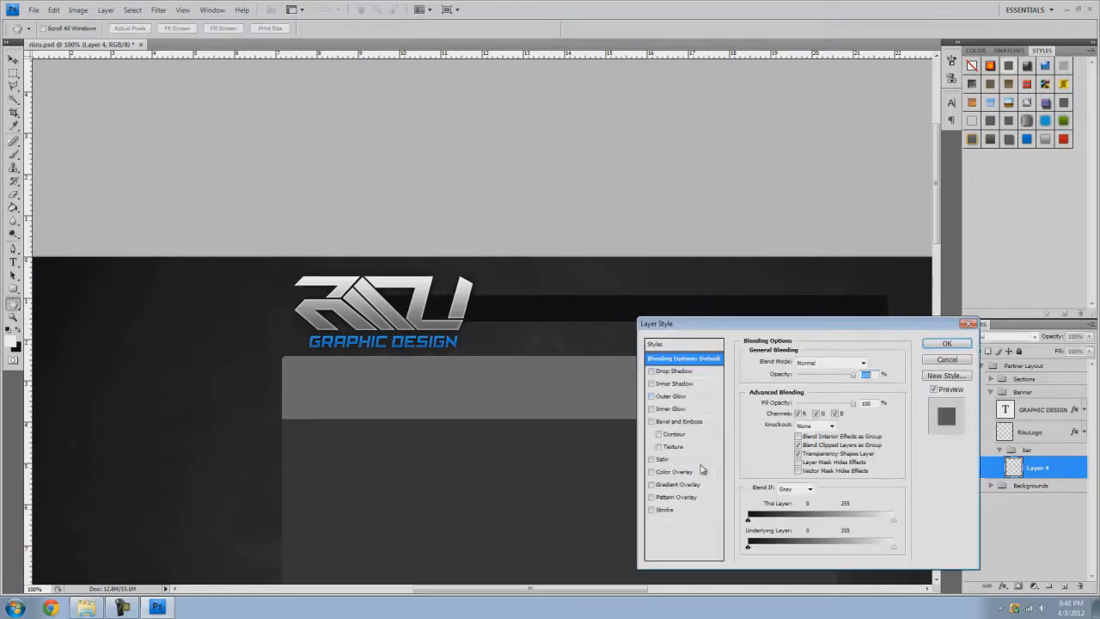
# Step: Give Layer 4 a dark Outer Glow, a pale cream Screen Inner Glow and a Gradient Overlay
pyautogui.click(672, 395)
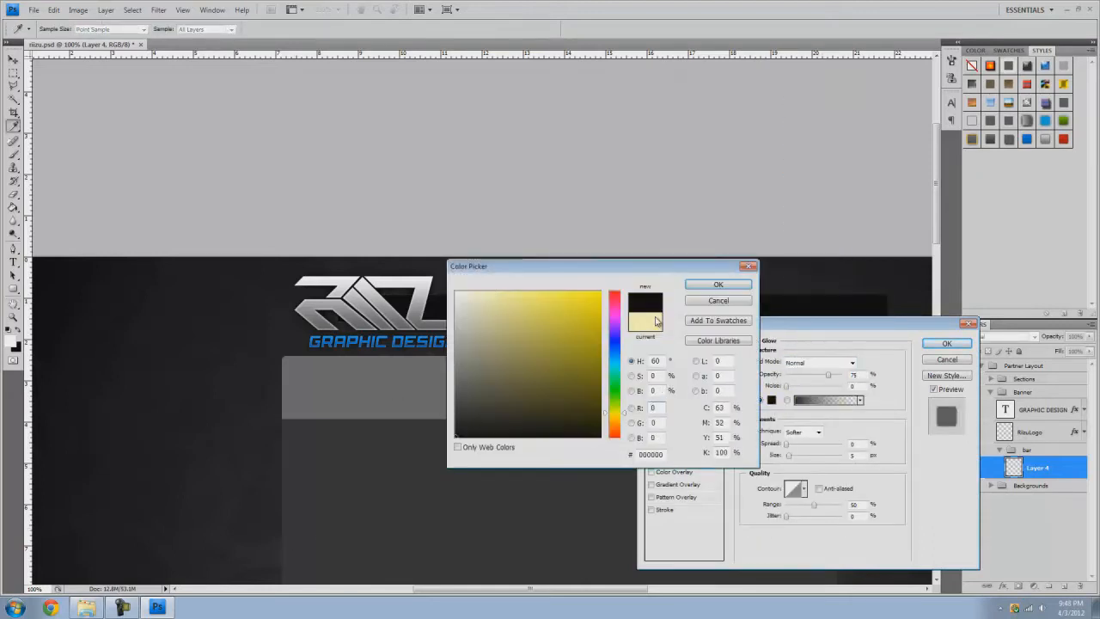
pyautogui.click(718, 285)
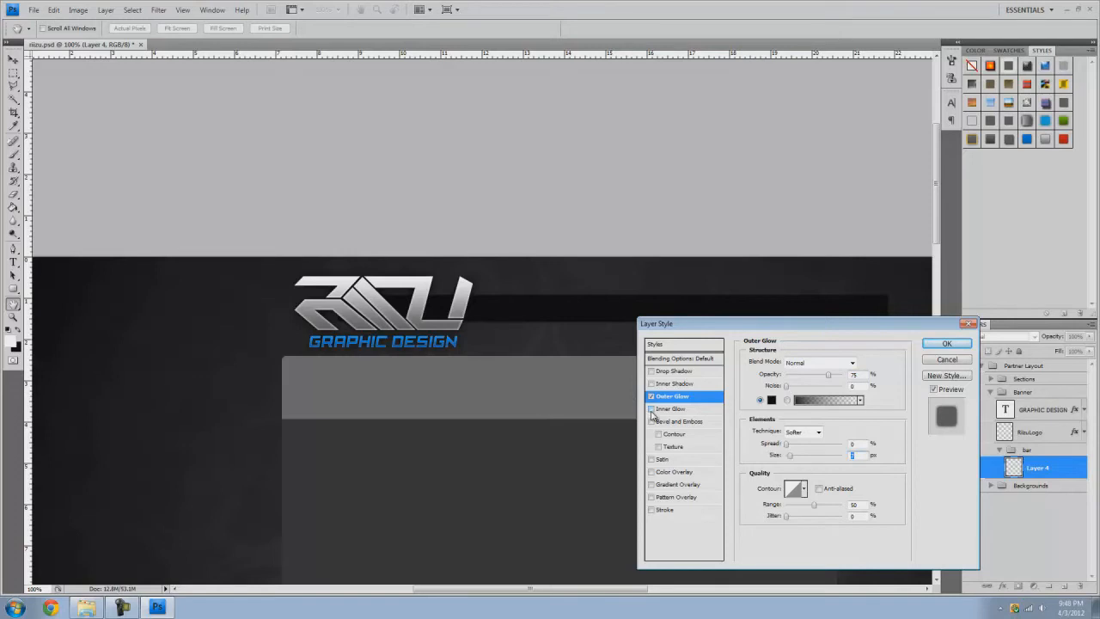
pyautogui.moveTo(670, 409)
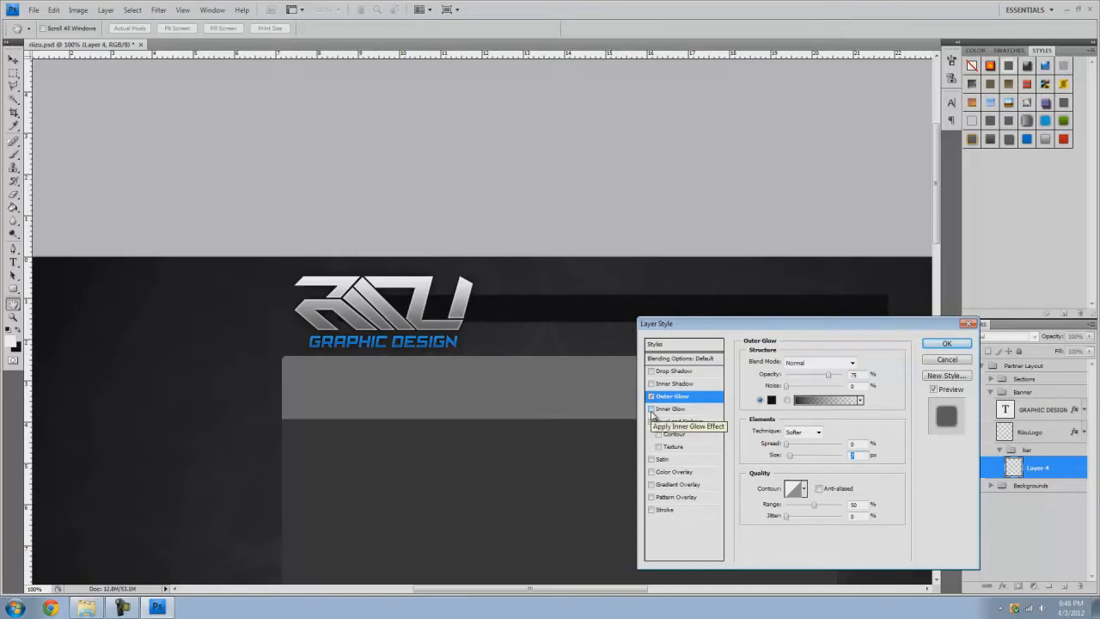
pyautogui.click(674, 409)
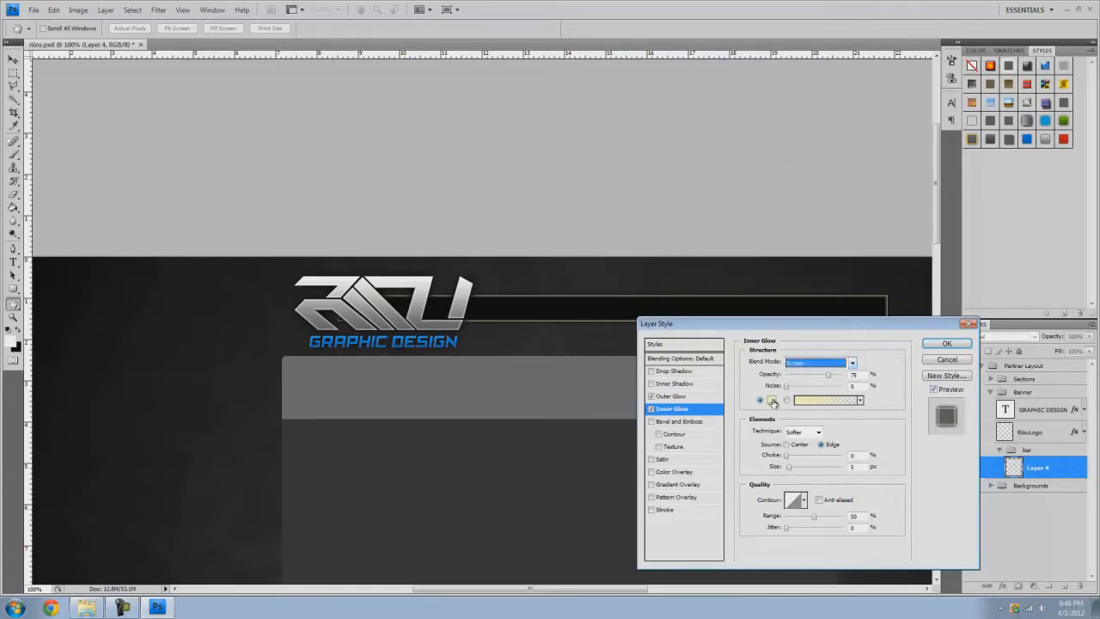
pyautogui.click(824, 399)
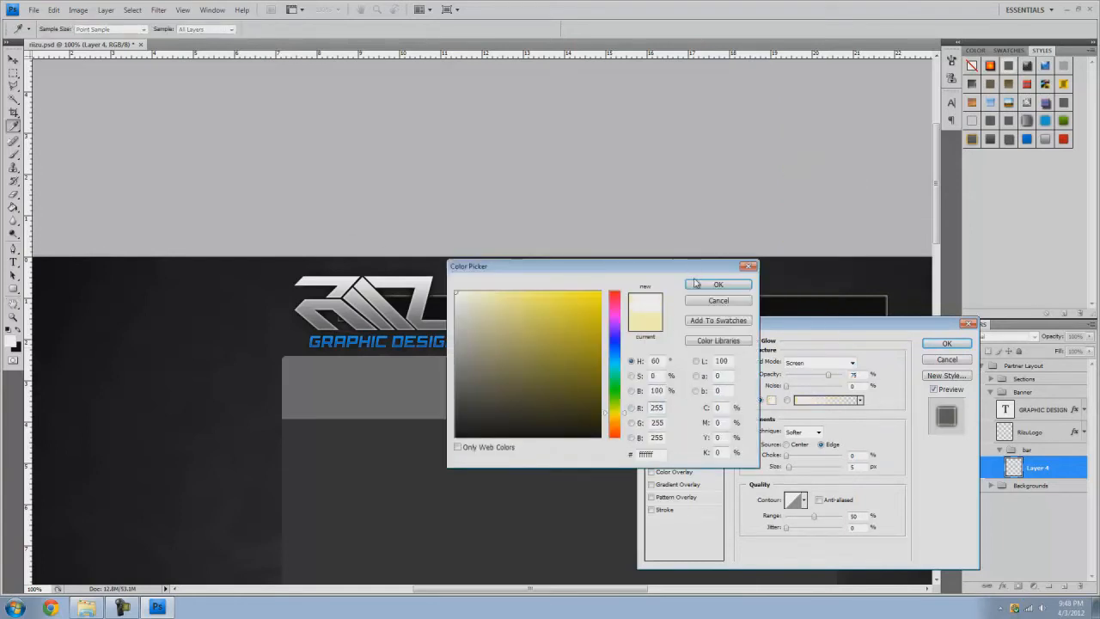
pyautogui.click(719, 283)
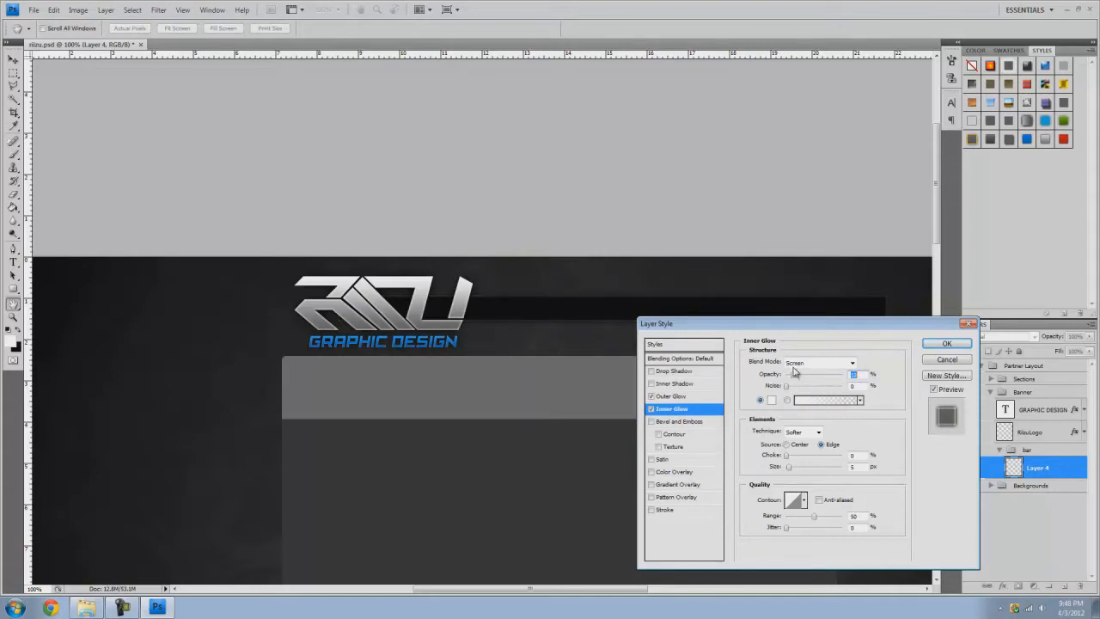
pyautogui.click(680, 485)
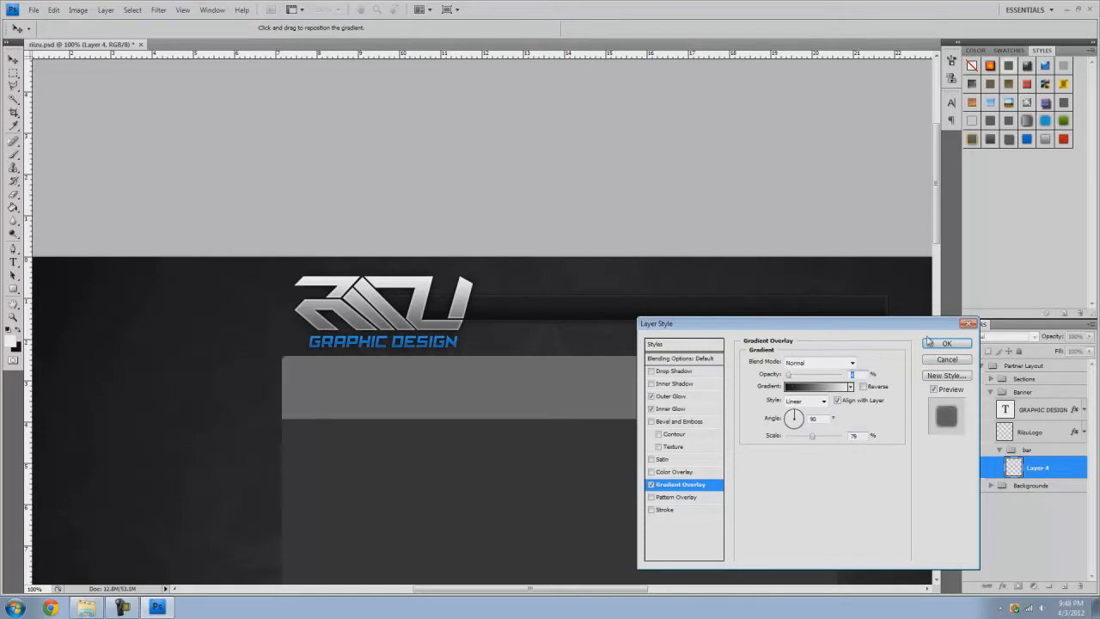
pyautogui.click(945, 344)
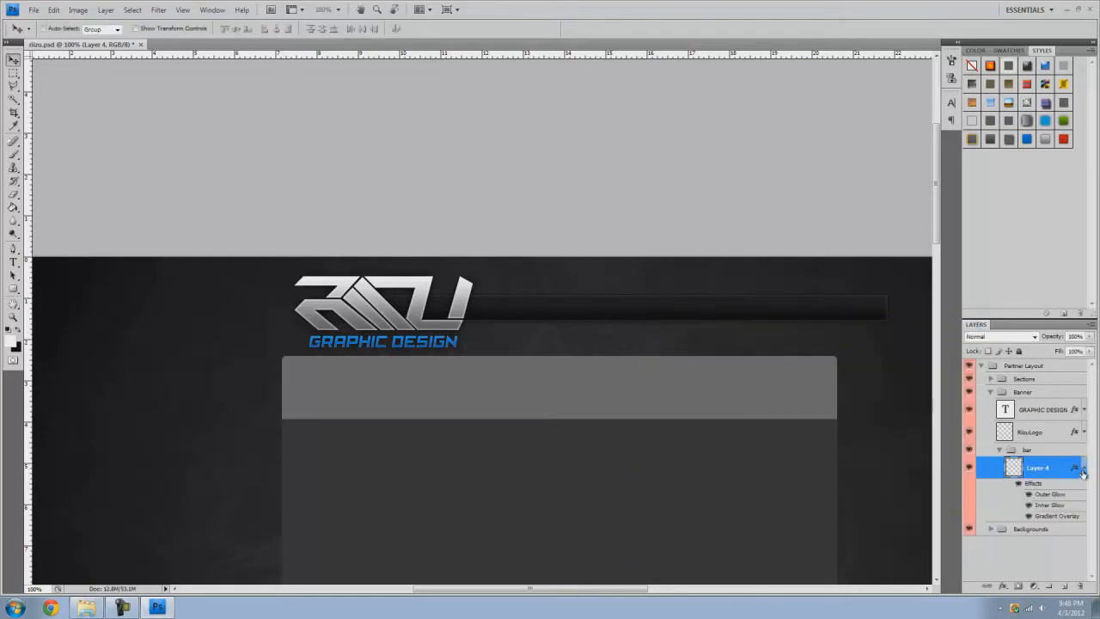
# Step: Duplicate and merge the strip layers into one, then erase its ends with a soft brush
pyautogui.click(1017, 483)
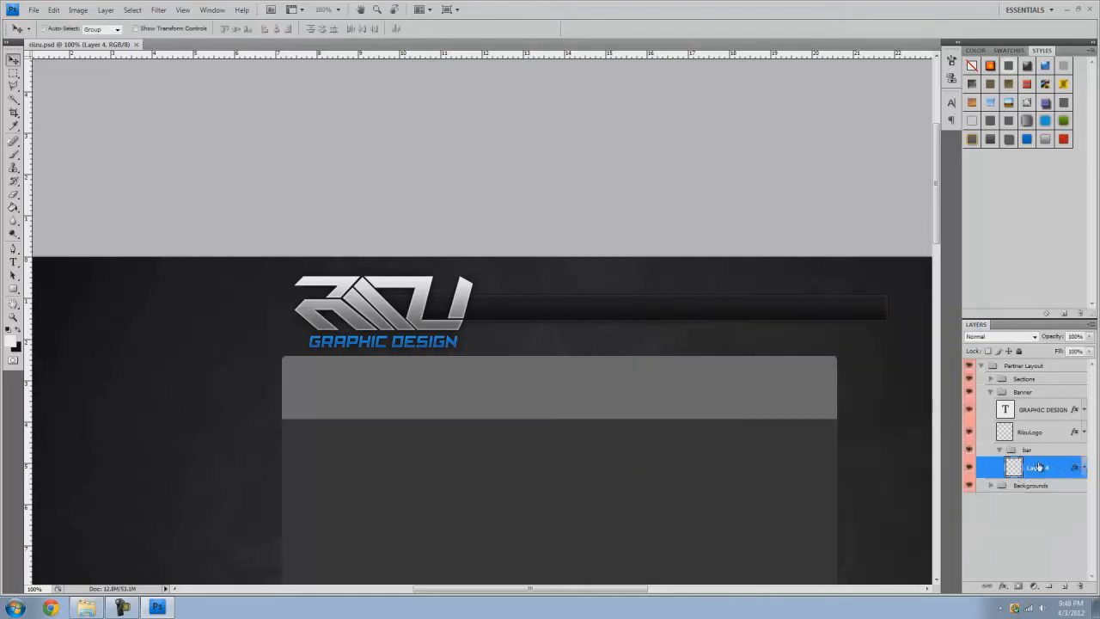
pyautogui.press('ctrl+j')
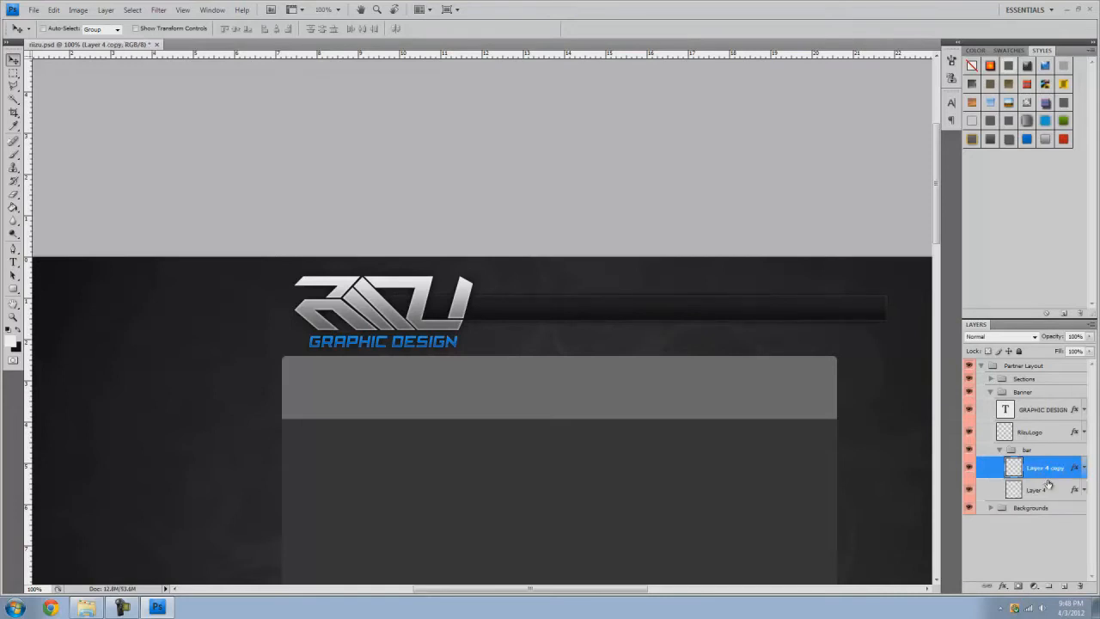
pyautogui.rightClick(1049, 485)
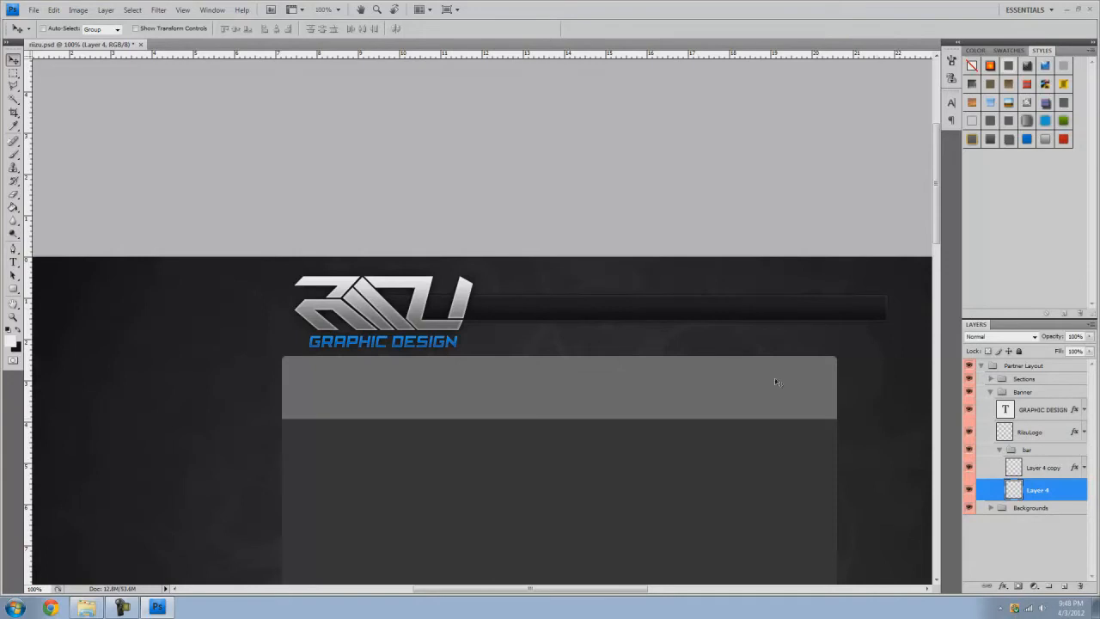
pyautogui.moveTo(1040, 468)
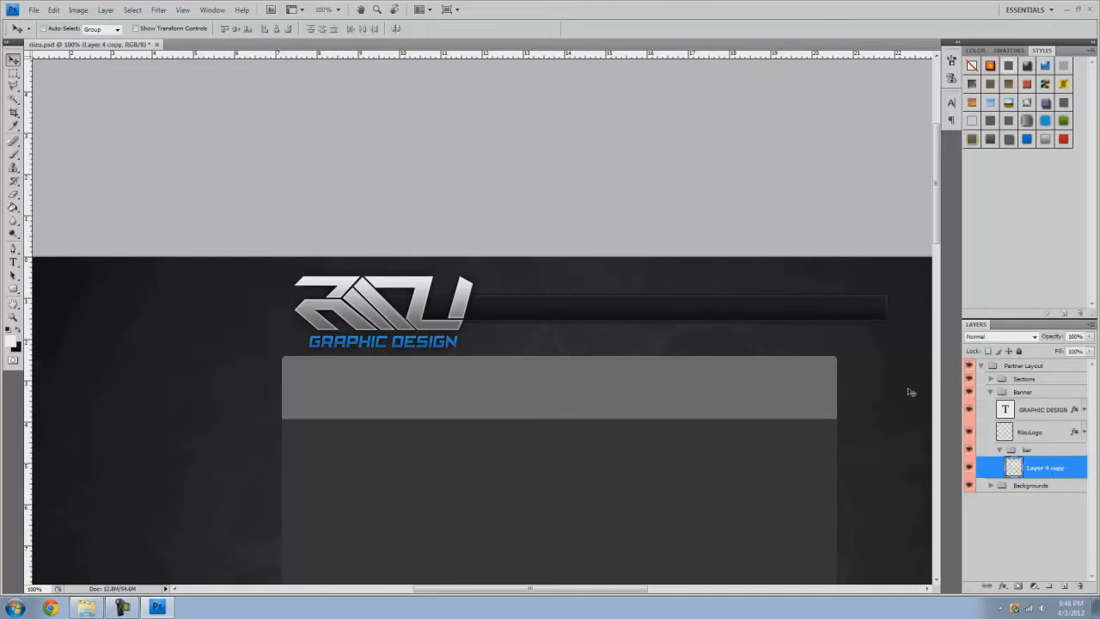
pyautogui.moveTo(891, 371)
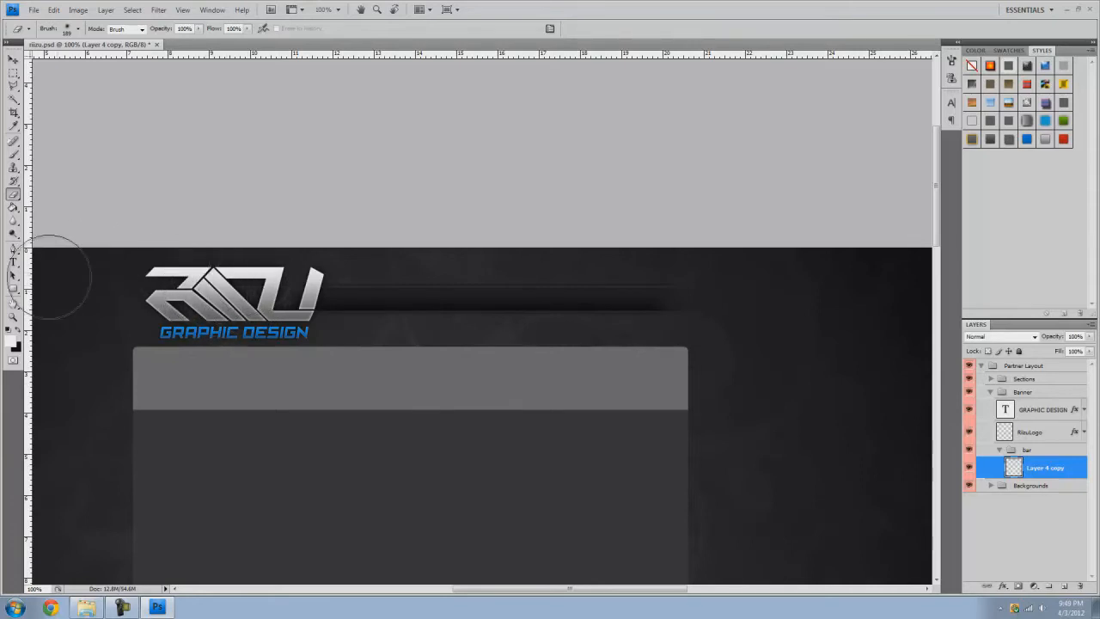
pyautogui.click(14, 250)
pyautogui.write('text')
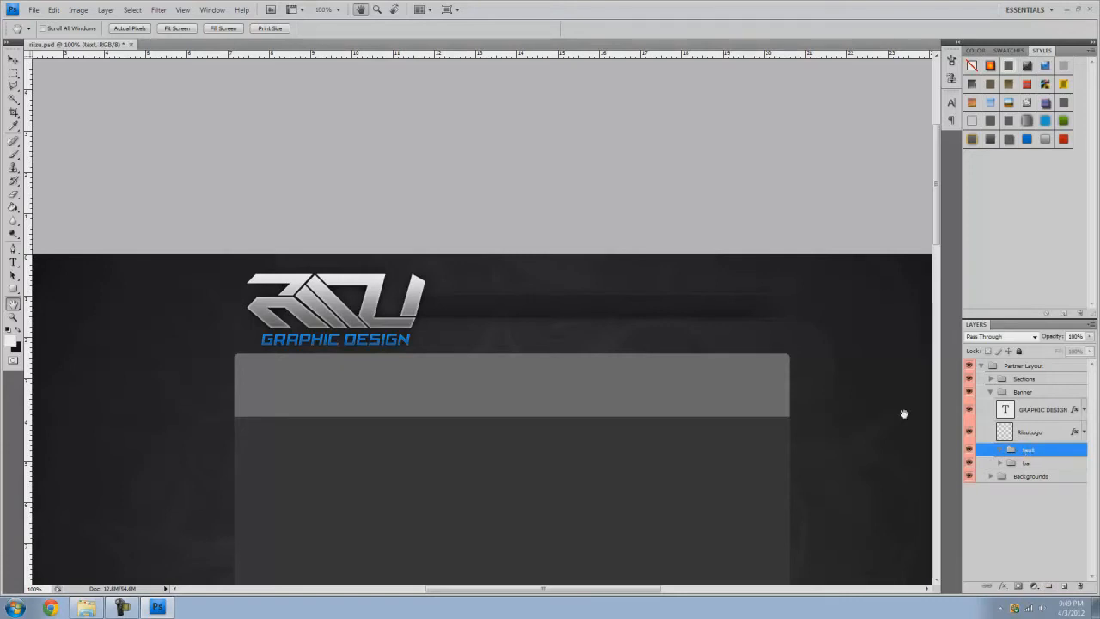
# Step: Type a PORTFOLIO label on the strip inside the text group and duplicate the layer
pyautogui.click(14, 59)
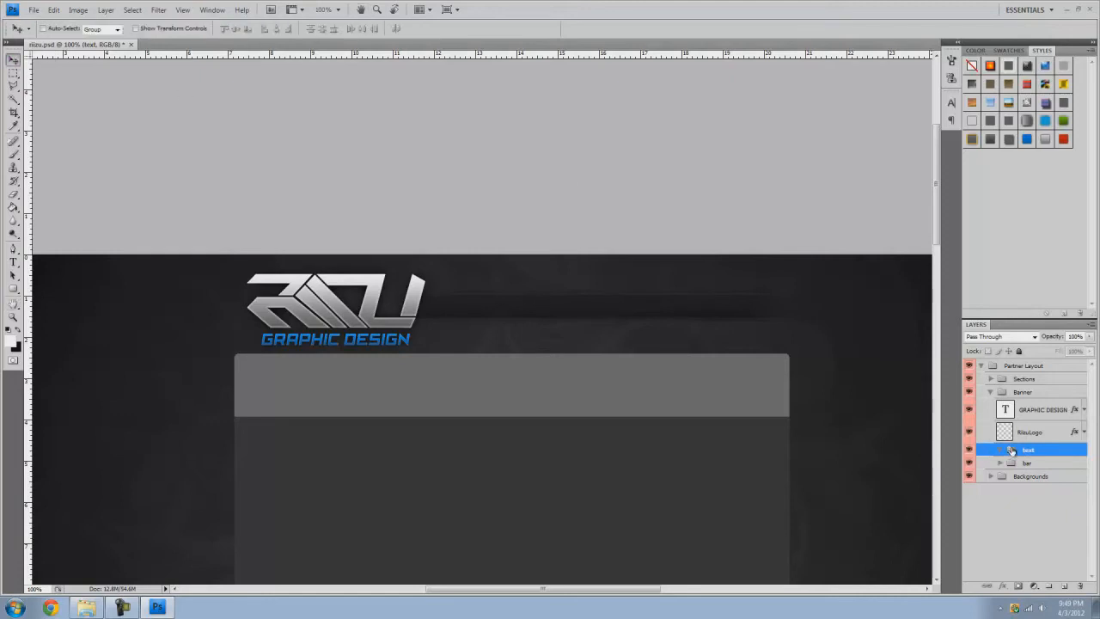
pyautogui.click(13, 251)
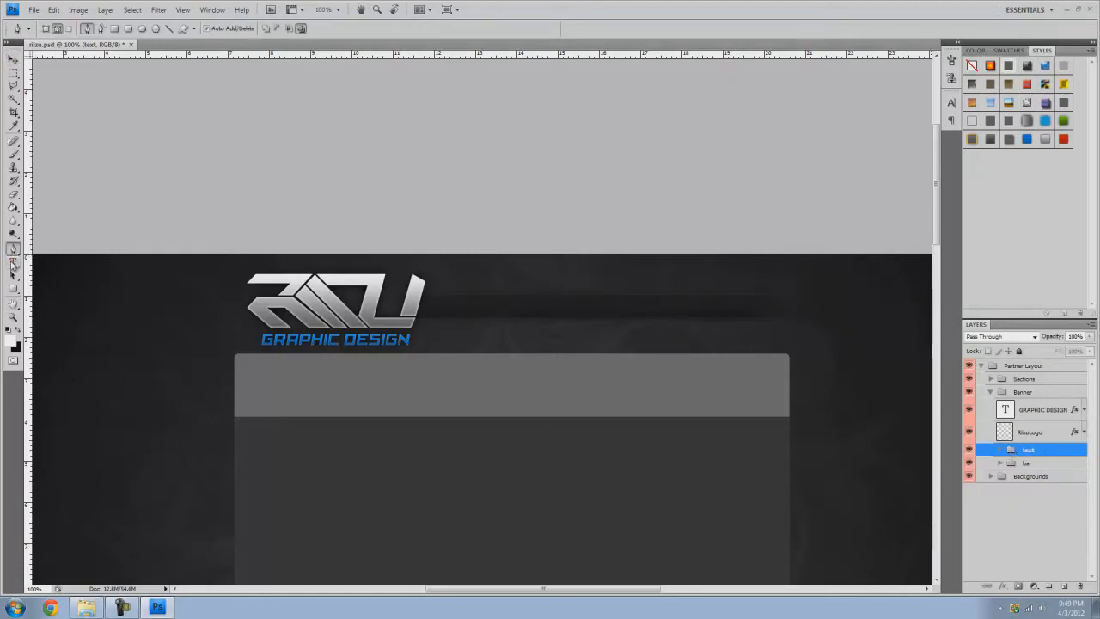
pyautogui.click(433, 299)
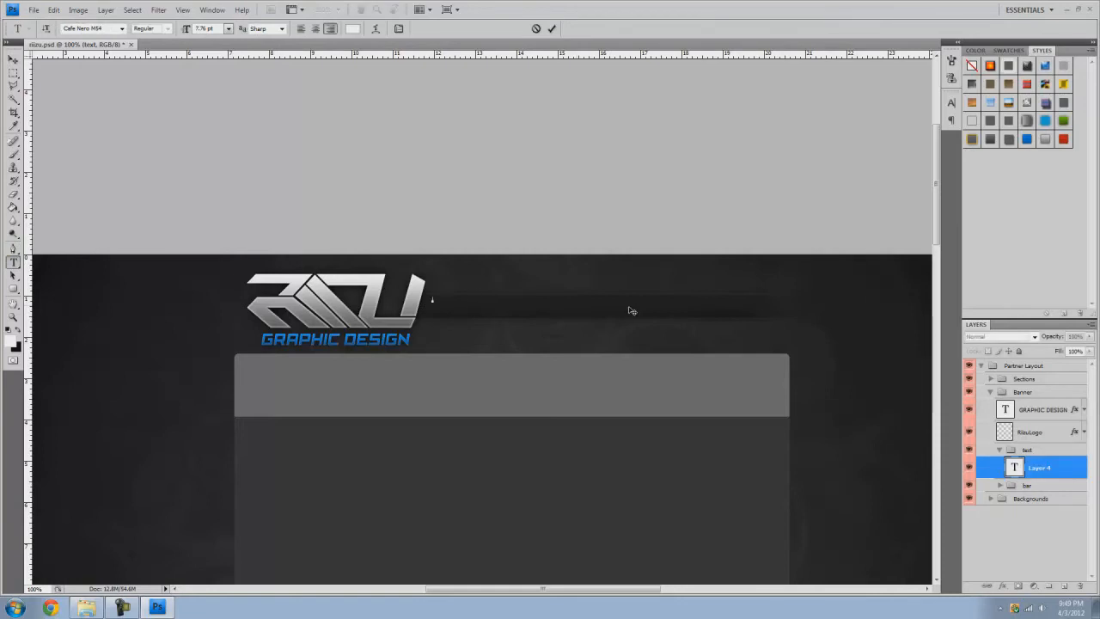
pyautogui.moveTo(722, 309)
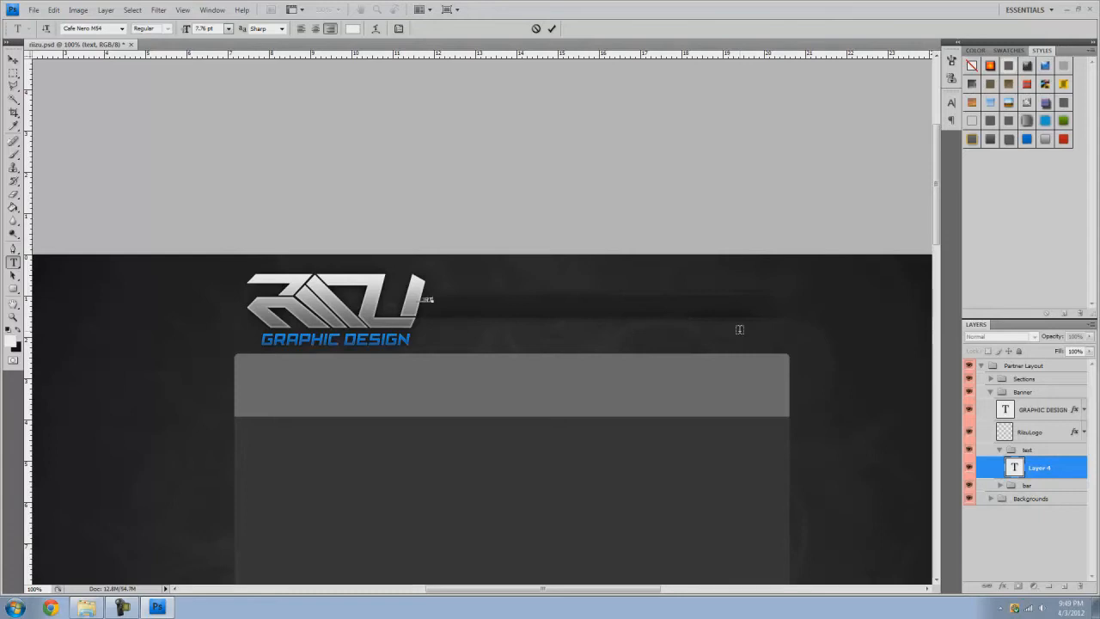
pyautogui.click(14, 59)
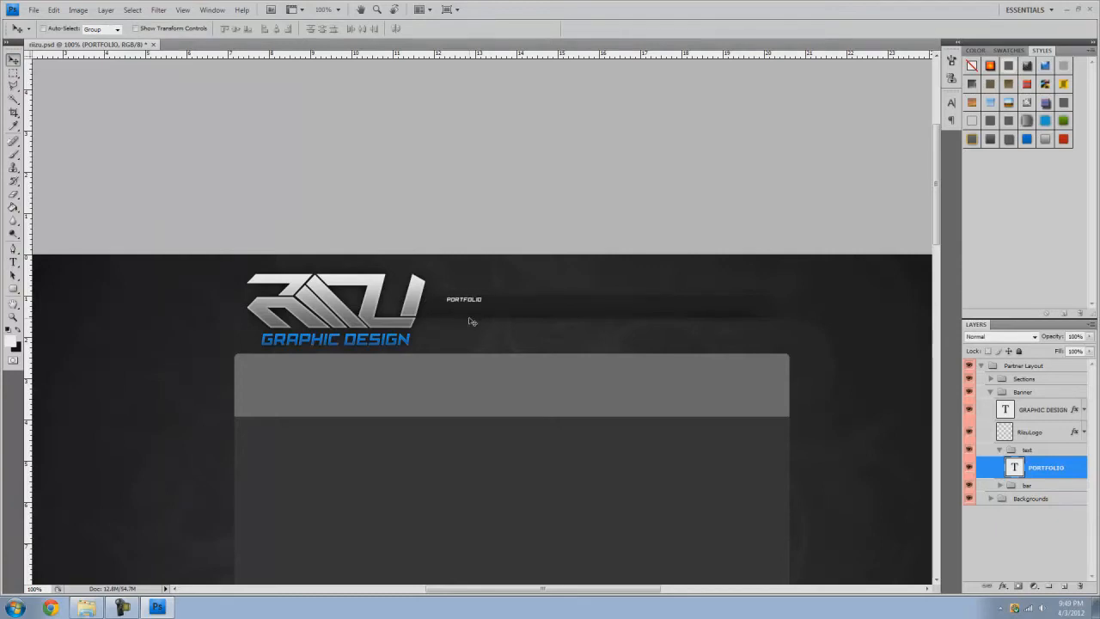
pyautogui.press('ctrl+j')
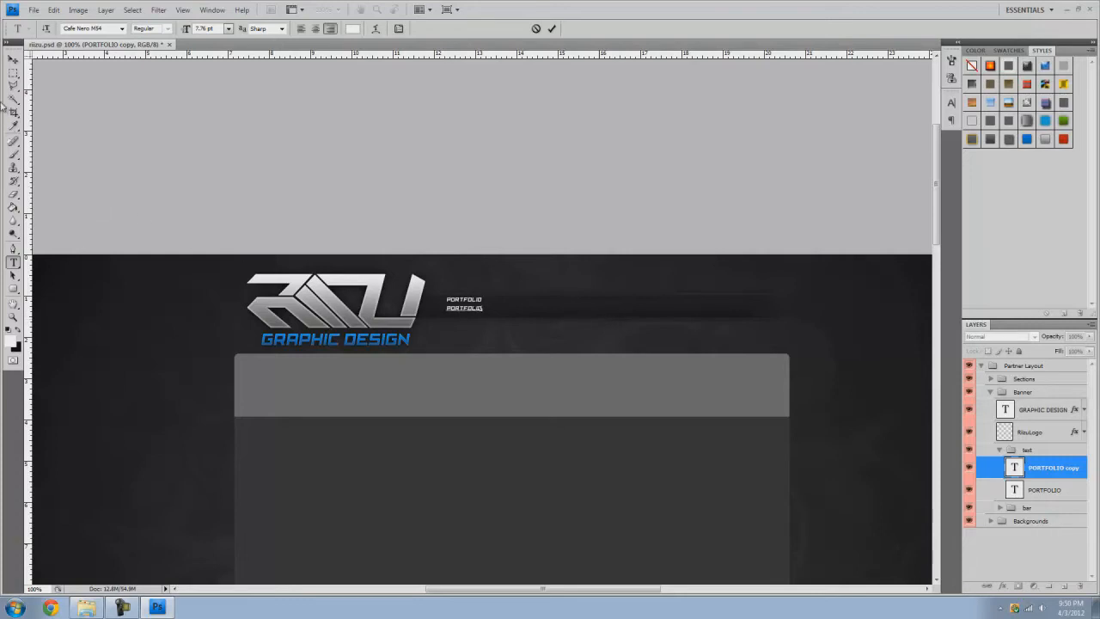
# Step: Retype the copy as CHECK OUT MY, shrink it and move it above PORTFOLIO
pyautogui.click(1045, 488)
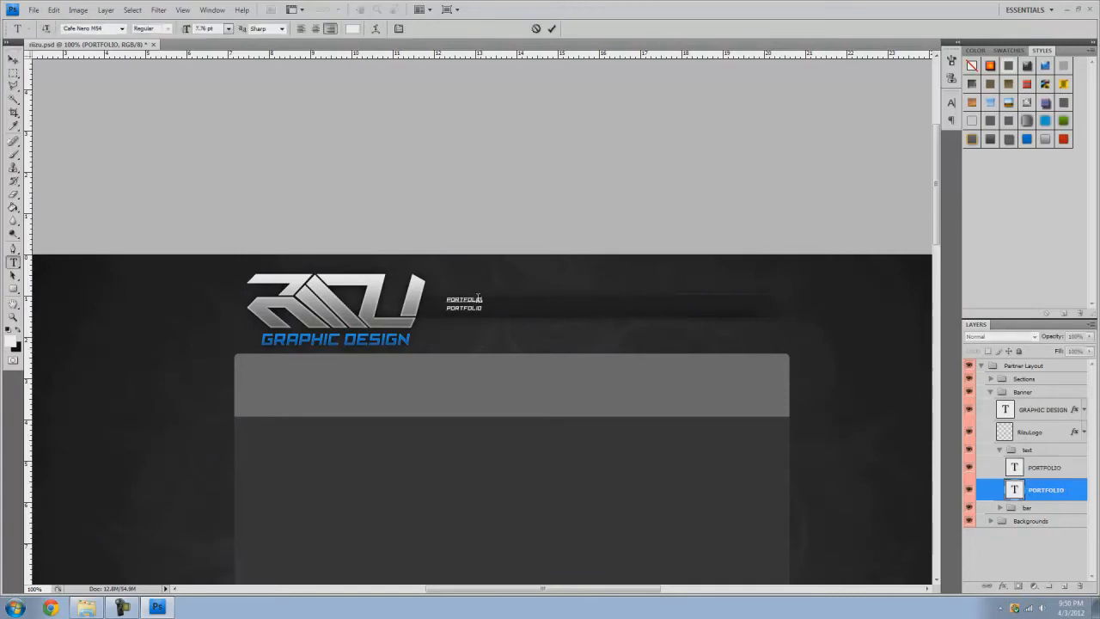
pyautogui.write('CHECK OUT MY')
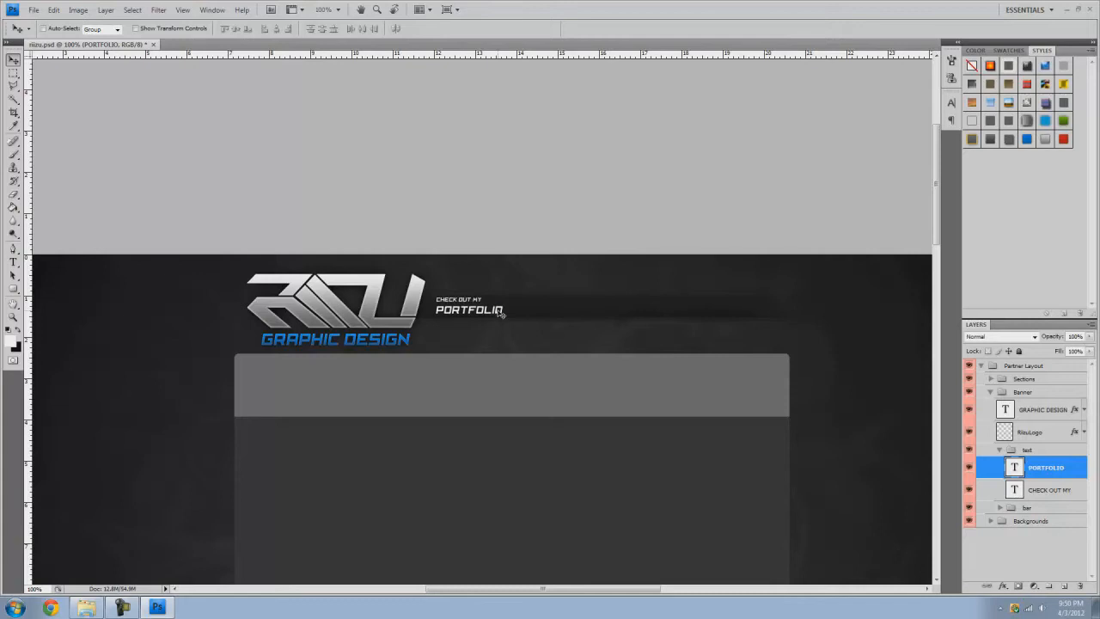
pyautogui.click(1049, 488)
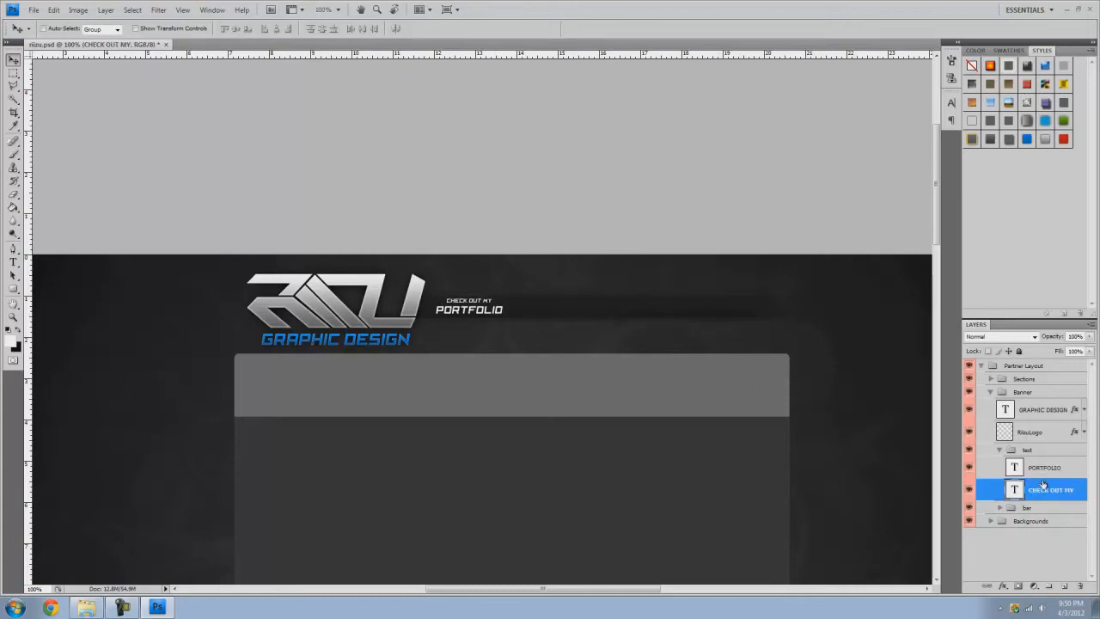
# Step: Duplicate the caption/label pair and retype the copy as FOLLOW MY / TWITTER
pyautogui.click(107, 10)
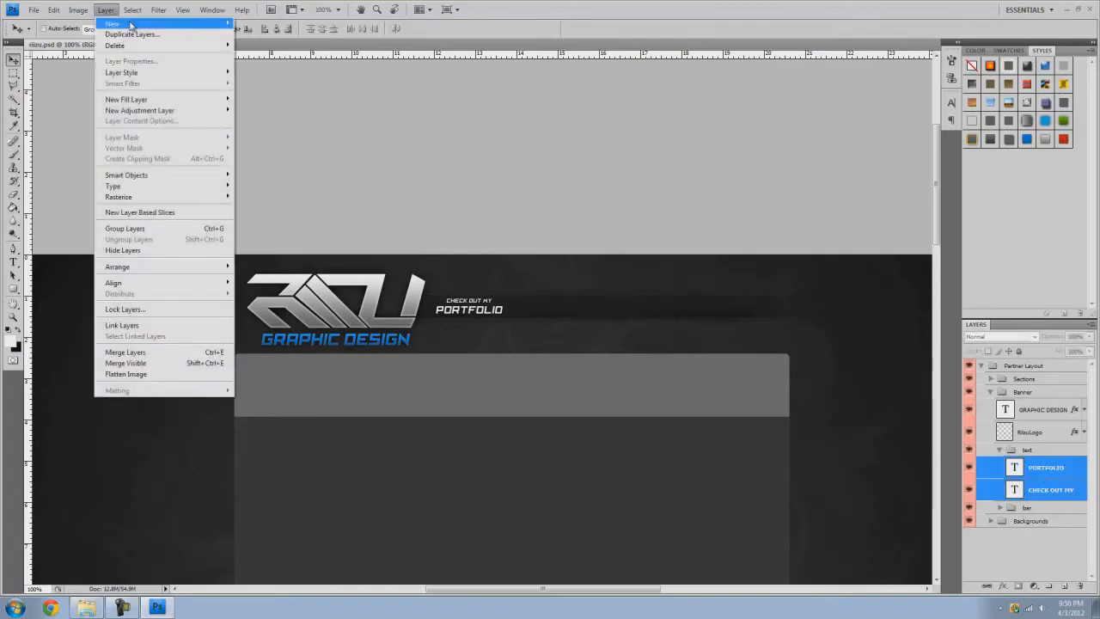
pyautogui.click(131, 34)
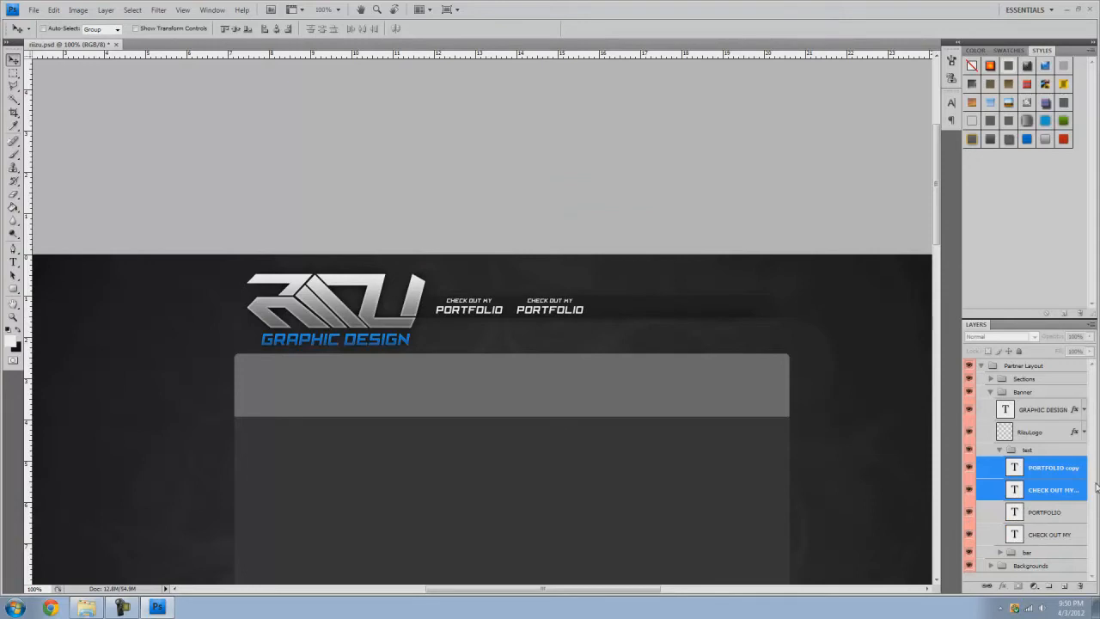
pyautogui.click(1048, 467)
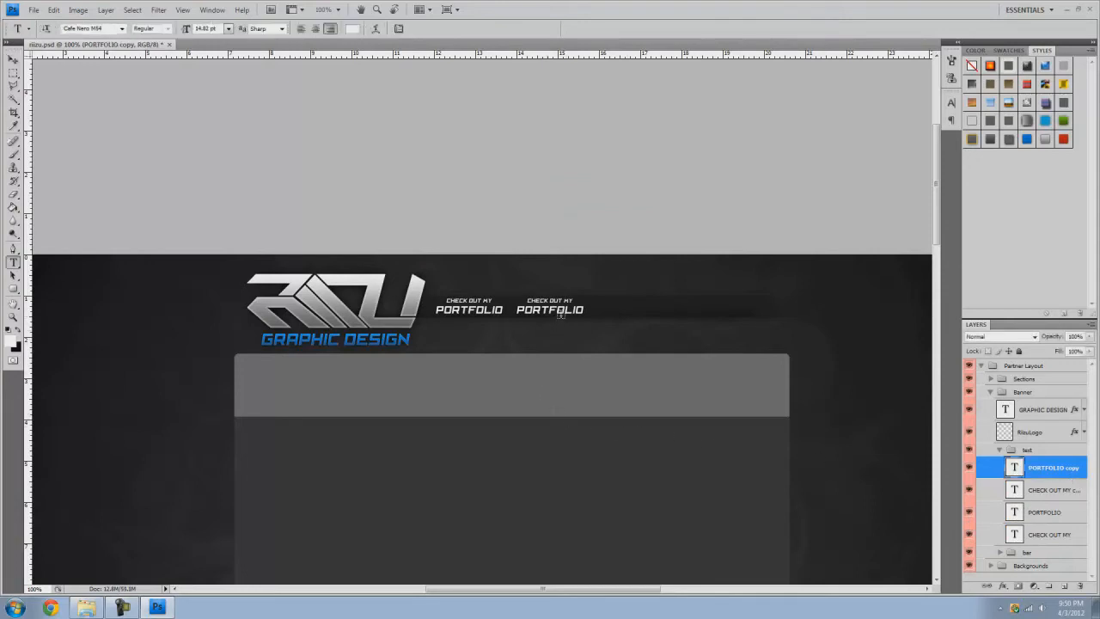
pyautogui.write('TWE')
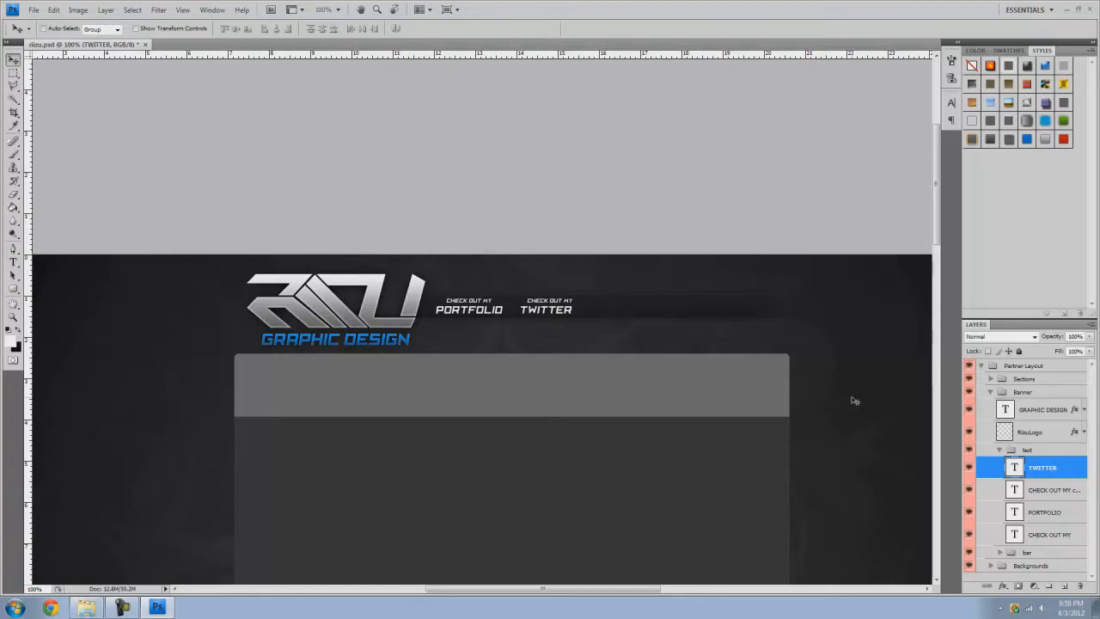
pyautogui.click(1053, 489)
pyautogui.write('FOLLOW')
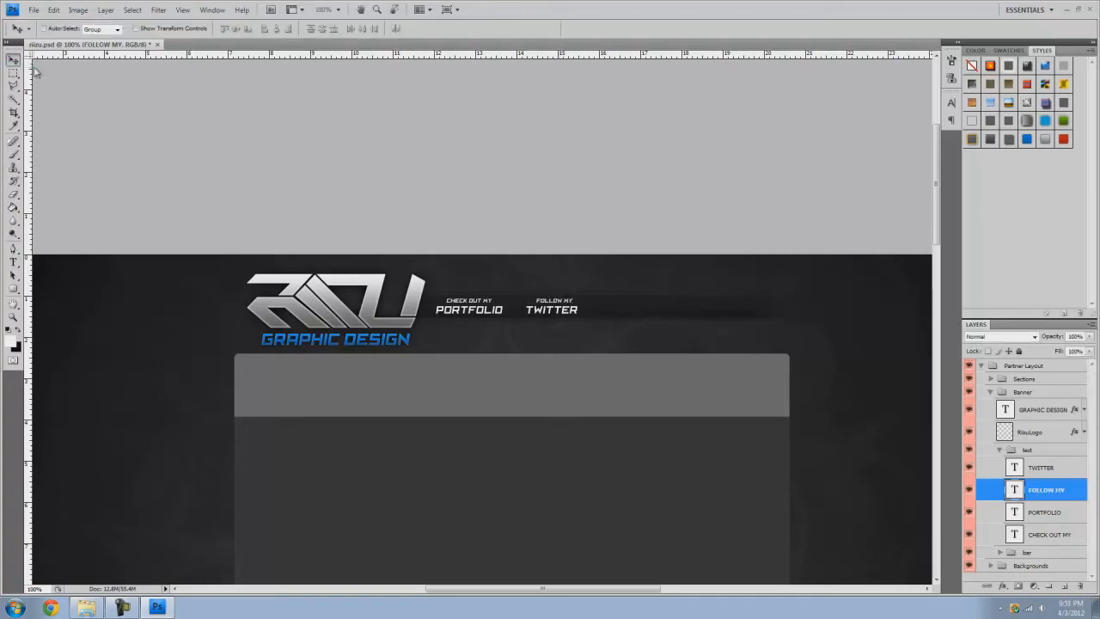
# Step: Duplicate the TWITTER pair, move it right and retype it as LIKE MY / FACEBOOK
pyautogui.click(1041, 468)
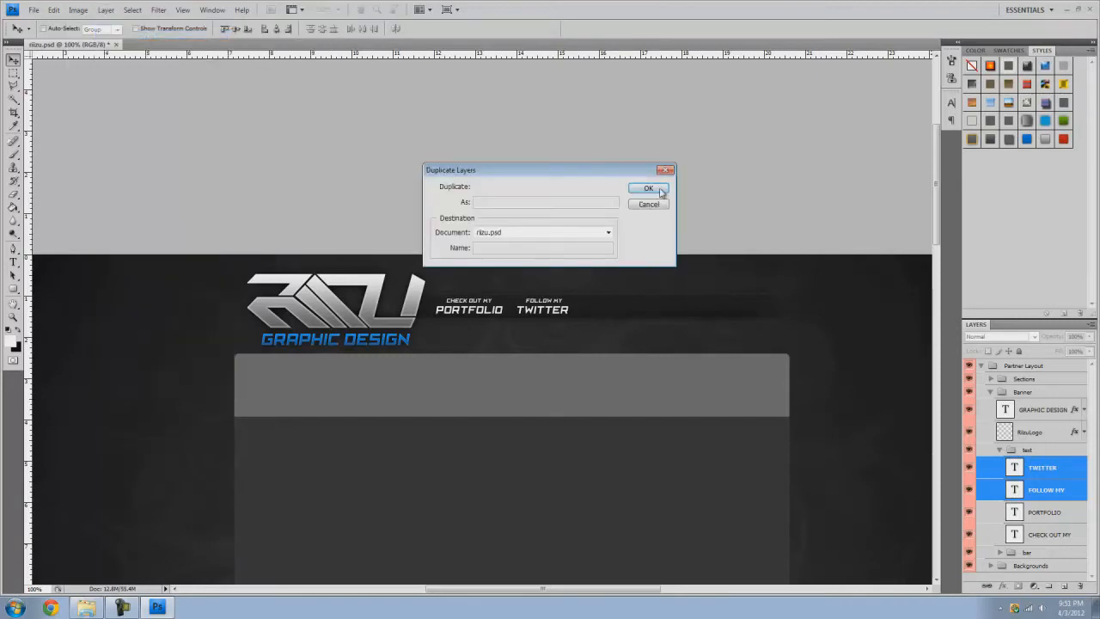
pyautogui.click(648, 188)
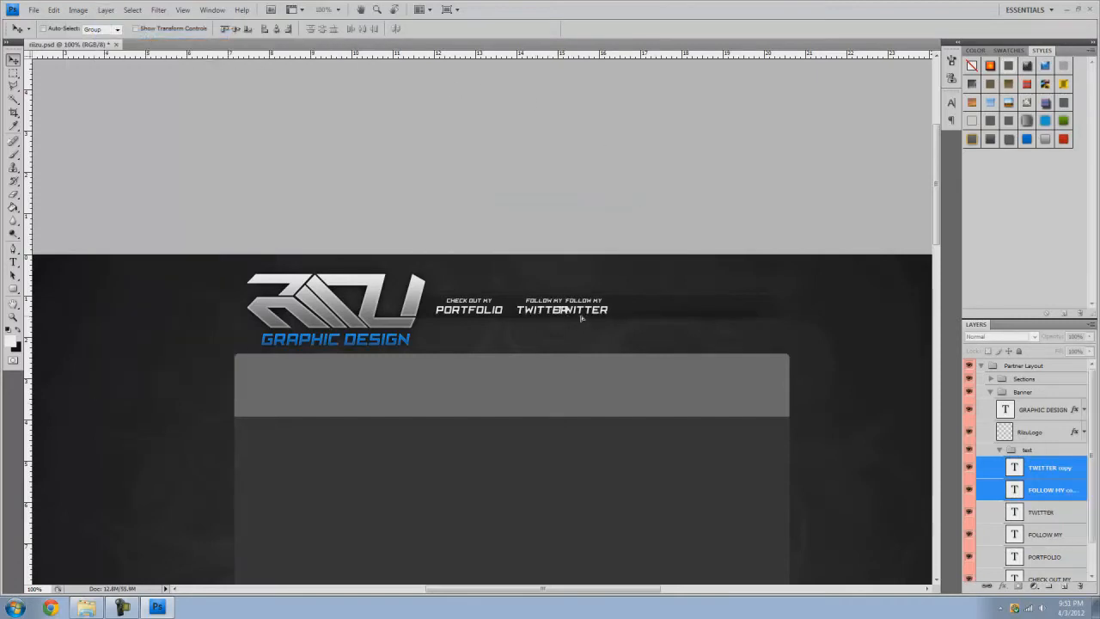
pyautogui.click(1049, 490)
pyautogui.write('LIKE')
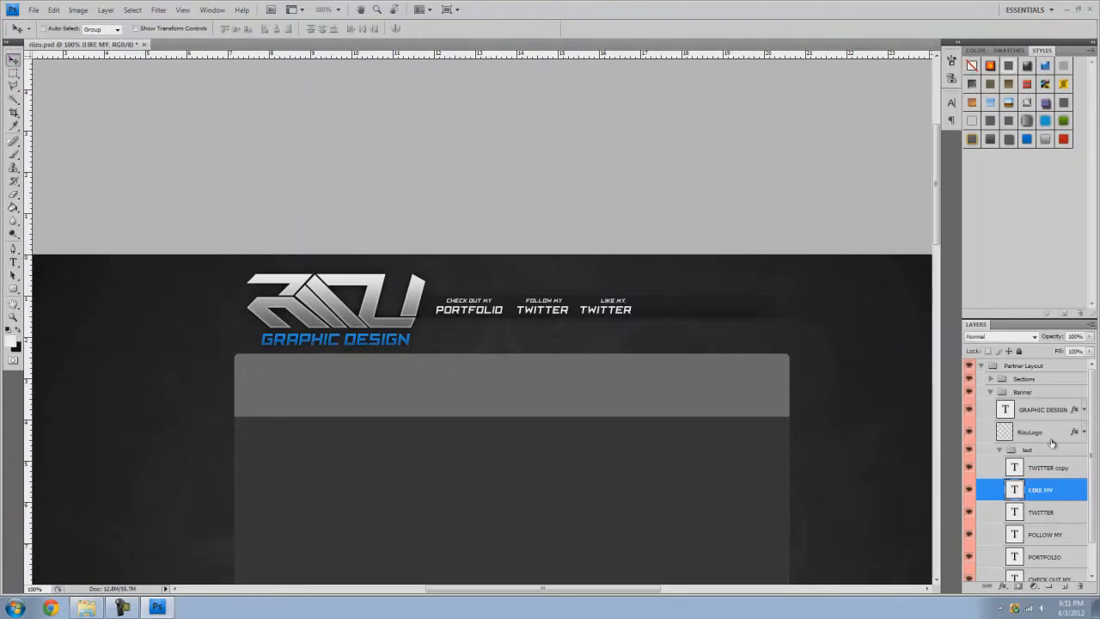
pyautogui.click(1049, 468)
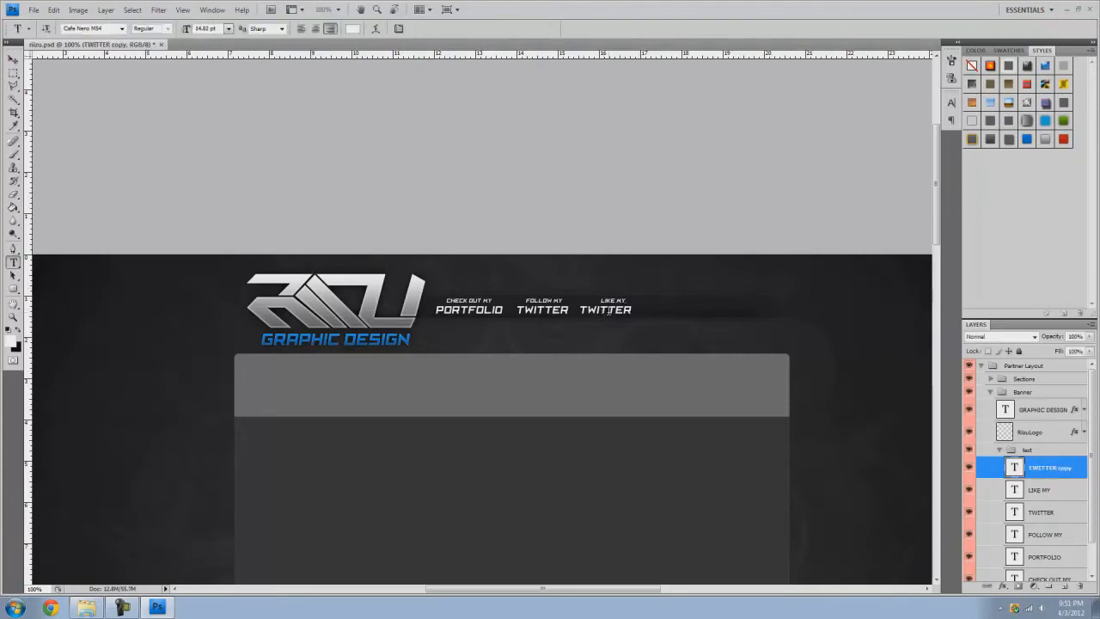
pyautogui.write('FACEBOOK')
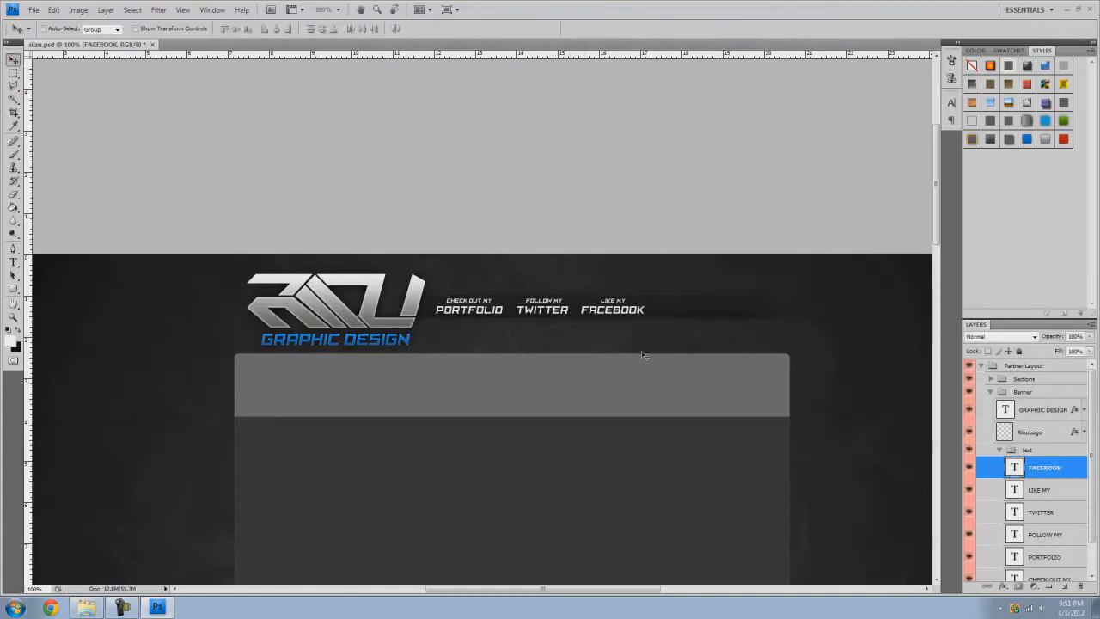
pyautogui.click(1038, 488)
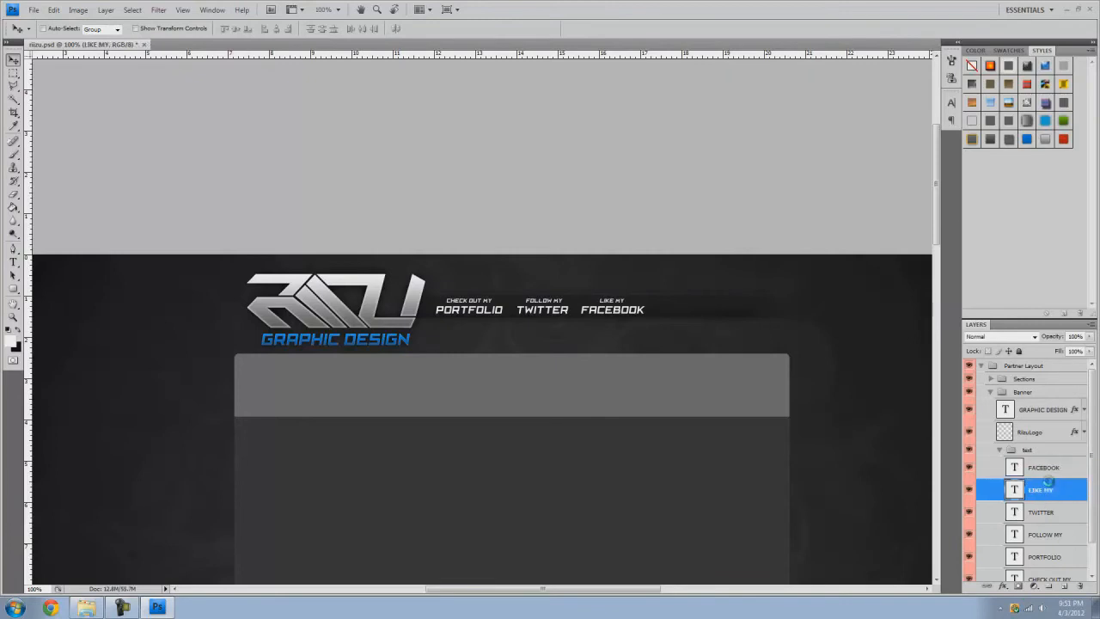
pyautogui.click(1043, 467)
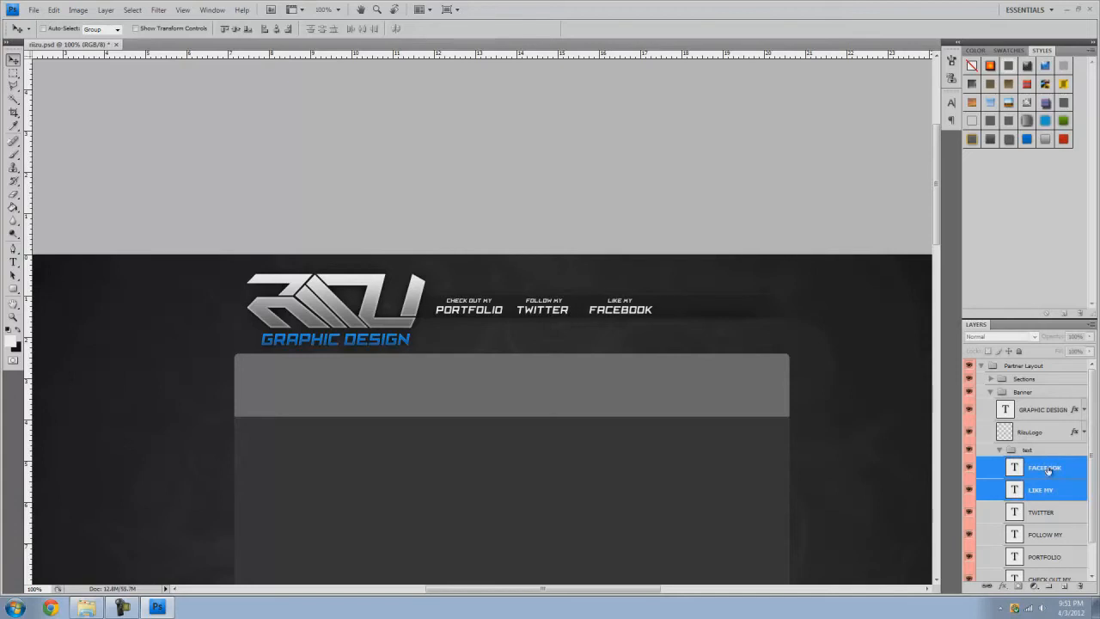
pyautogui.click(1047, 533)
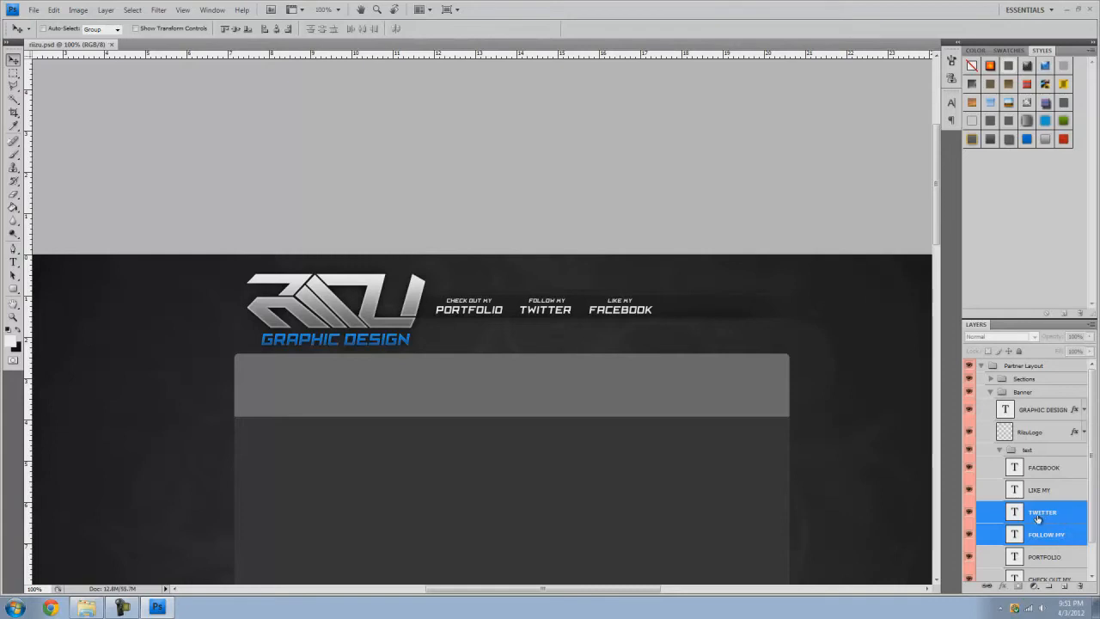
# Step: Duplicate the FACEBOOK pair, move it right and retype it as SUBSCRIBE / MAIN CHANN..
pyautogui.click(107, 10)
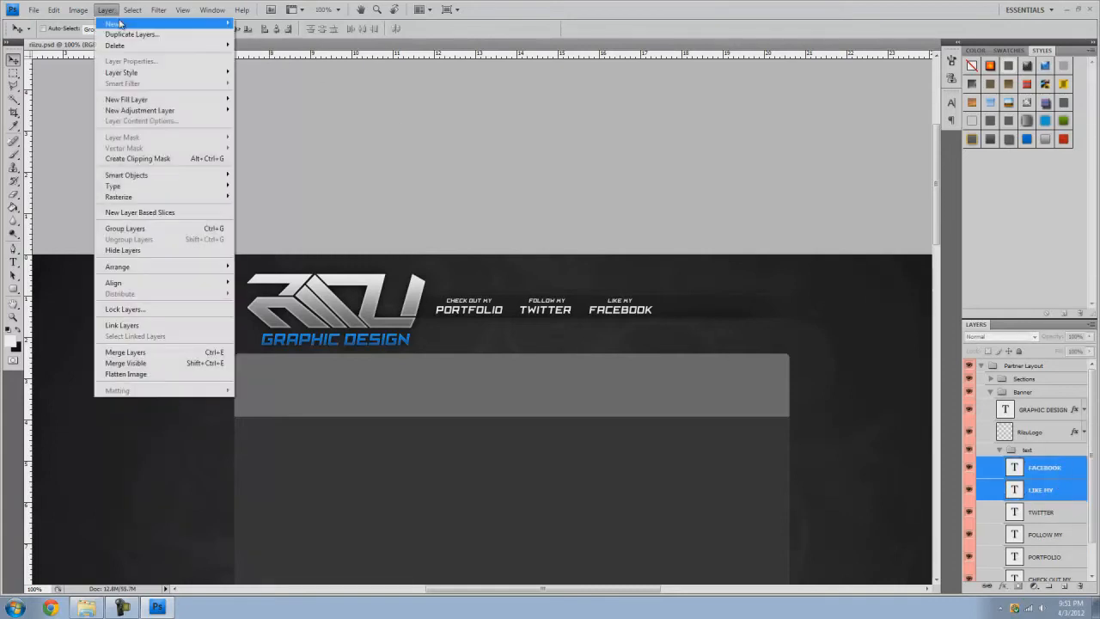
pyautogui.click(131, 34)
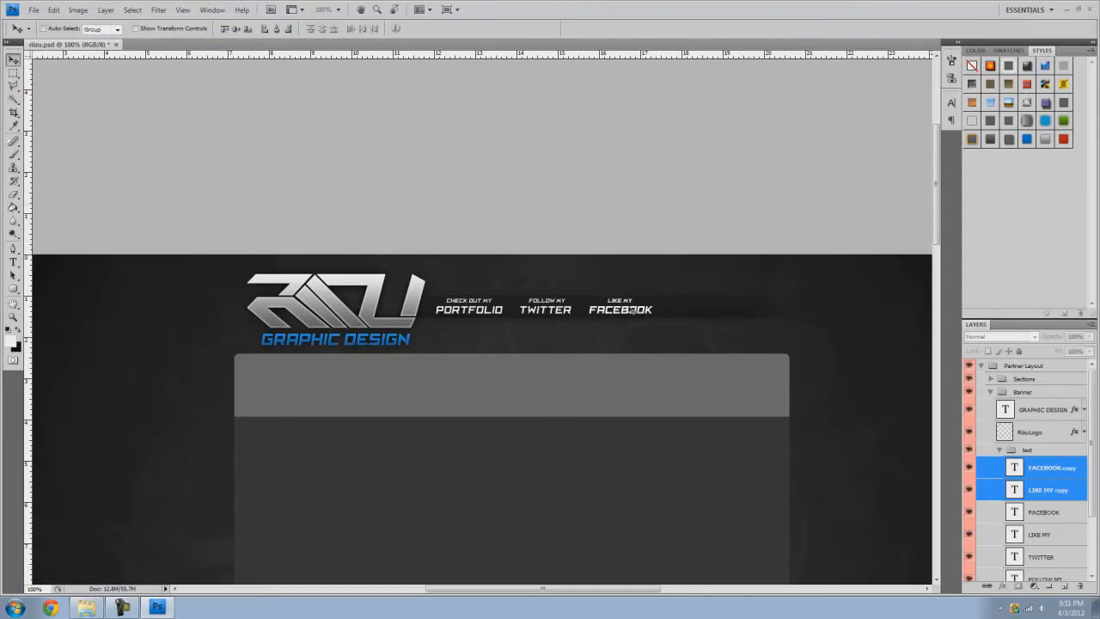
pyautogui.click(1040, 490)
pyautogui.write('SUBSCRIBE')
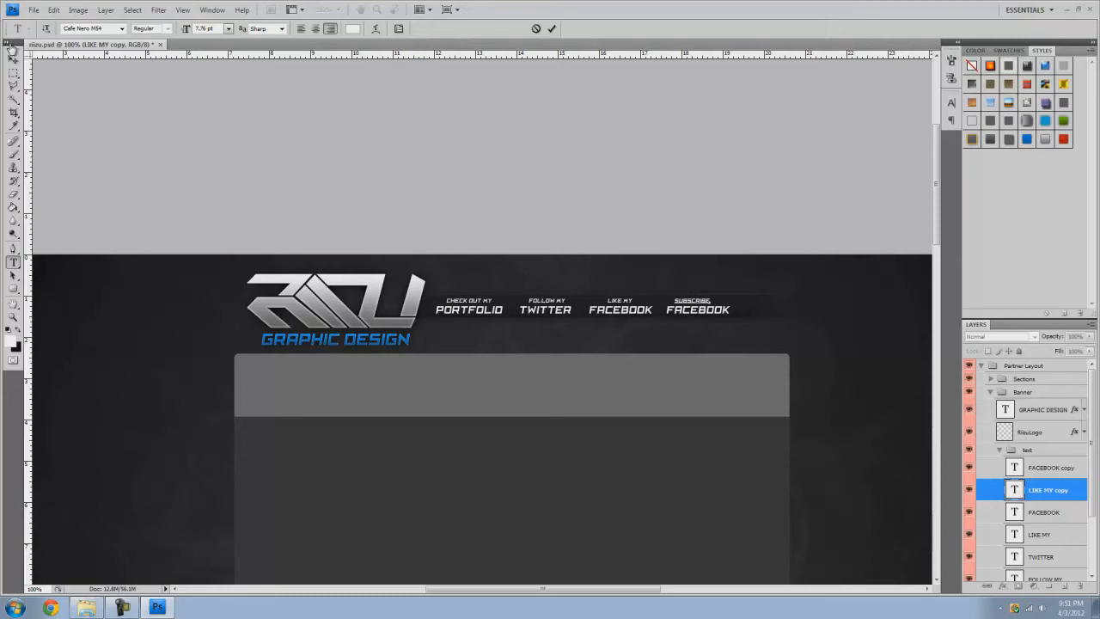
pyautogui.click(1051, 468)
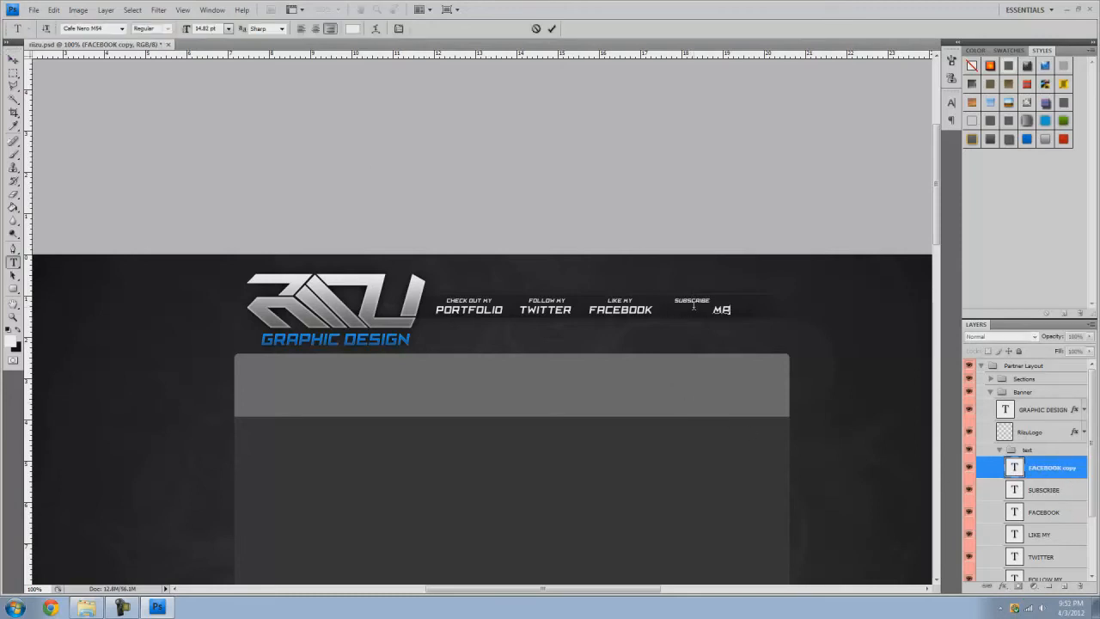
pyautogui.write('MAIN CHANN')
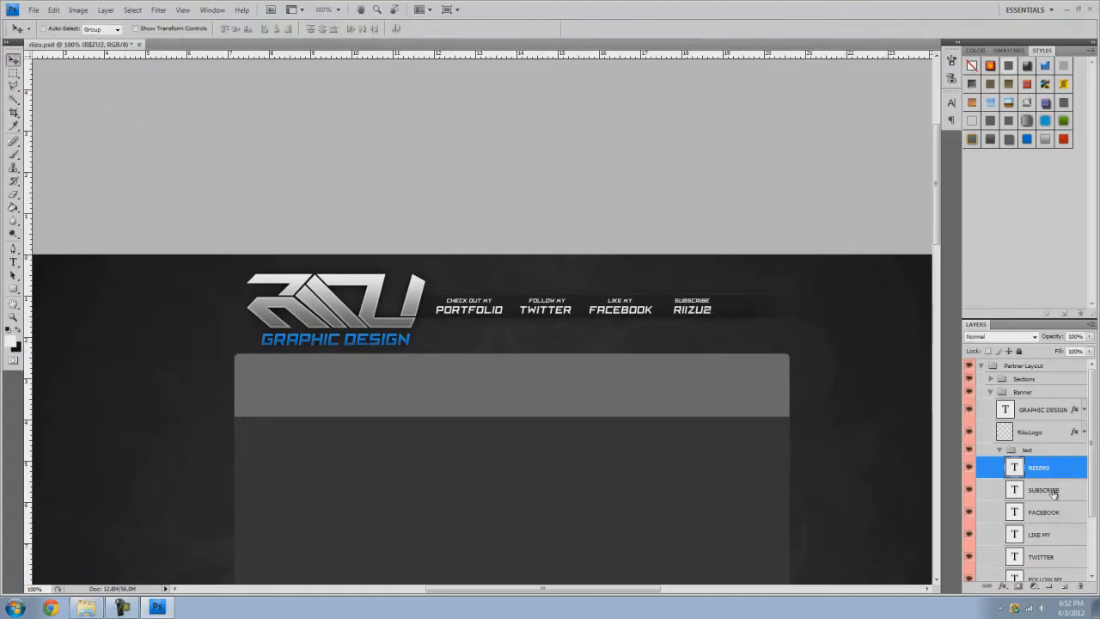
# Step: Search the Libraries in Windows Explorer for Yeousch and open Yeousch Logo2 from large-icon results
pyautogui.click(1044, 490)
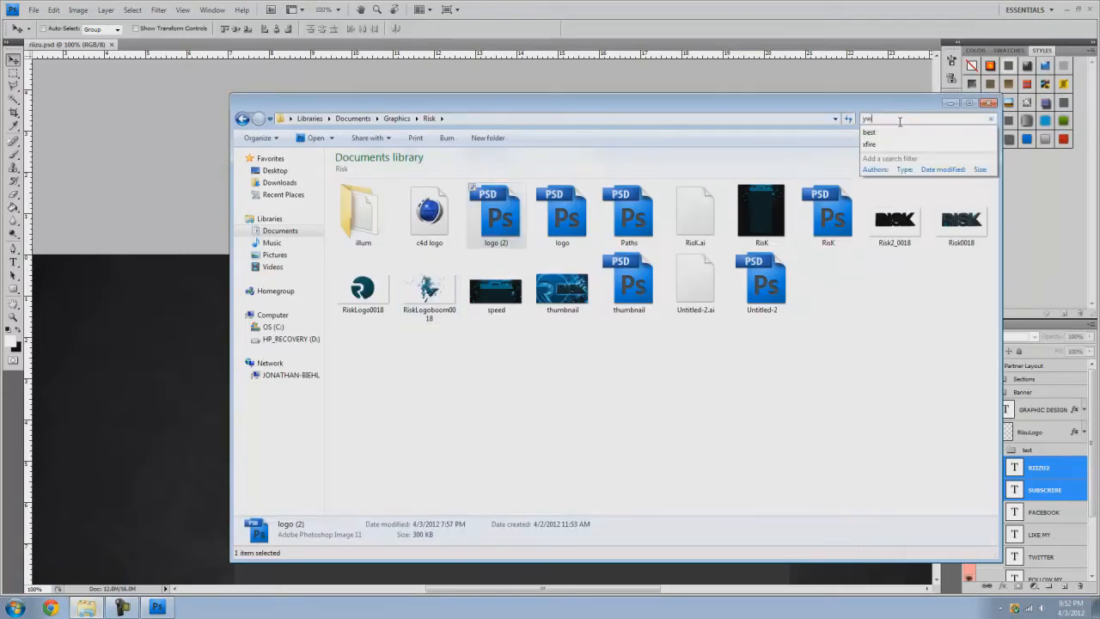
pyautogui.write('eousch')
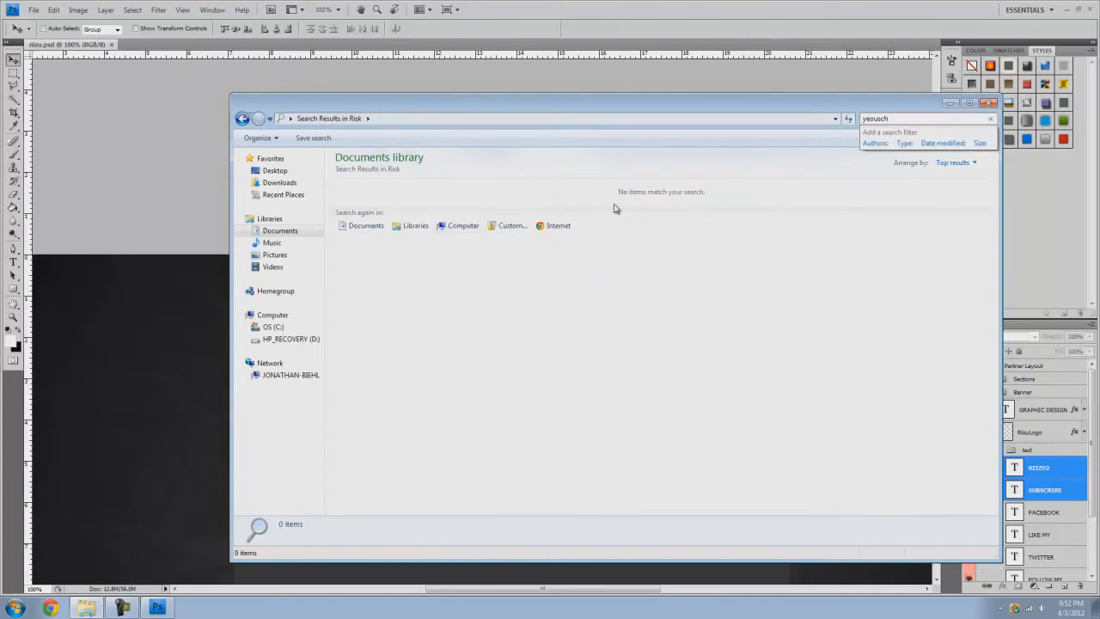
pyautogui.click(268, 218)
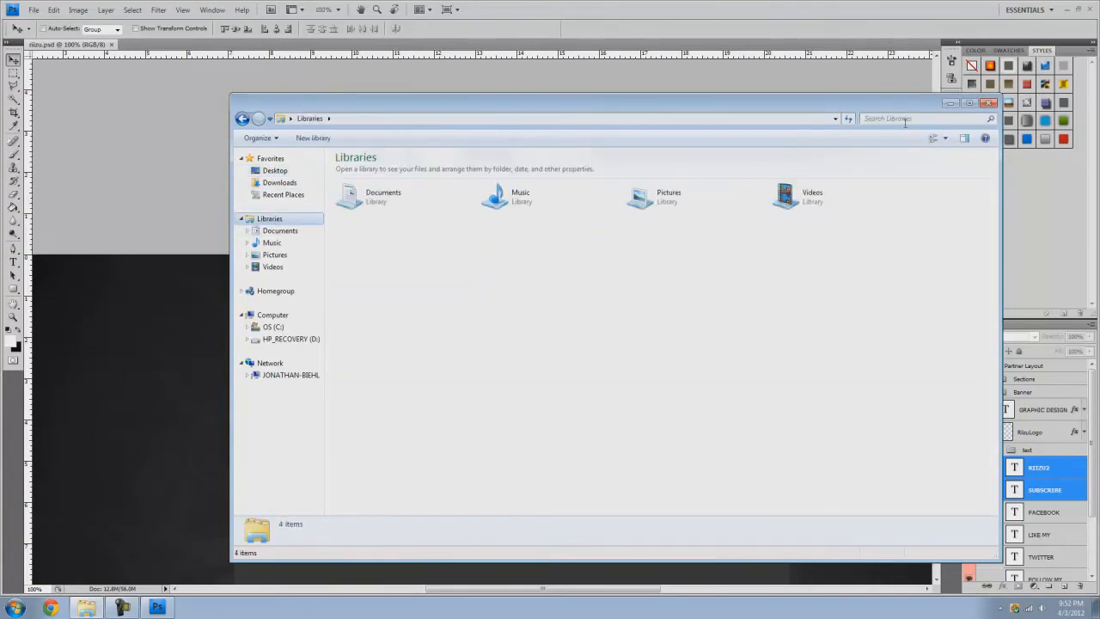
pyautogui.write('yewou')
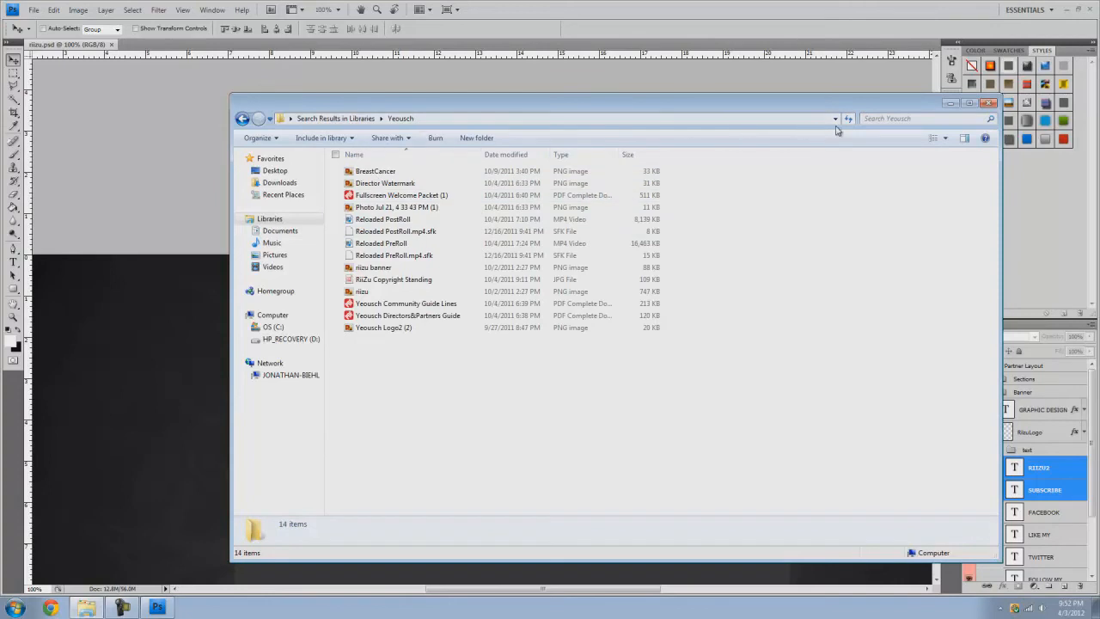
pyautogui.click(933, 138)
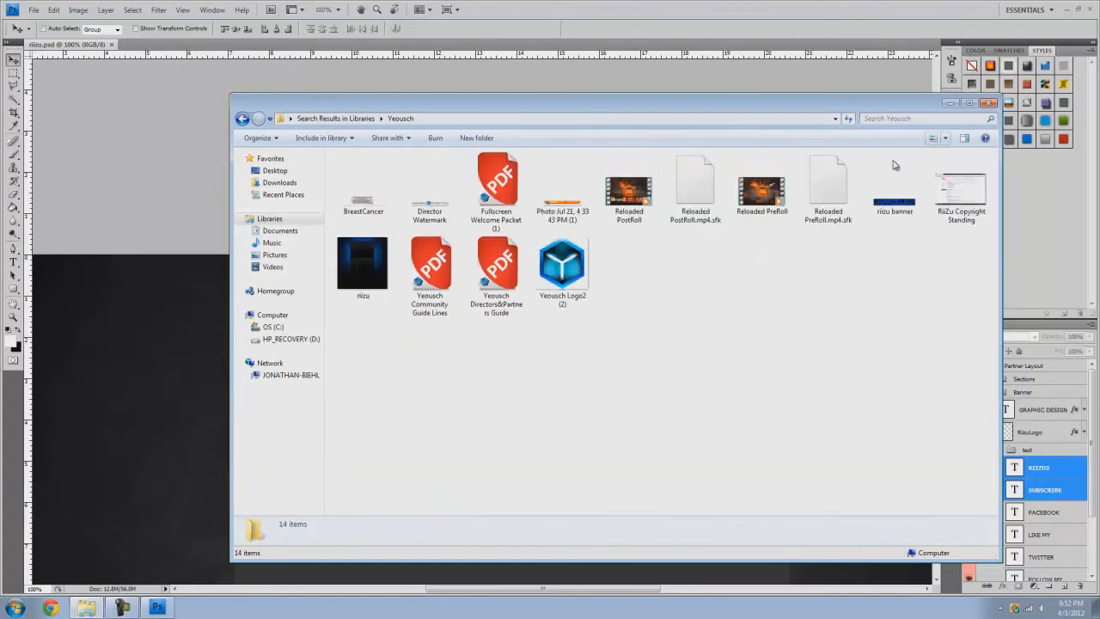
pyautogui.doubleClick(562, 265)
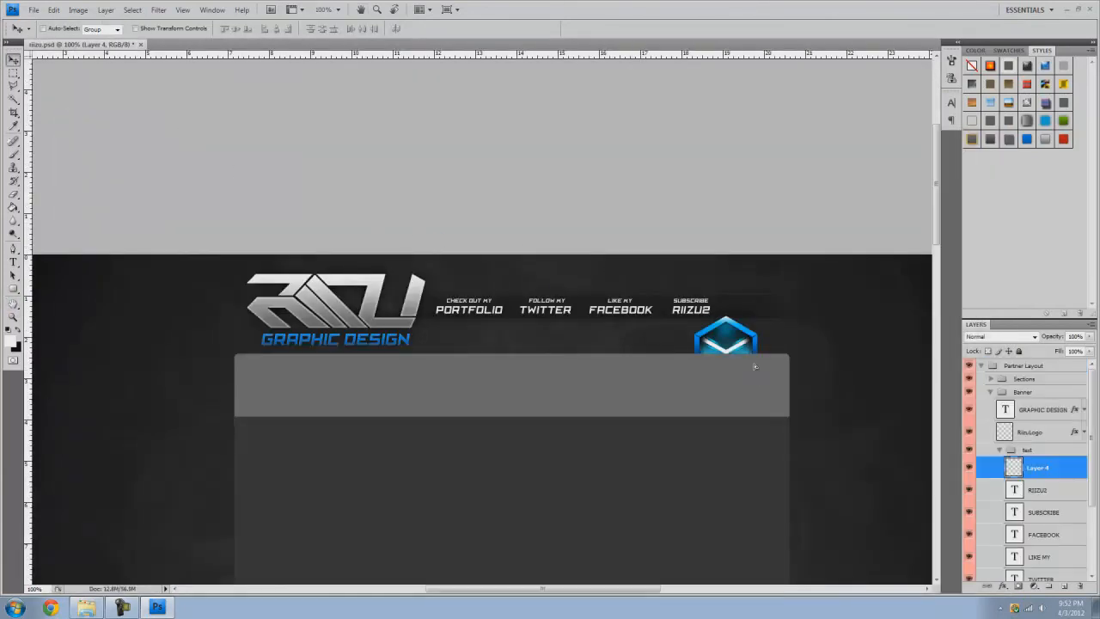
# Step: Drag the pasted blue cube logo beside the RIIZU2 label
pyautogui.moveTo(726, 341); pyautogui.dragTo(765, 306)
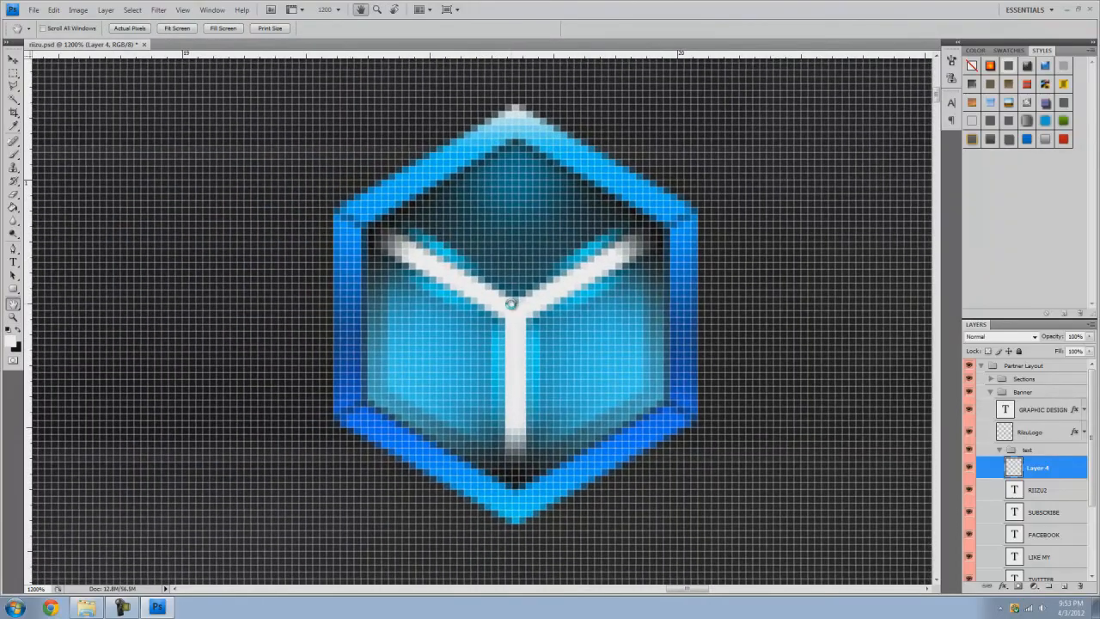
pyautogui.moveTo(1074, 495)
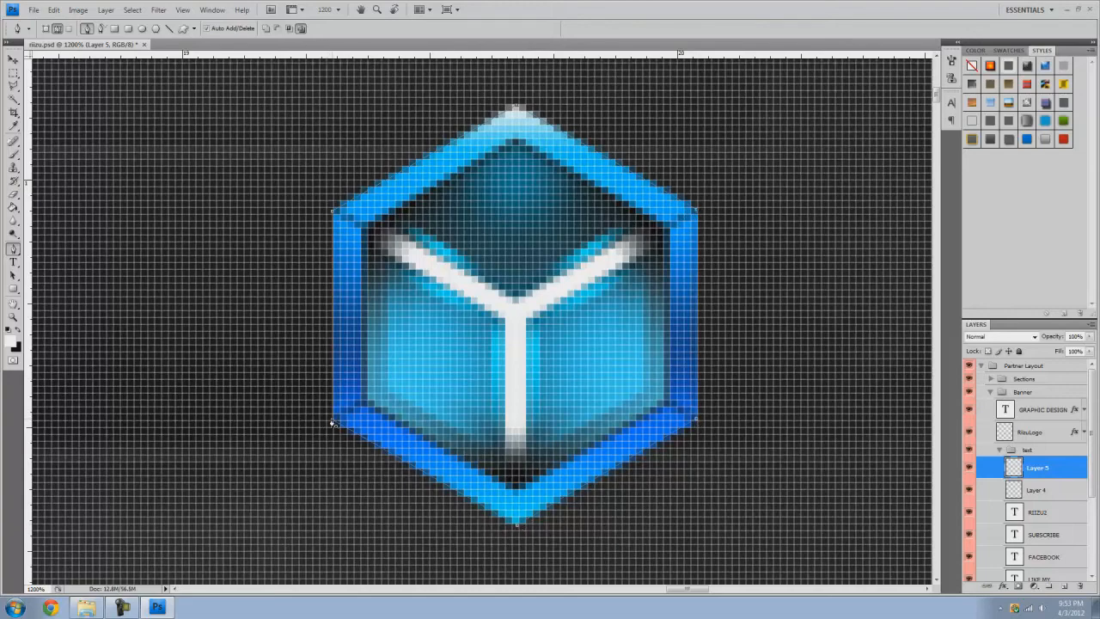
pyautogui.moveTo(513, 490)
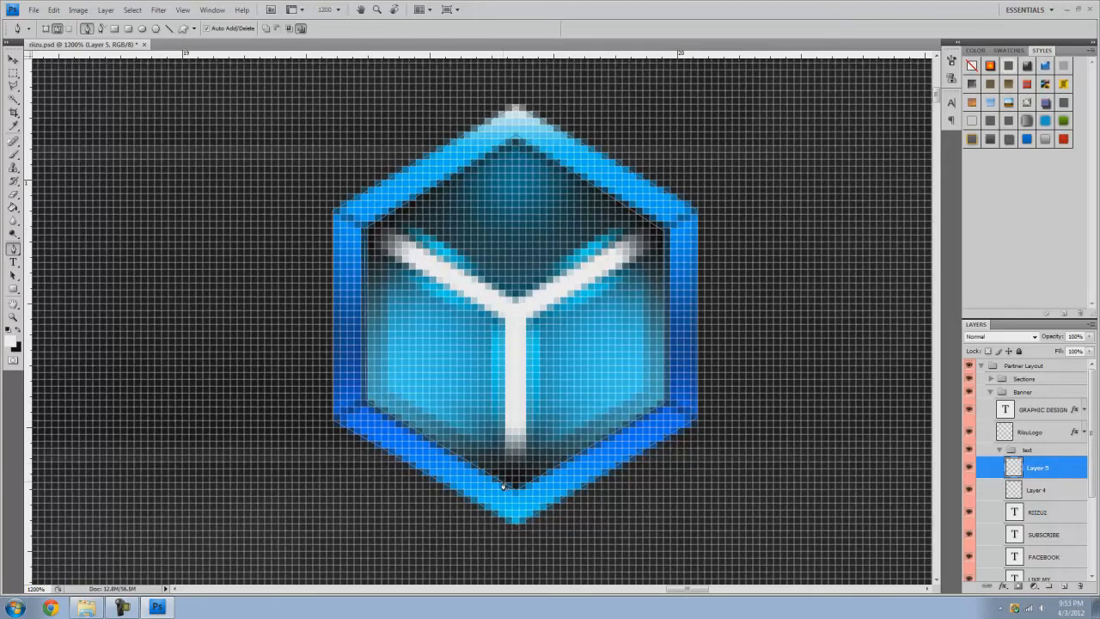
# Step: Fill the traced outer hexagon path of the cube with white
pyautogui.rightClick(502, 485)
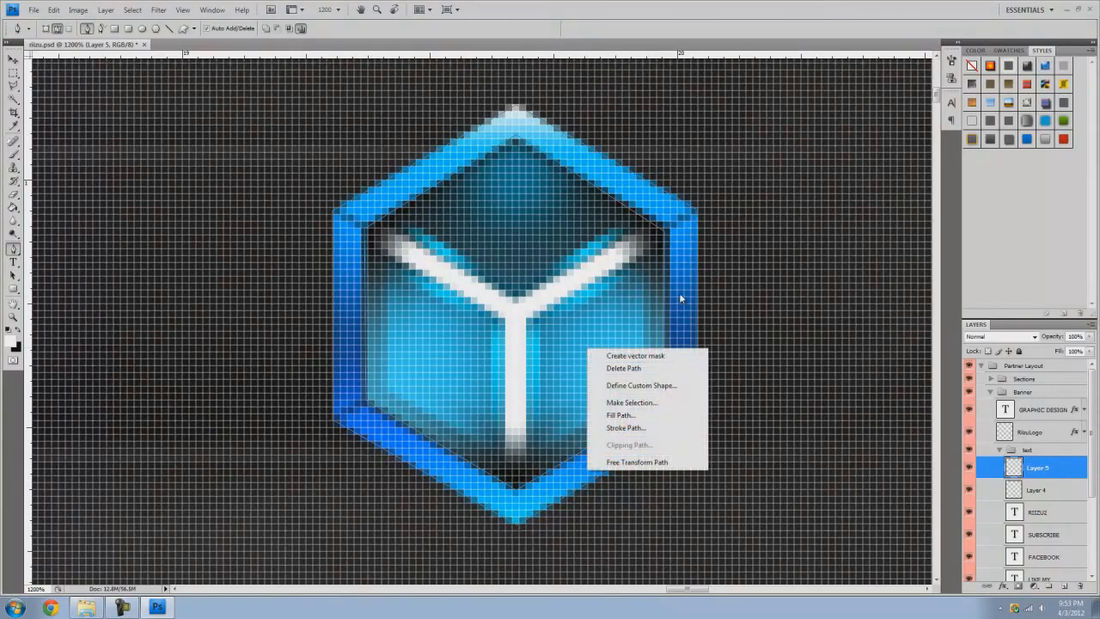
pyautogui.click(621, 414)
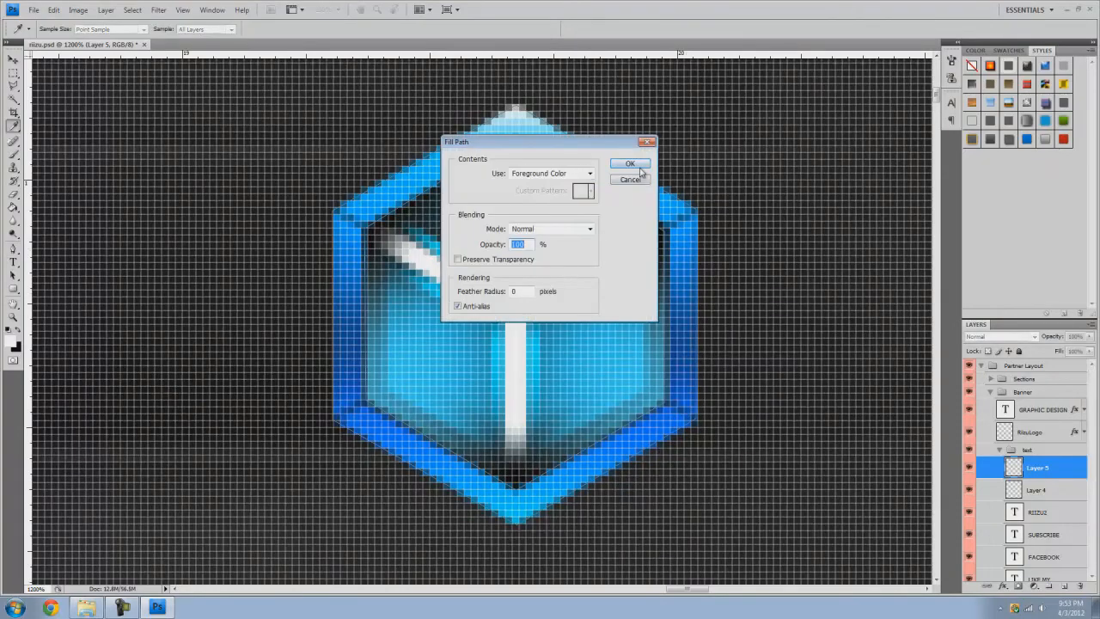
pyautogui.click(629, 163)
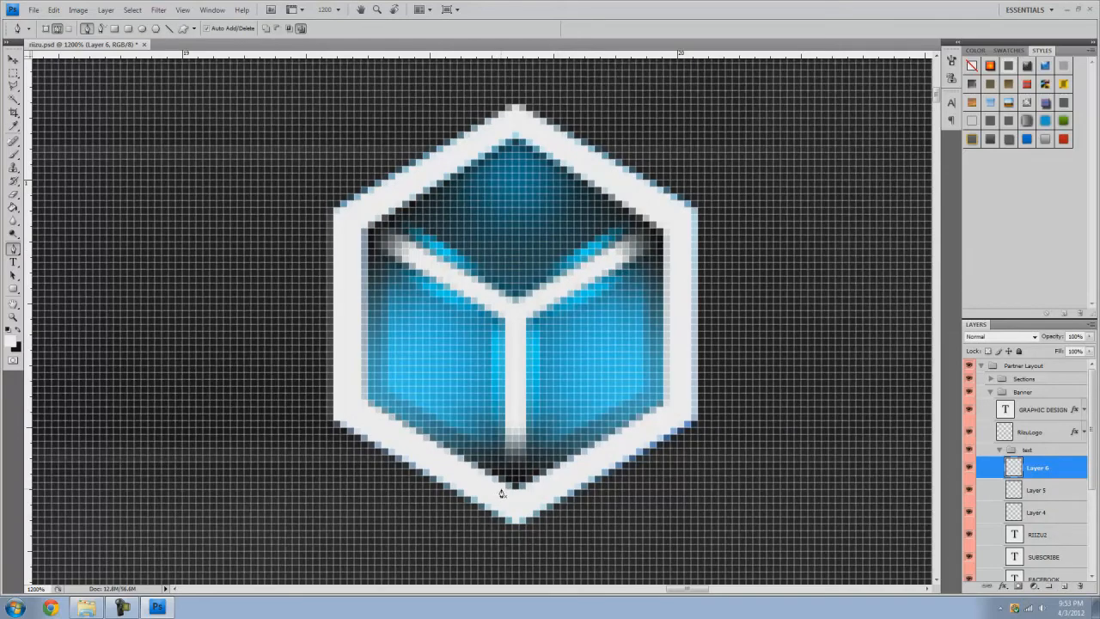
pyautogui.moveTo(505, 324)
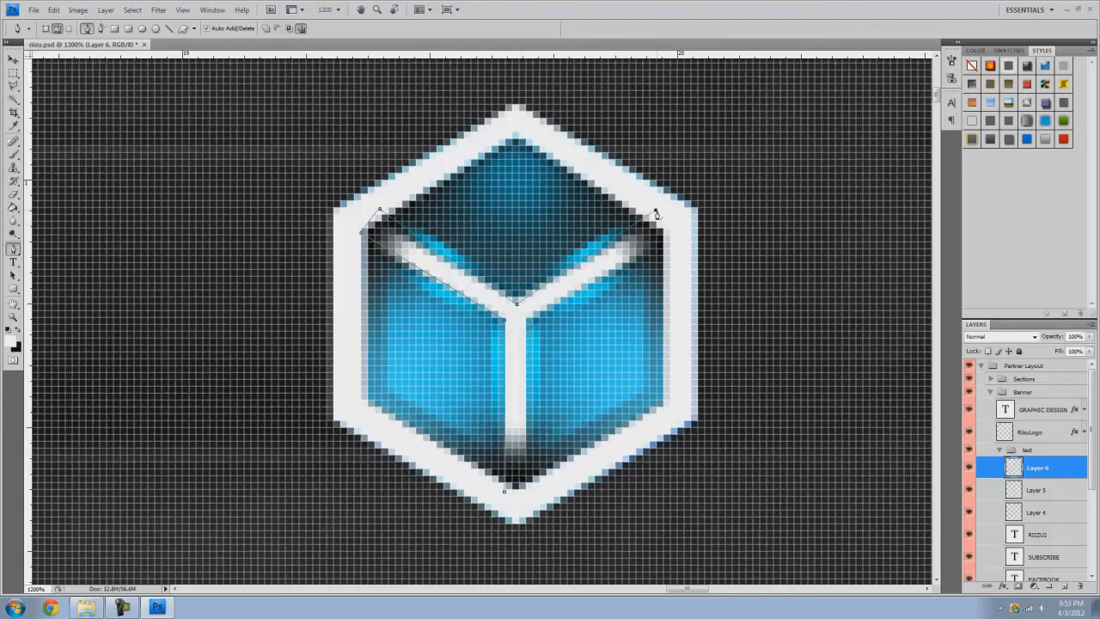
pyautogui.moveTo(656, 216)
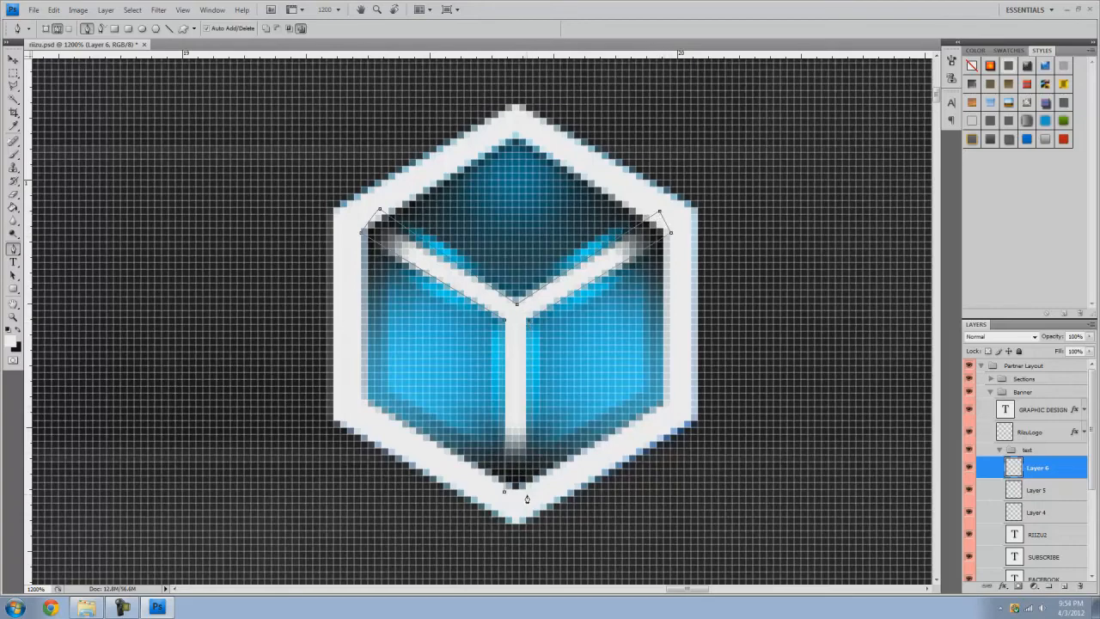
# Step: Fill the traced inner edges path of the cube with white
pyautogui.rightClick(526, 499)
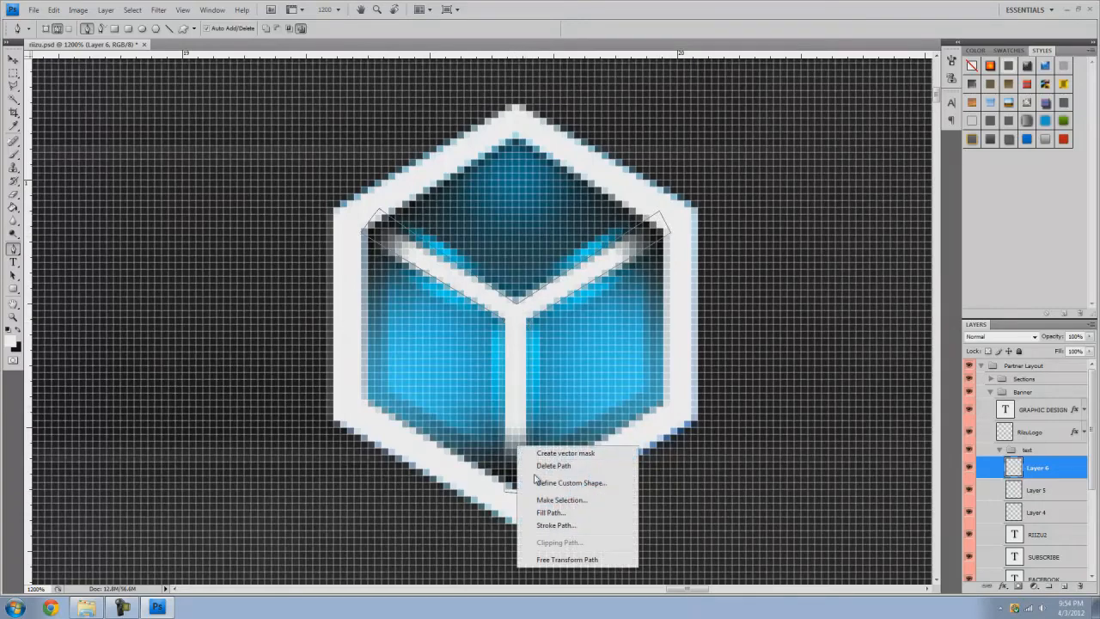
pyautogui.click(554, 464)
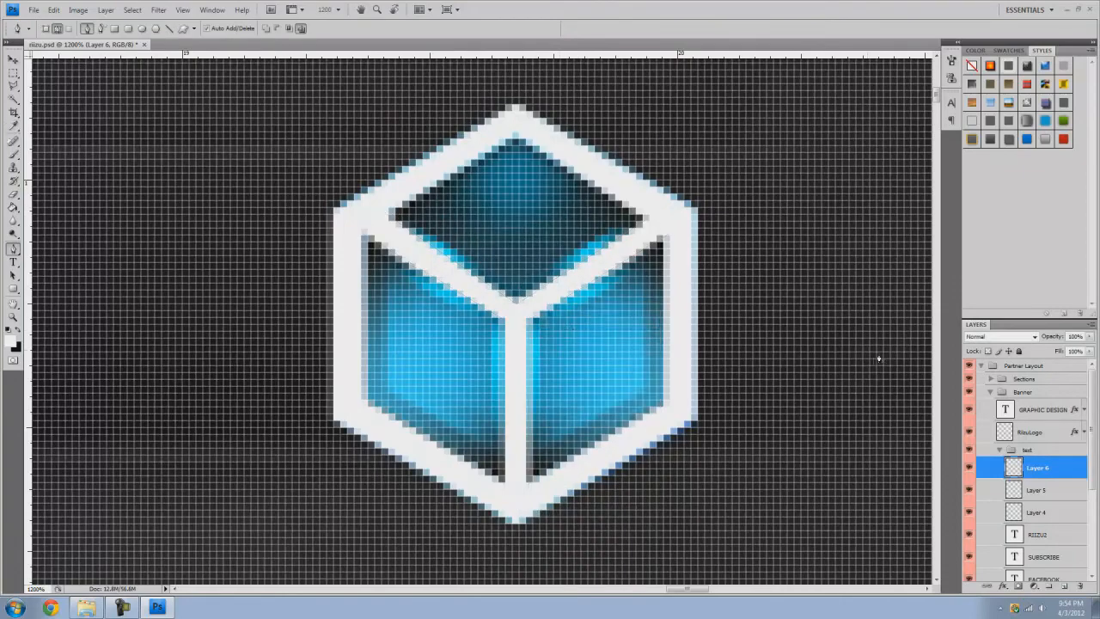
pyautogui.click(1040, 490)
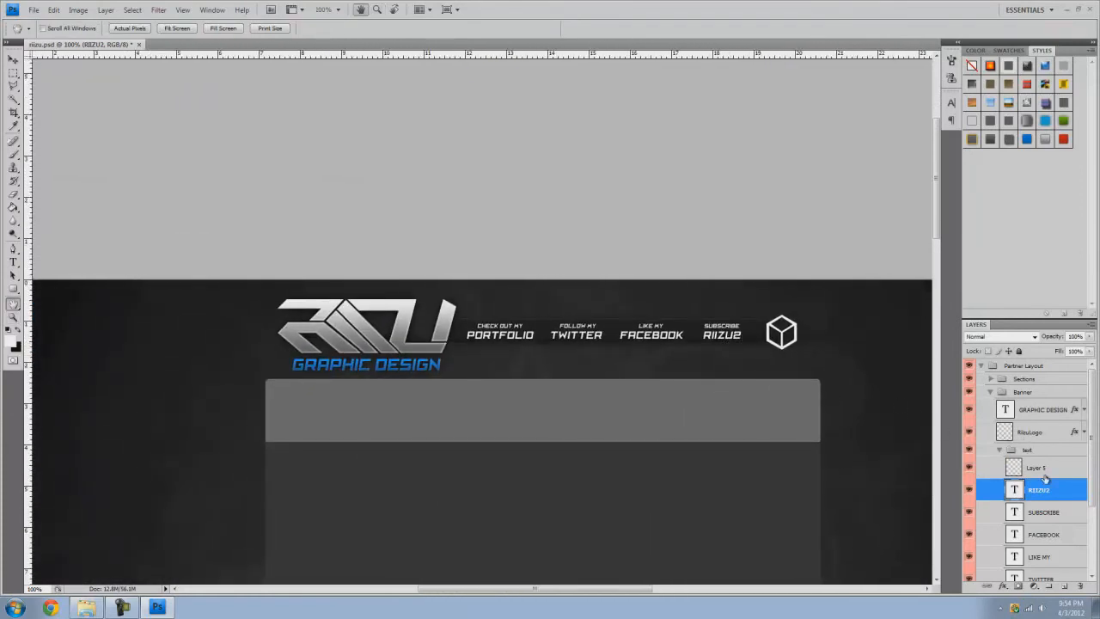
# Step: Name the cube layer Yeousch and scale the emblem down to label height beside RIIZU2
pyautogui.doubleClick(1039, 468)
pyautogui.write('Yeousch')
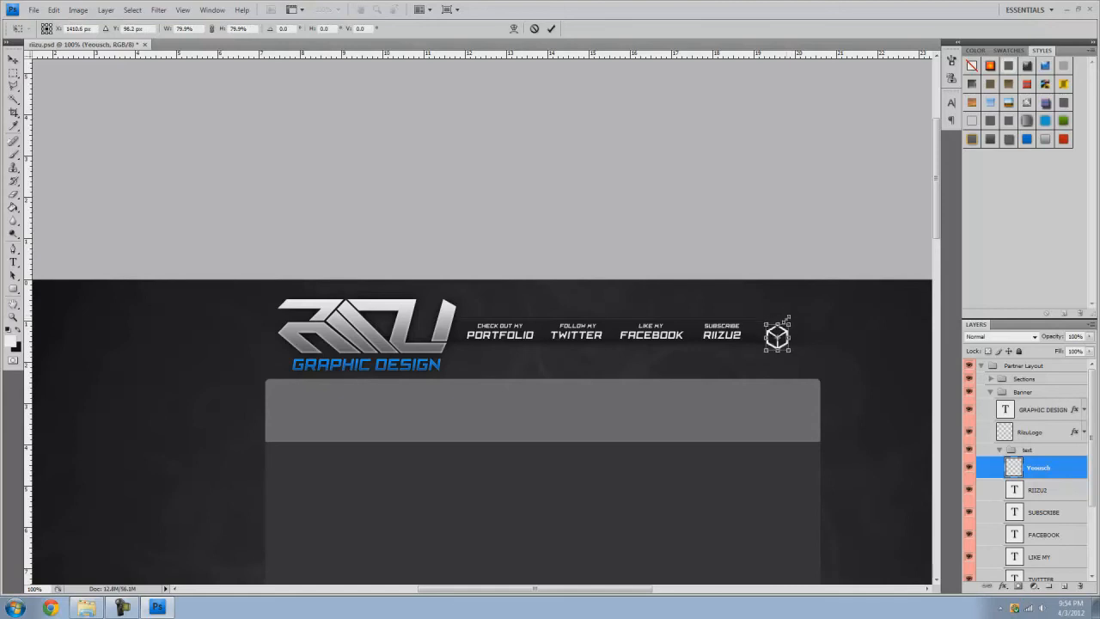
pyautogui.moveTo(787, 323); pyautogui.dragTo(774, 335)
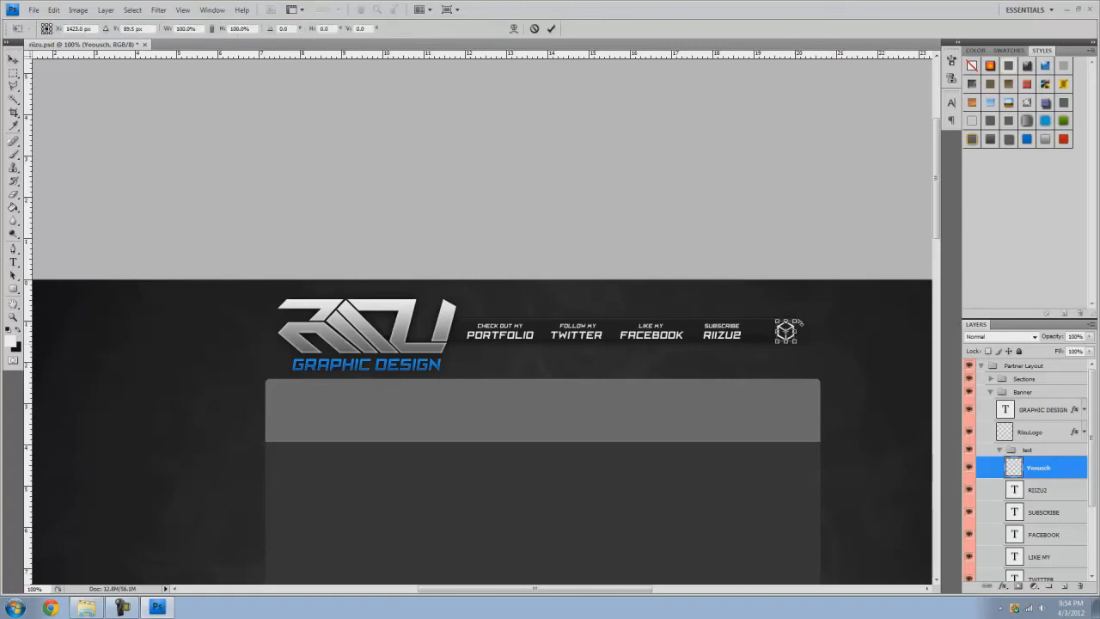
pyautogui.click(14, 58)
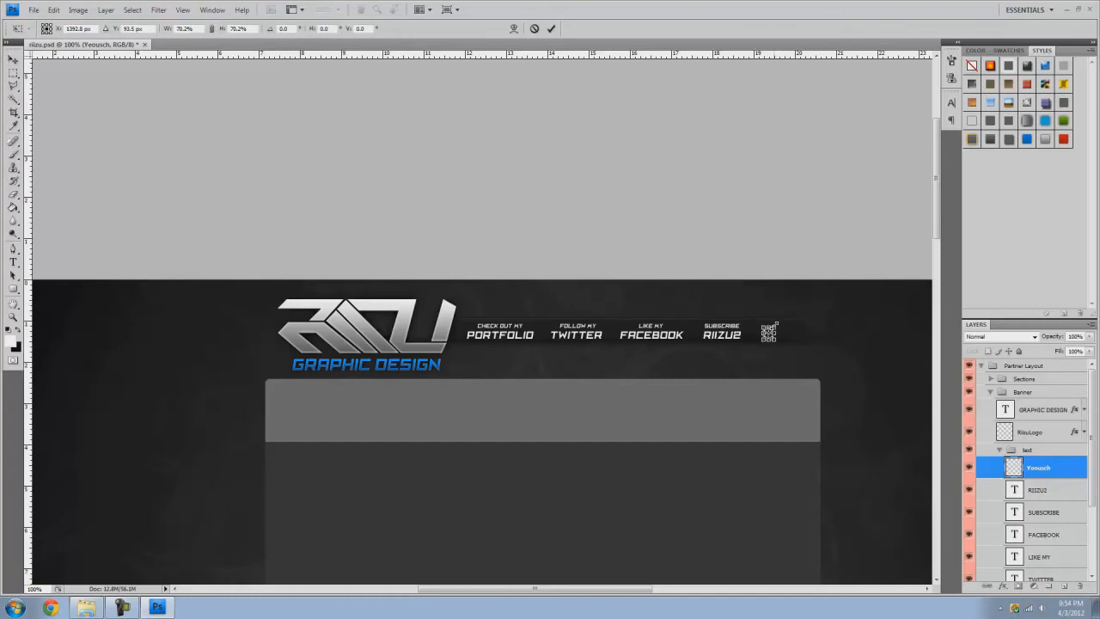
pyautogui.click(14, 59)
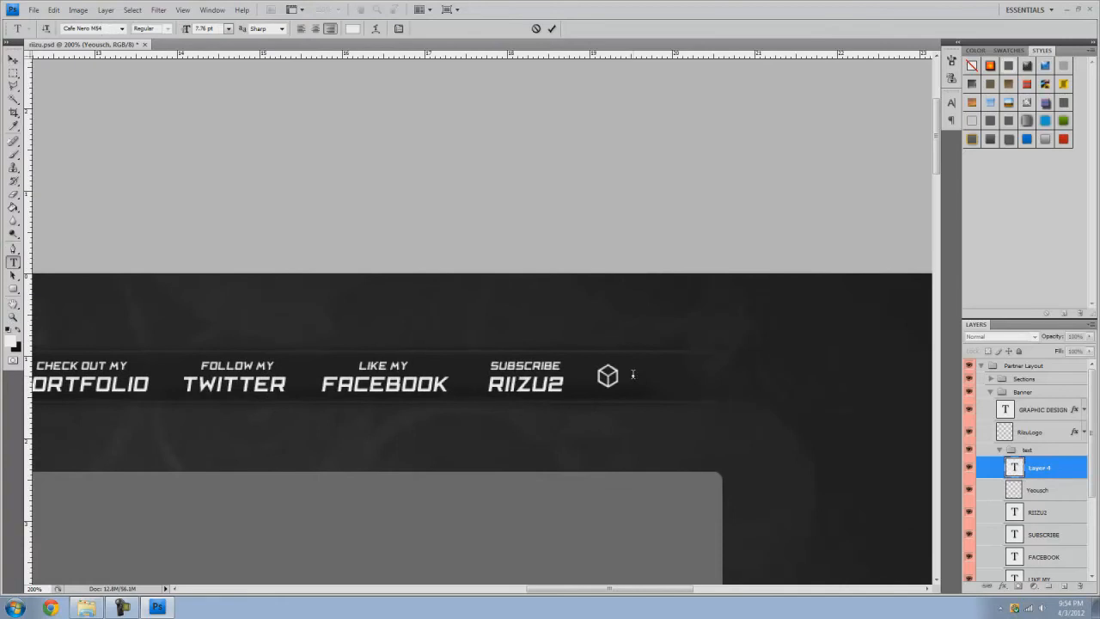
# Step: Add a white YEOUSCH wordmark beside the cube and check its Character settings
pyautogui.write('YEOUSCH')
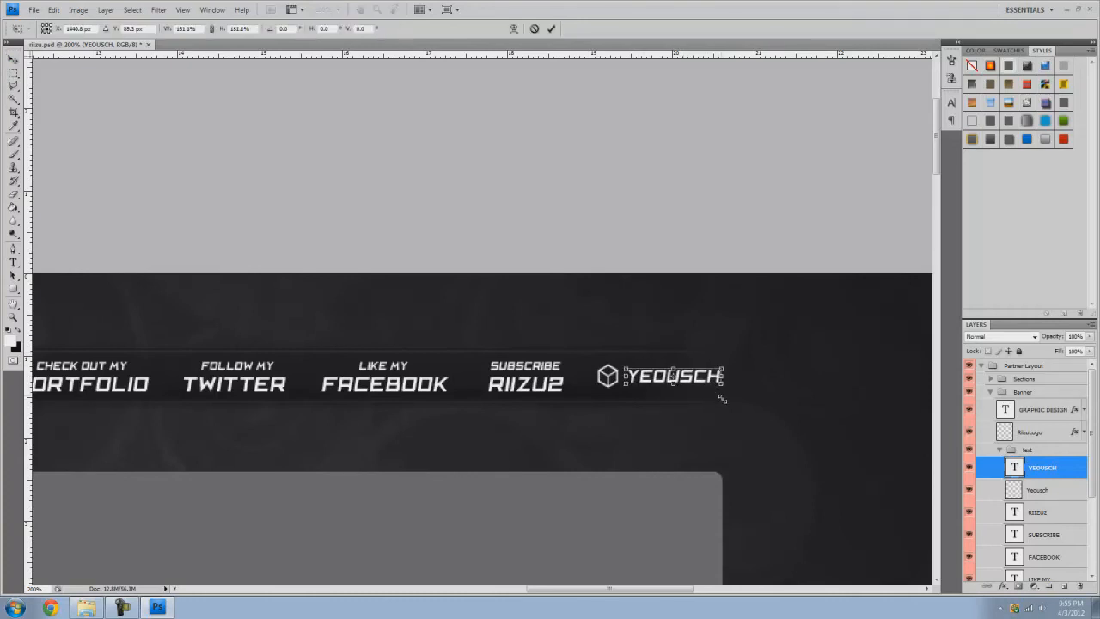
pyautogui.click(14, 59)
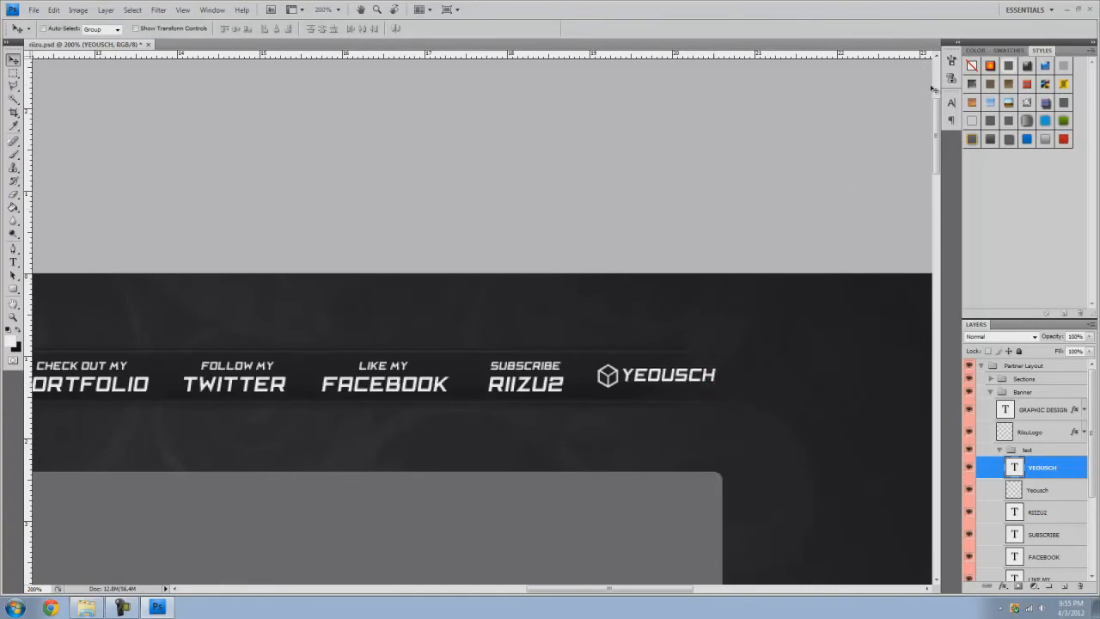
pyautogui.click(952, 103)
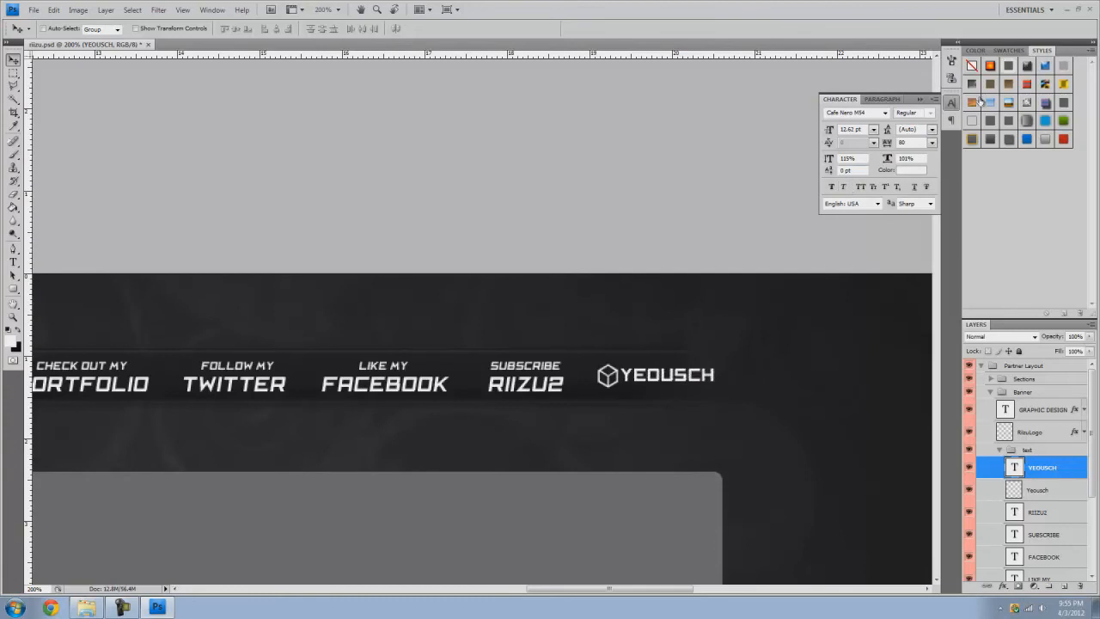
pyautogui.click(952, 103)
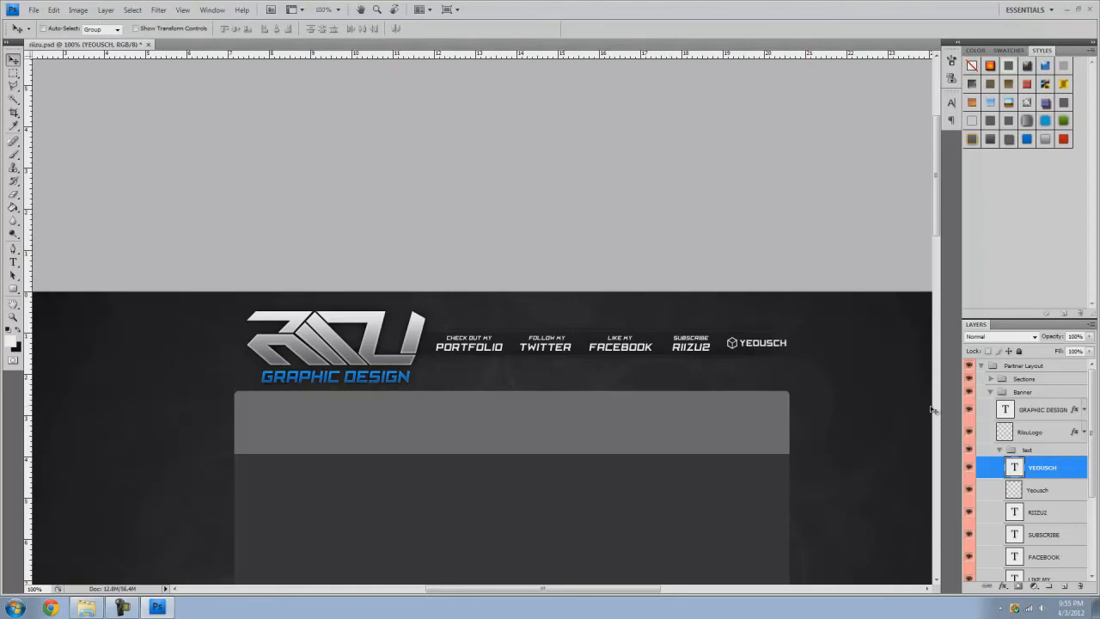
pyautogui.click(1039, 490)
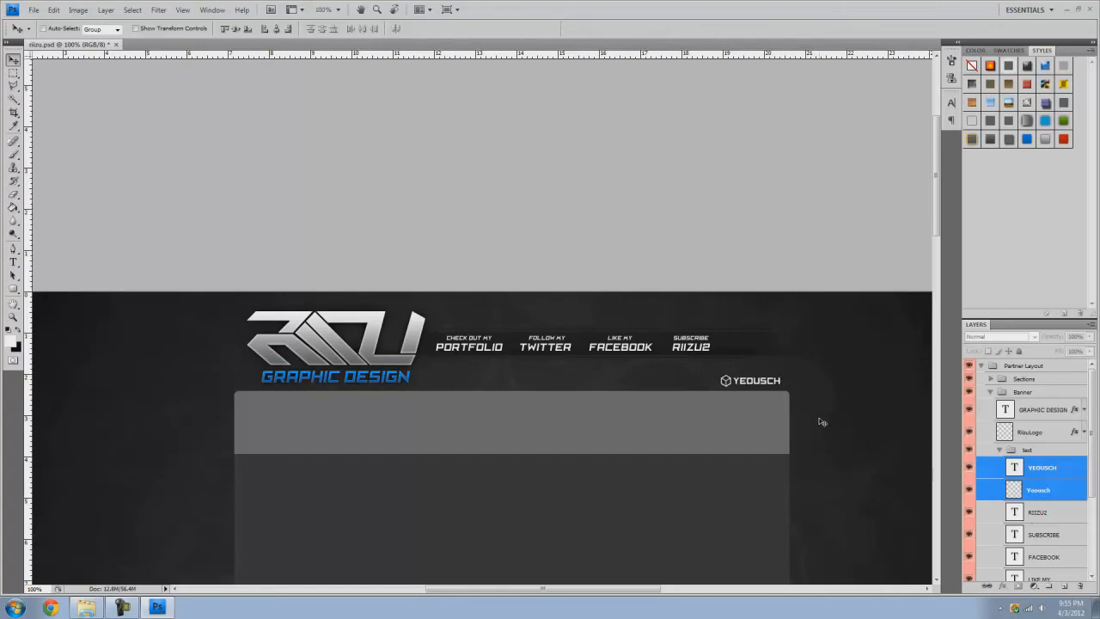
pyautogui.moveTo(319, 488)
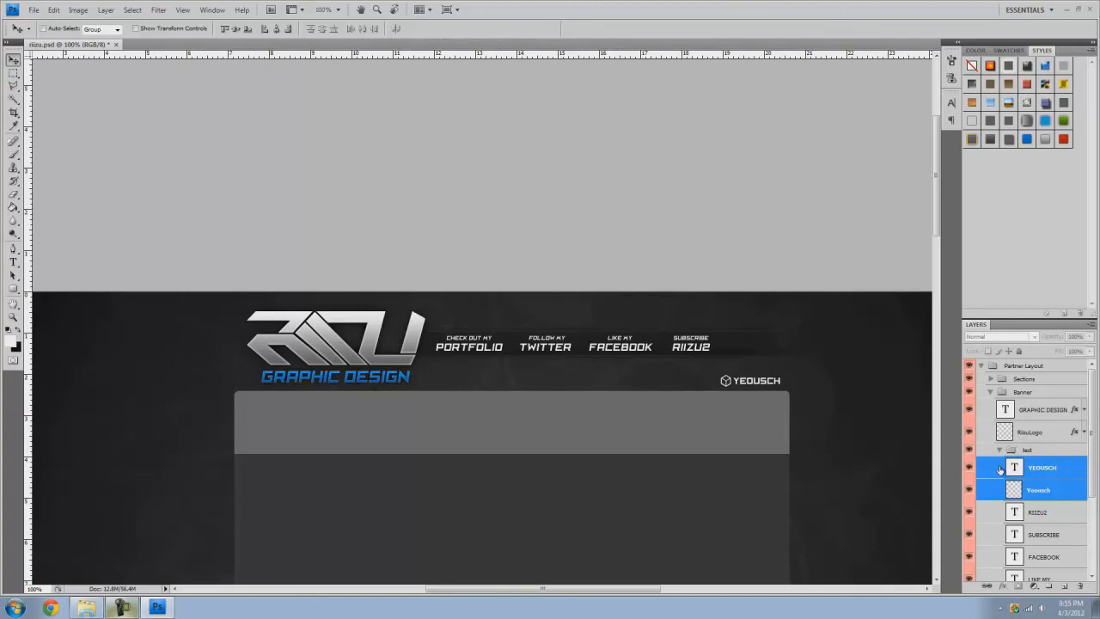
# Step: Select the label layers in the Layers panel to move the emblem and wordmark below the link bar
pyautogui.click(1038, 512)
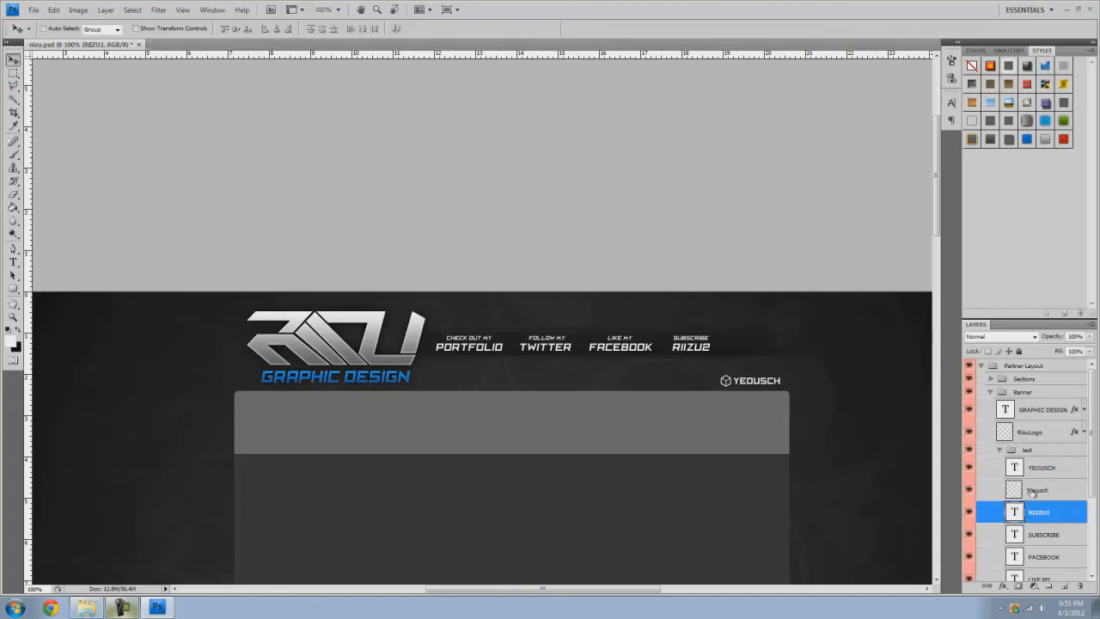
pyautogui.scroll(-3)
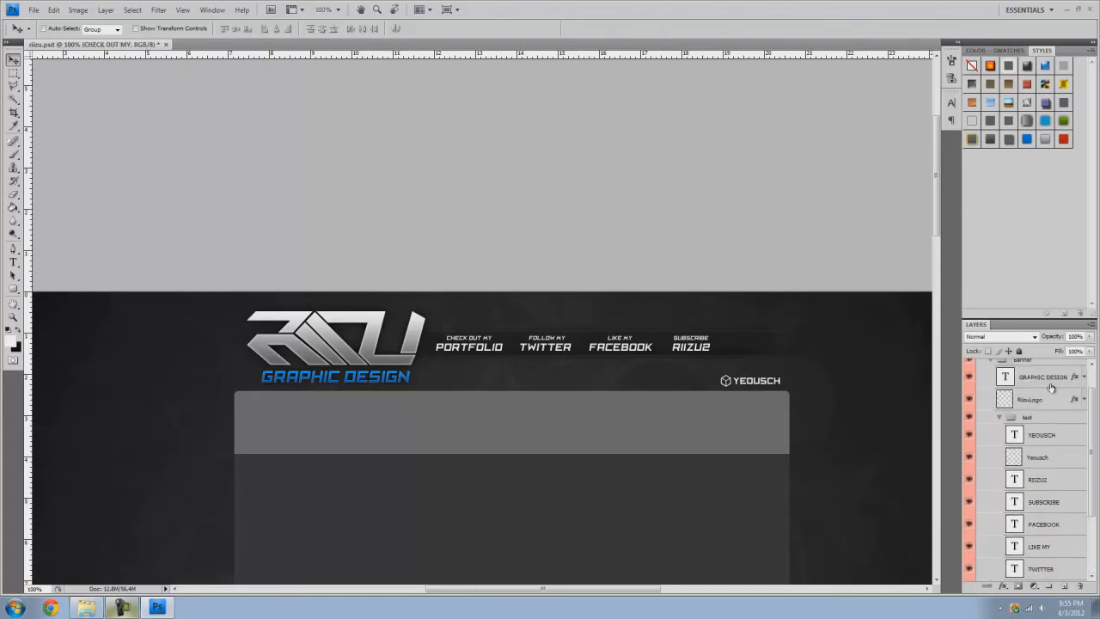
# Step: Tint the small caption text layers blue and paste the glow layer style onto the cube layer
pyautogui.click(1042, 376)
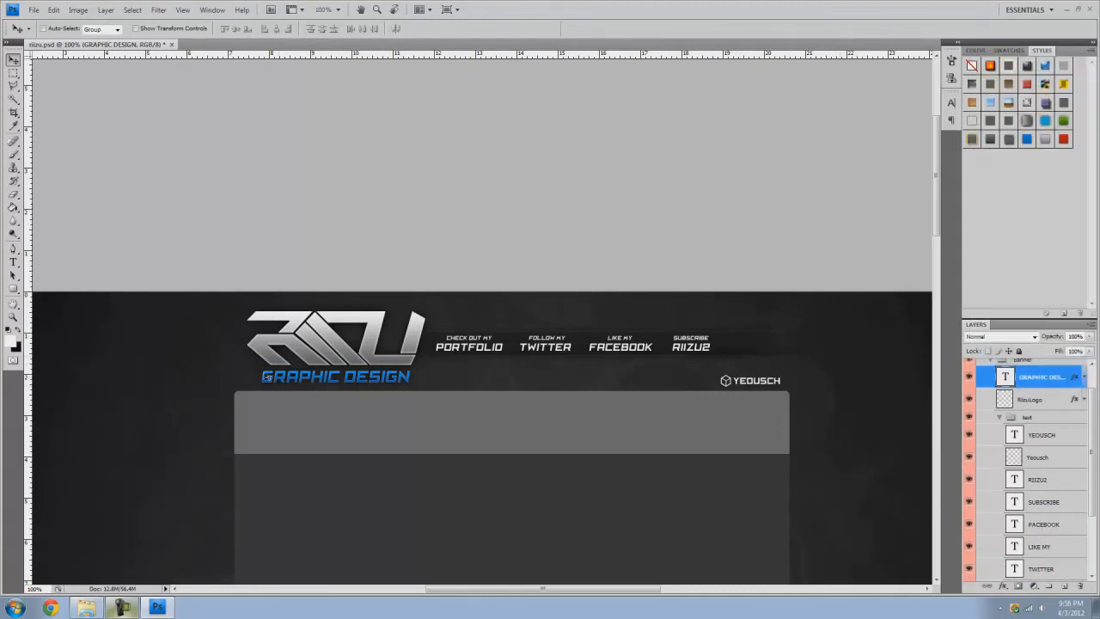
pyautogui.click(1048, 543)
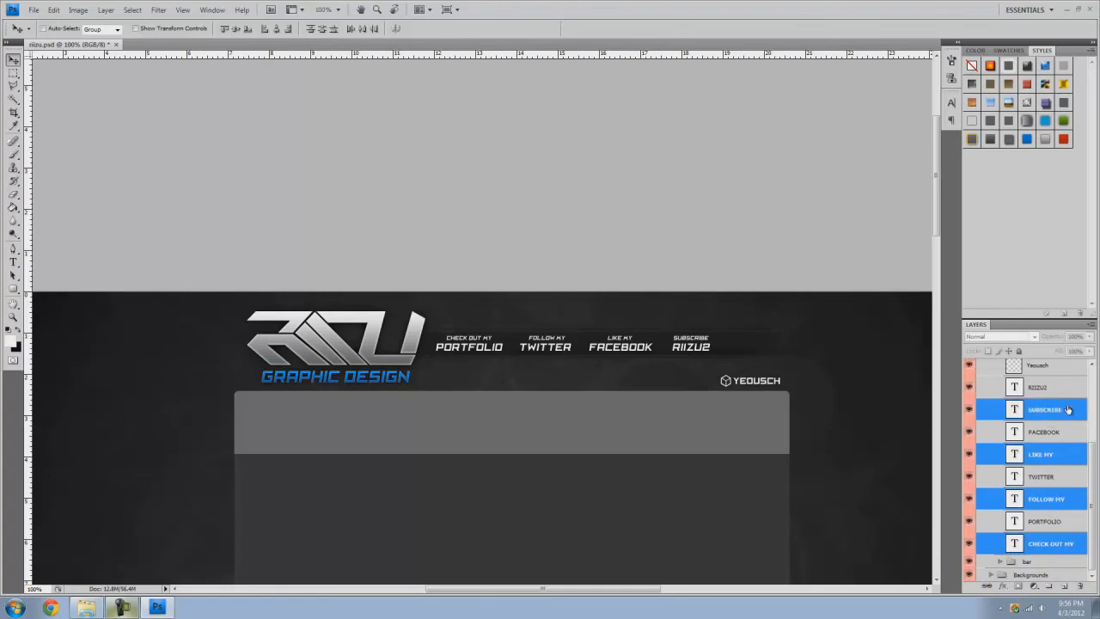
pyautogui.click(1002, 409)
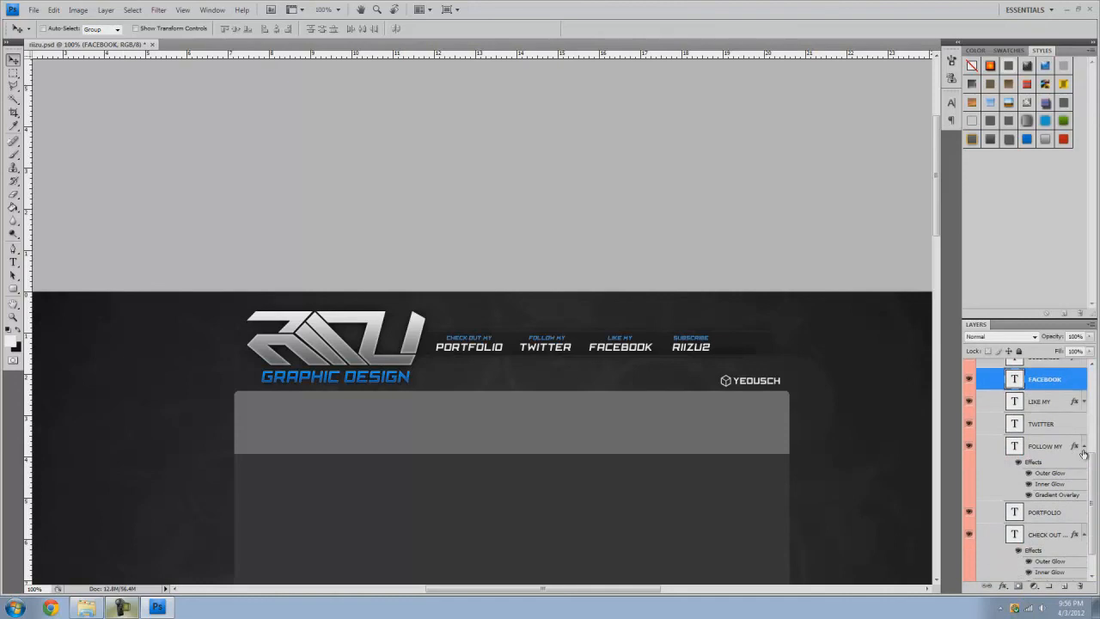
pyautogui.click(1045, 543)
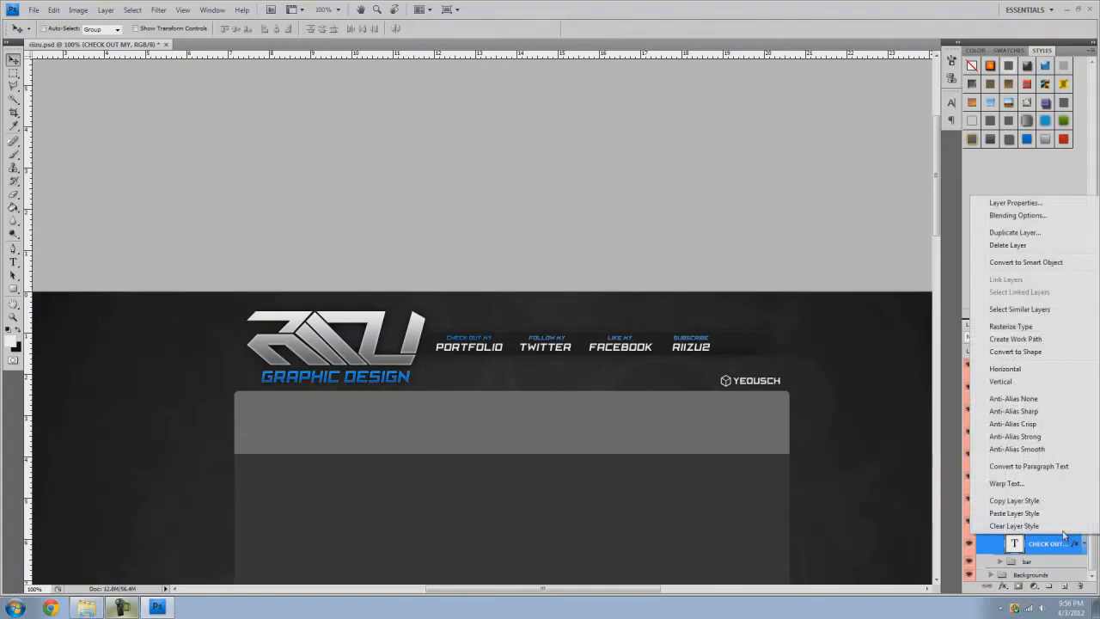
pyautogui.moveTo(1048, 501)
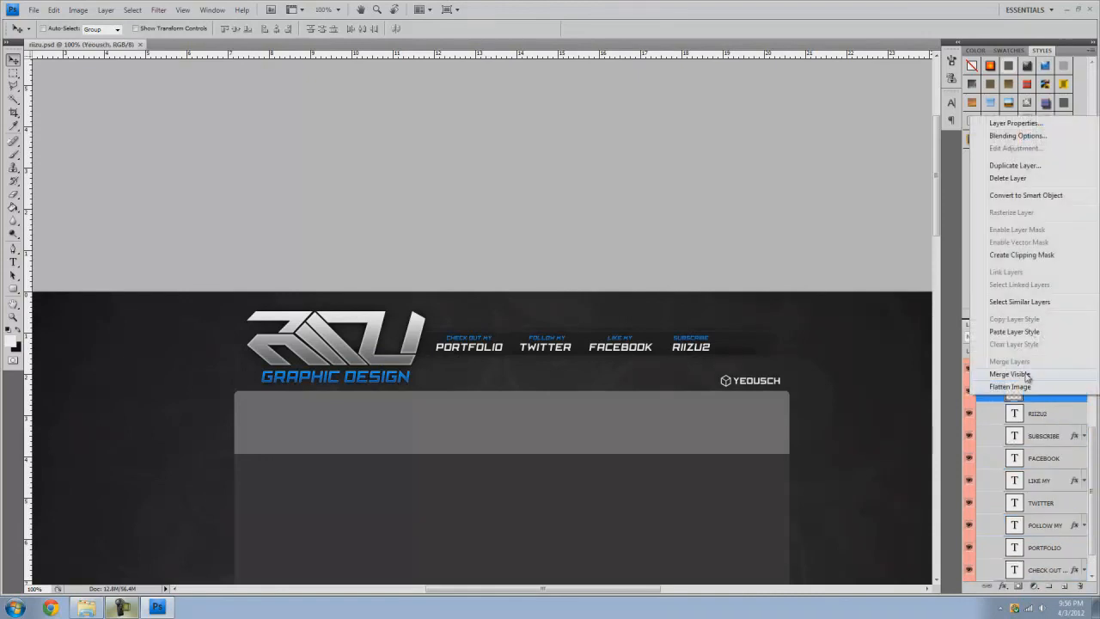
pyautogui.click(1011, 373)
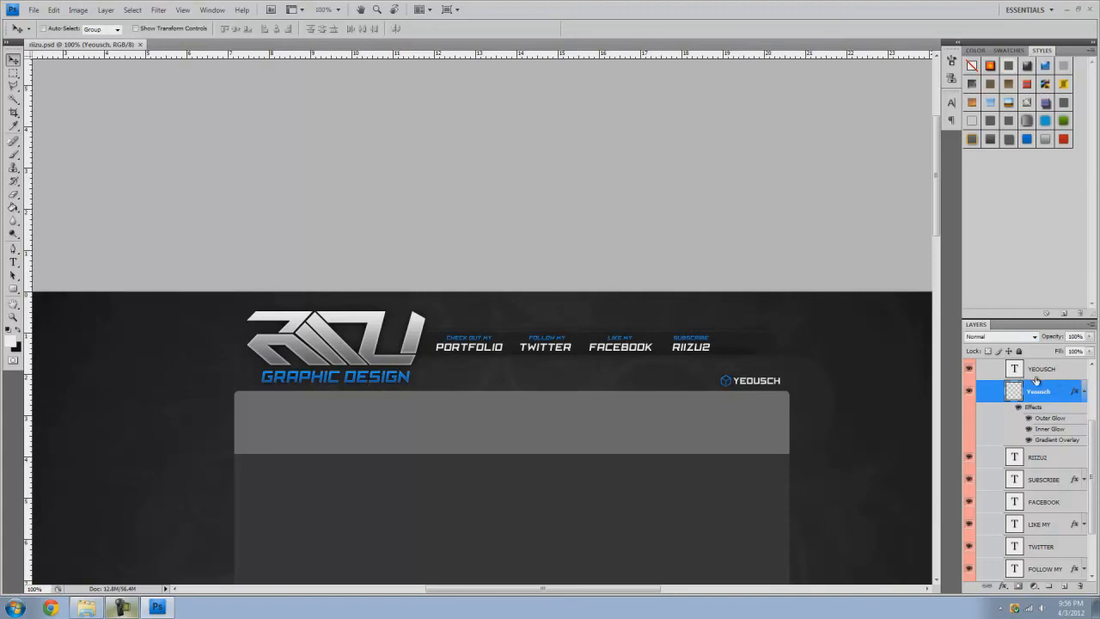
# Step: Collapse the PORTFOLIO effects list and select the link text layers together in the Layers panel
pyautogui.scroll(-3)
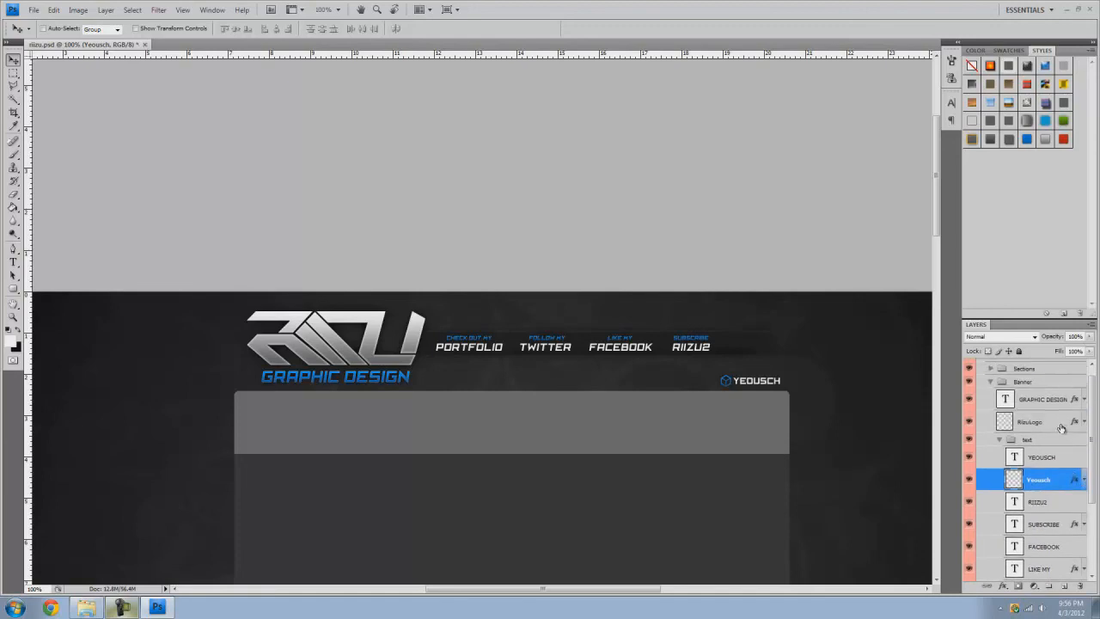
pyautogui.scroll(-3)
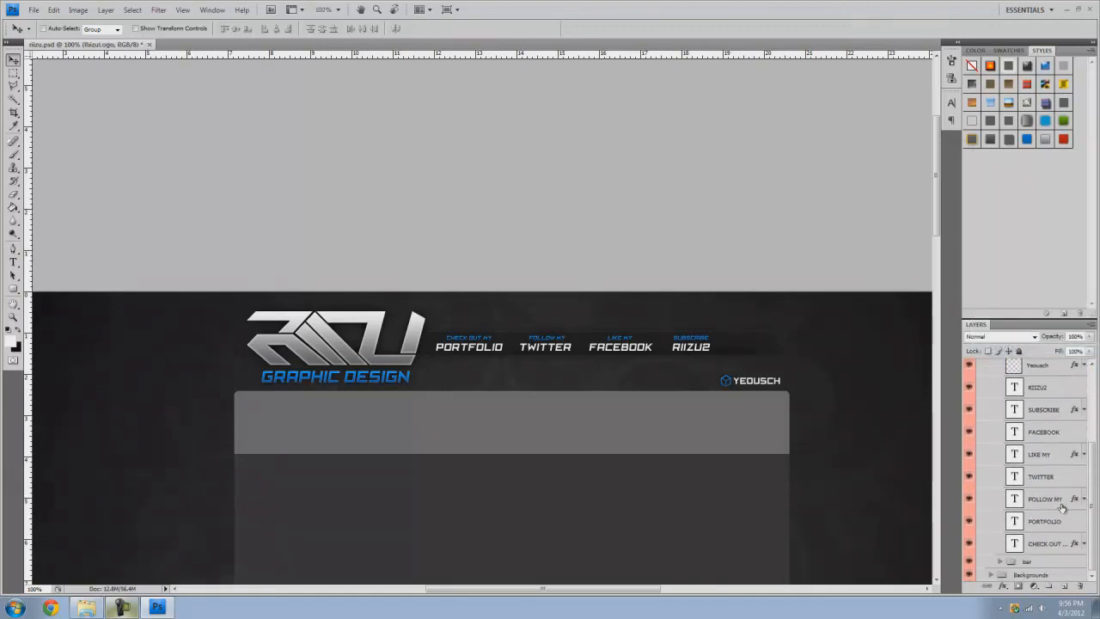
pyautogui.rightClick(1045, 520)
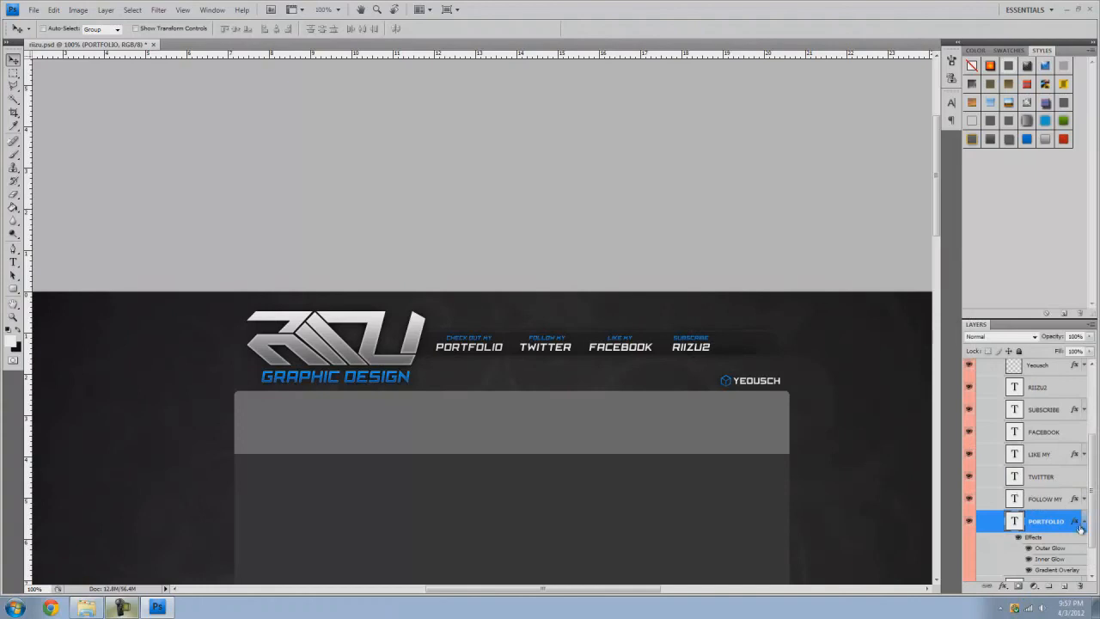
pyautogui.click(1083, 521)
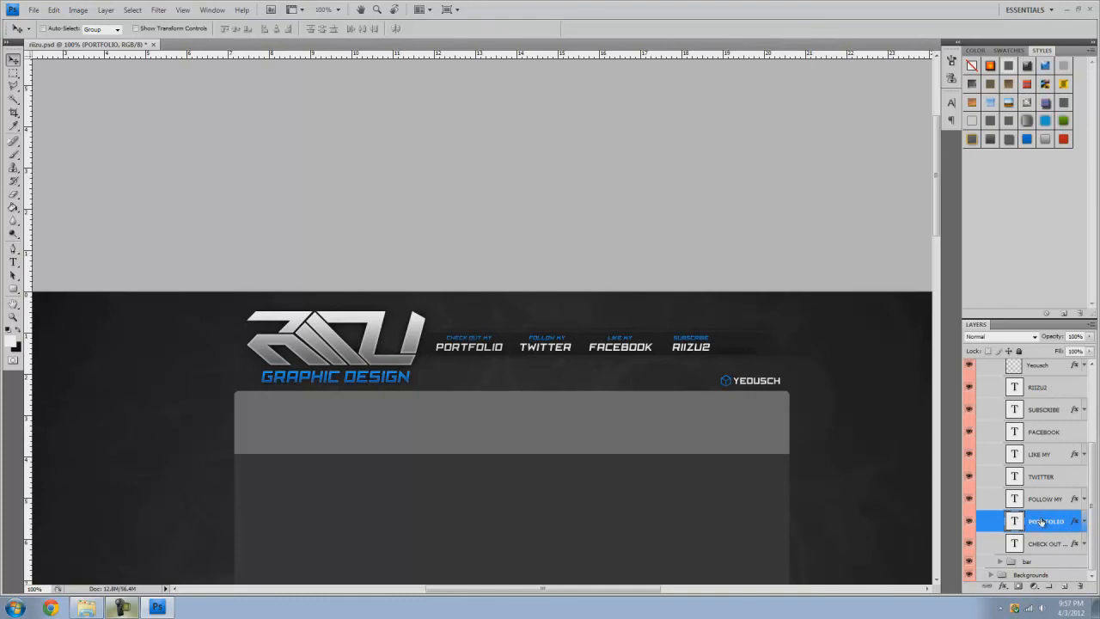
pyautogui.click(1041, 476)
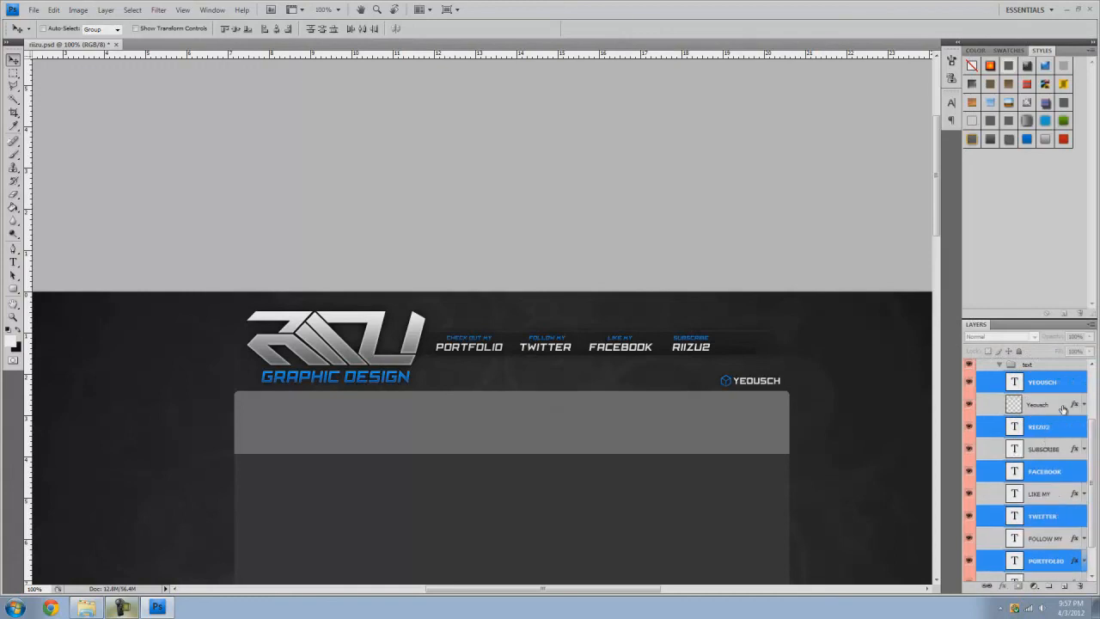
pyautogui.click(1083, 426)
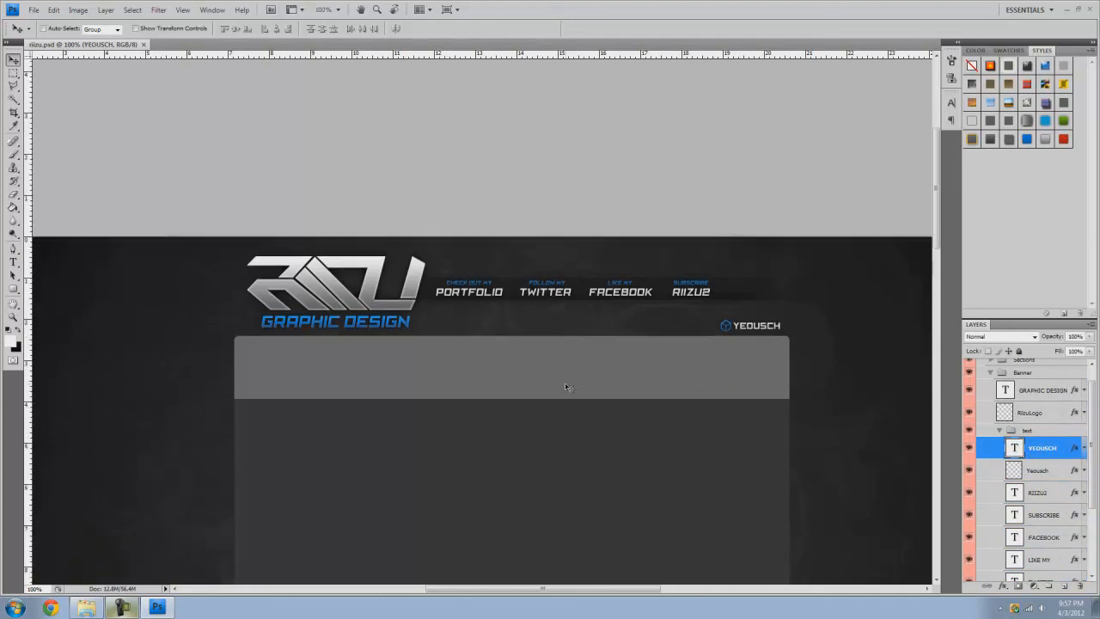
pyautogui.click(13, 302)
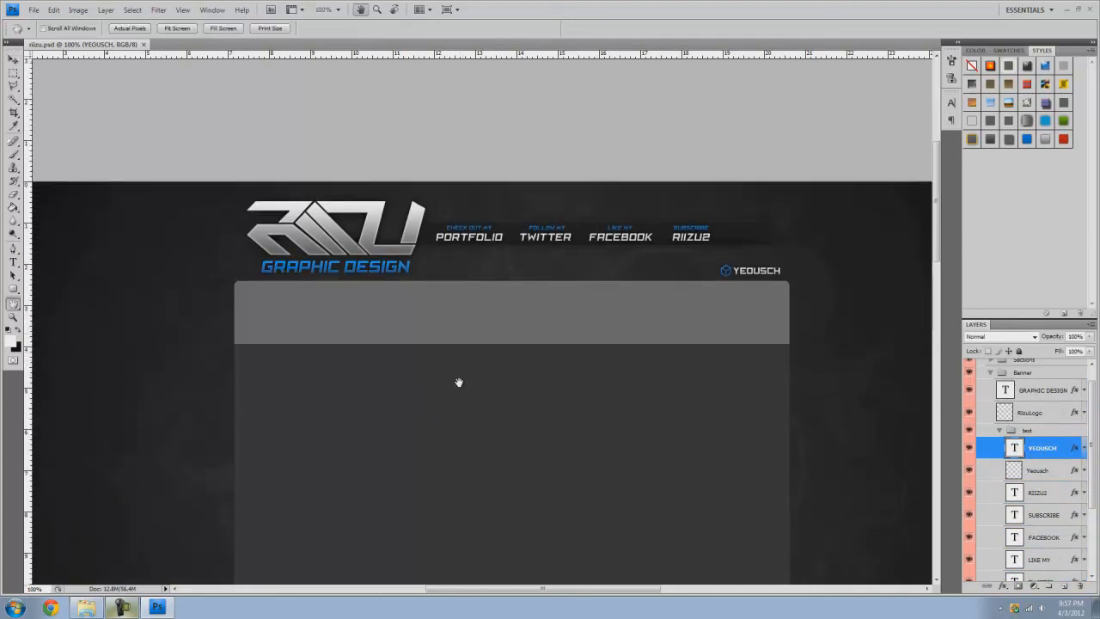